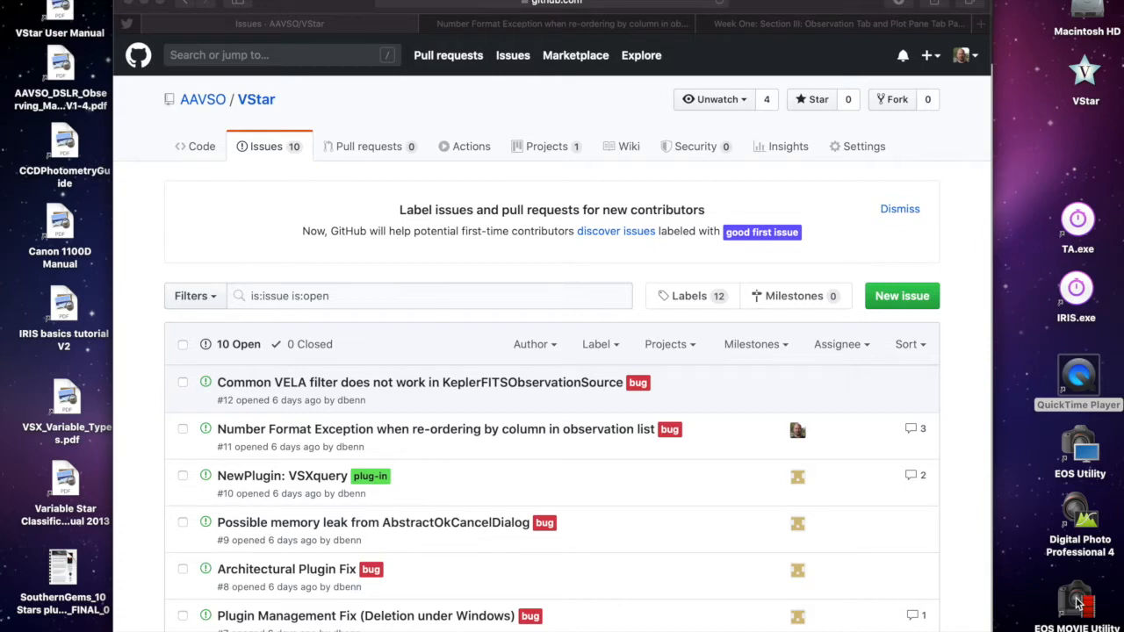
mouse_move(790, 273)
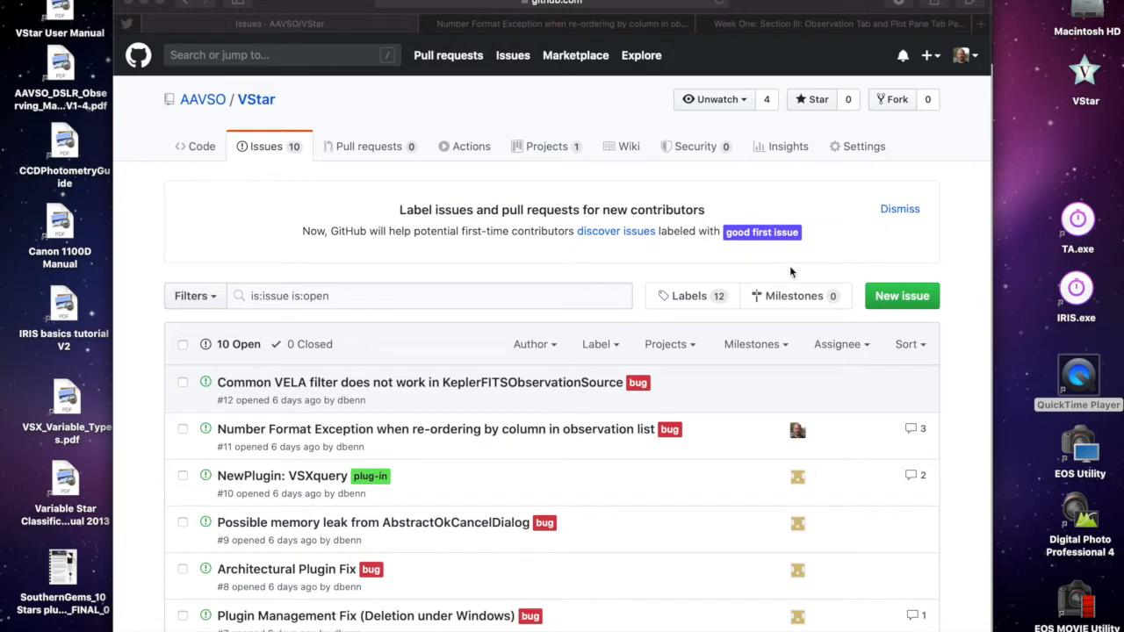
Open issue #11 about the NumberFormatException and scroll through its comments.
click(436, 429)
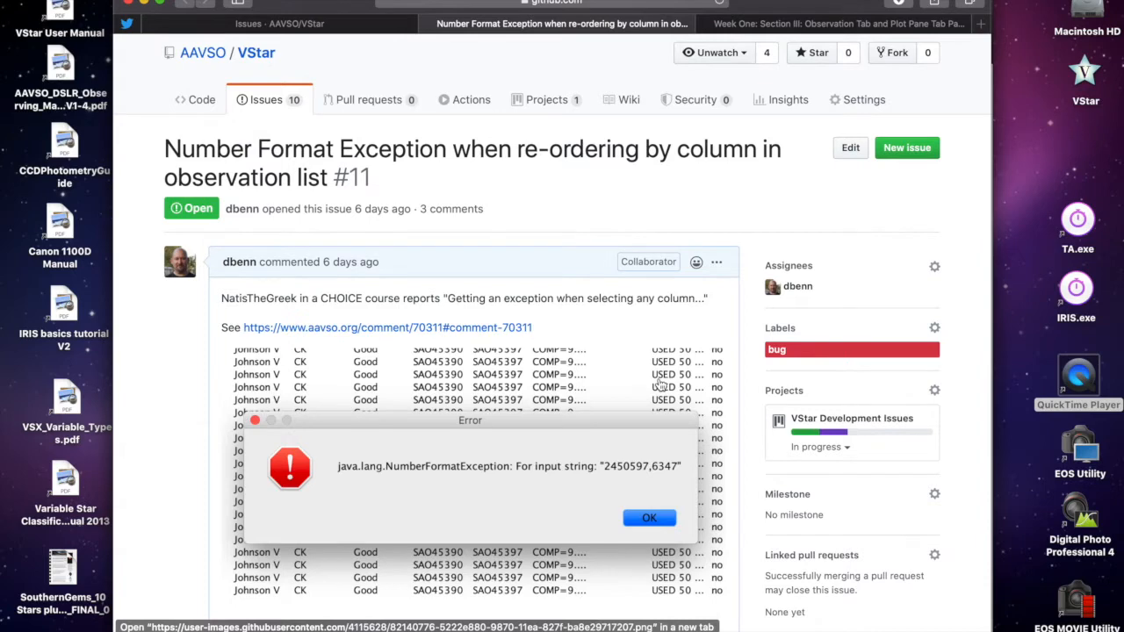
scroll(down, 3)
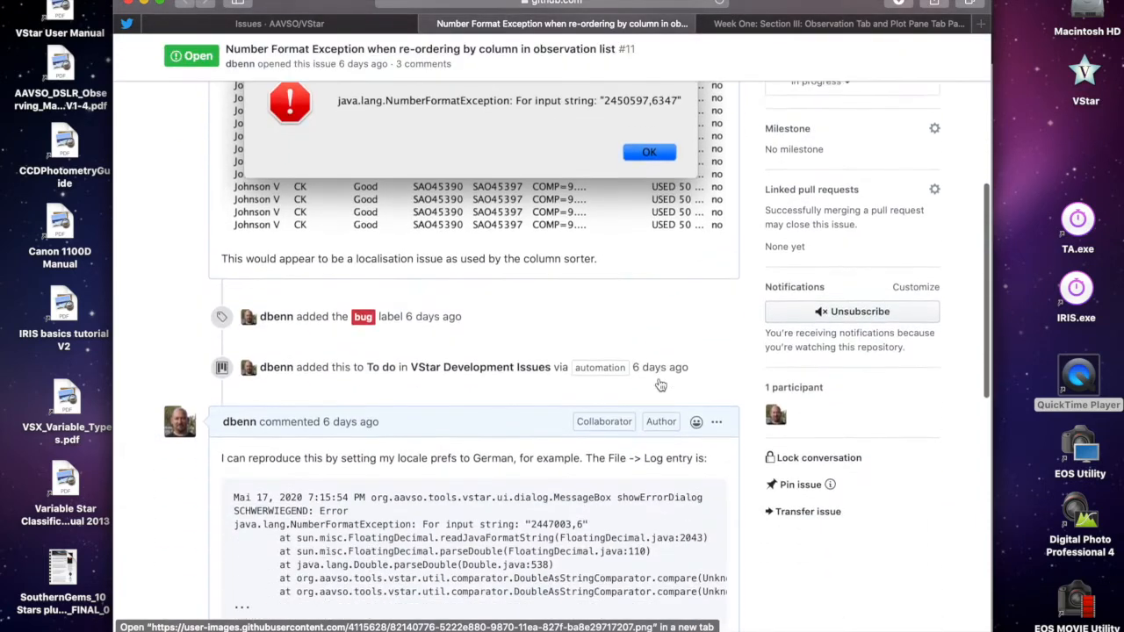
scroll(down, 3)
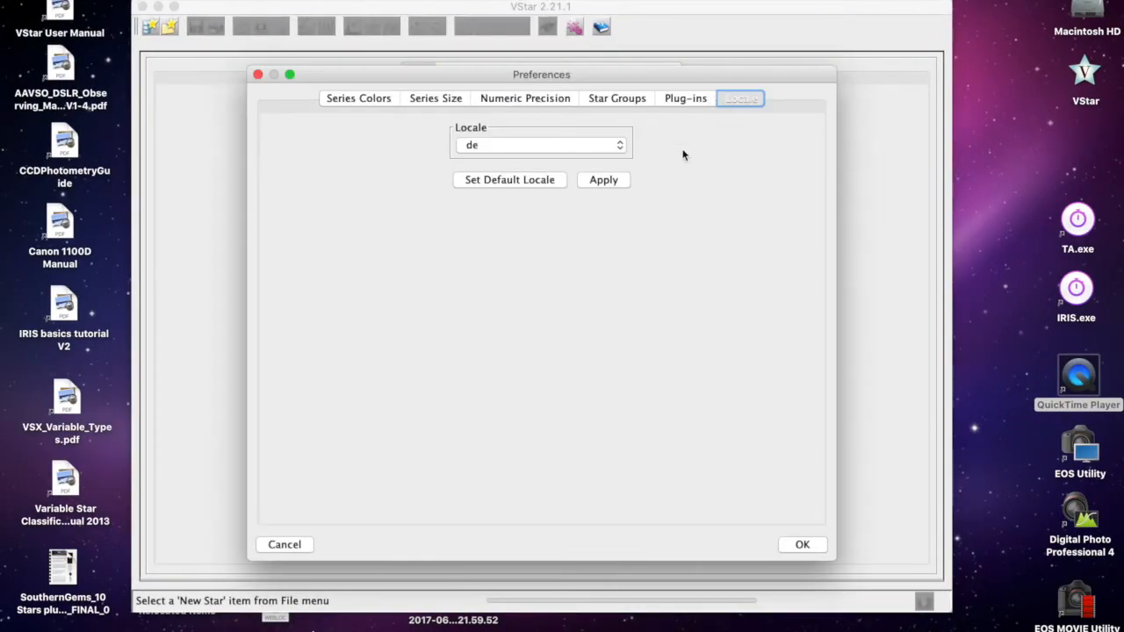
mouse_move(586, 174)
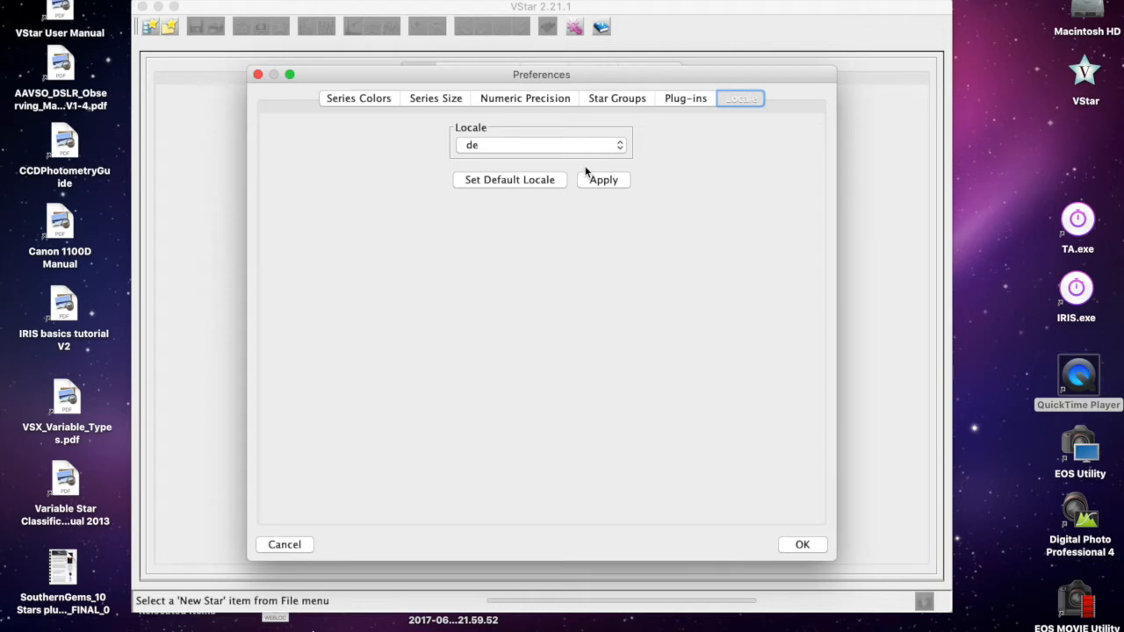
mouse_move(257, 509)
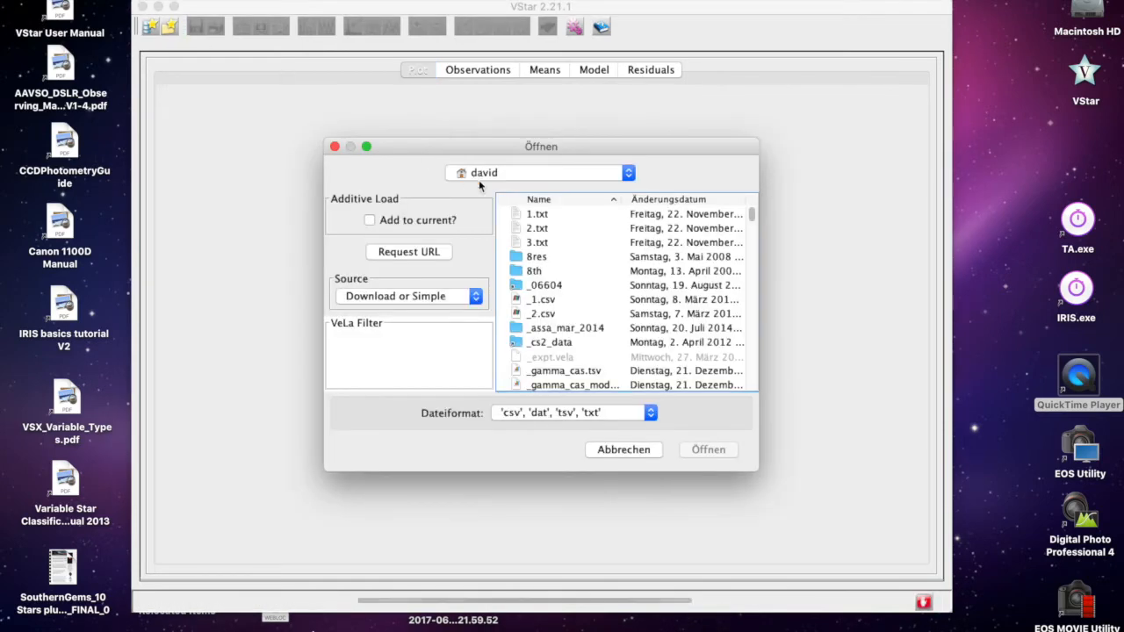
Load the demo data from _cs2_data, view Observations and dismiss the number format error.
double_click(552, 341)
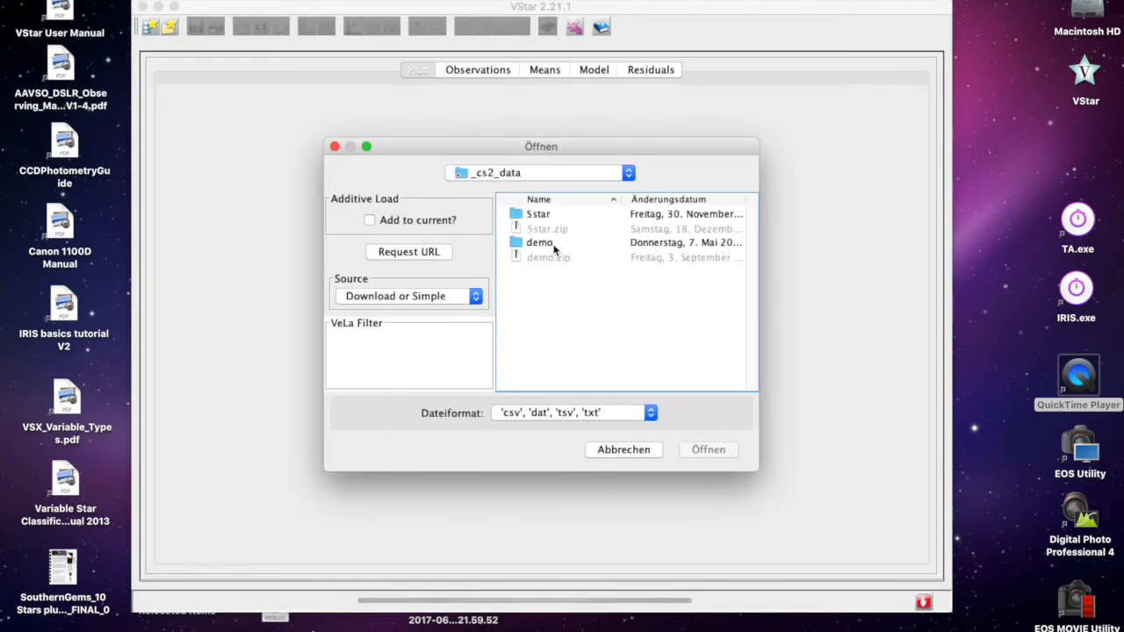
click(708, 449)
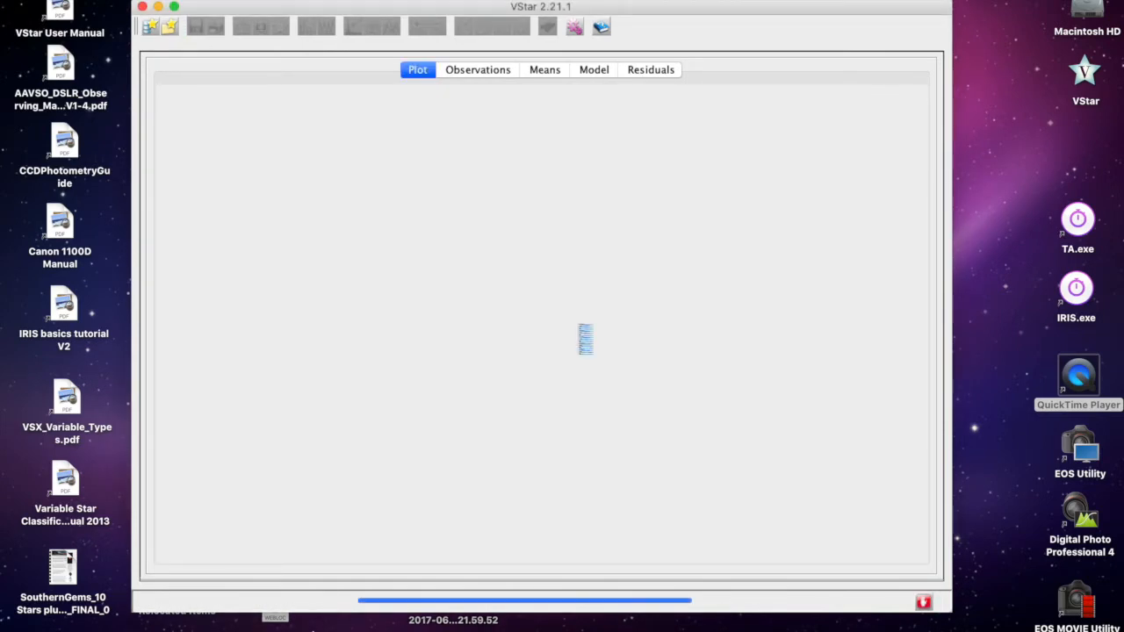
click(478, 71)
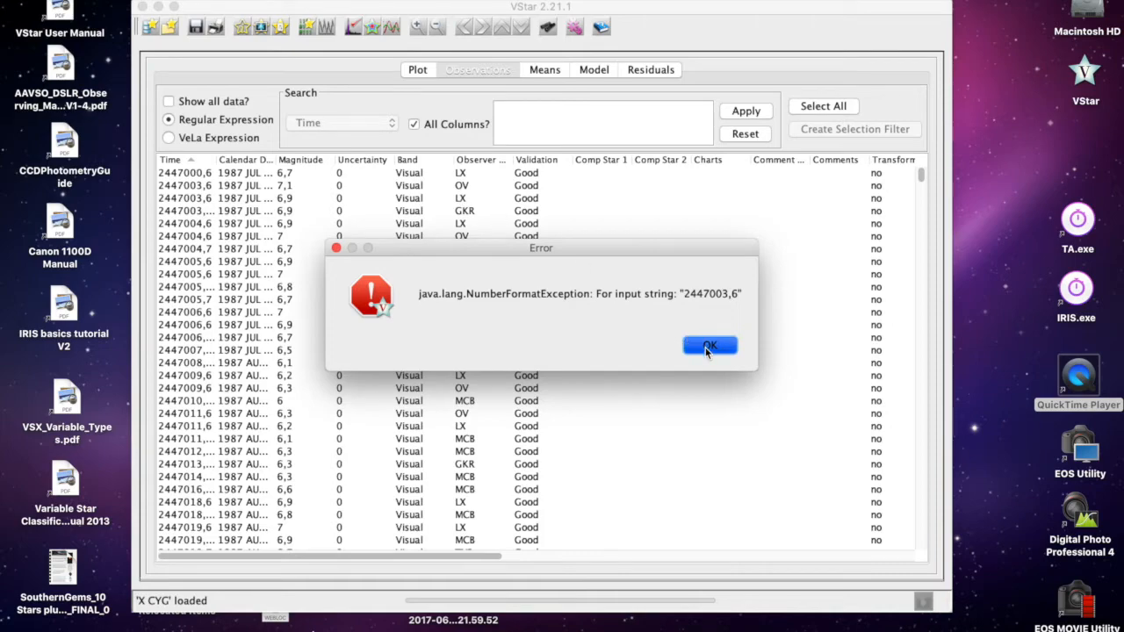
click(709, 344)
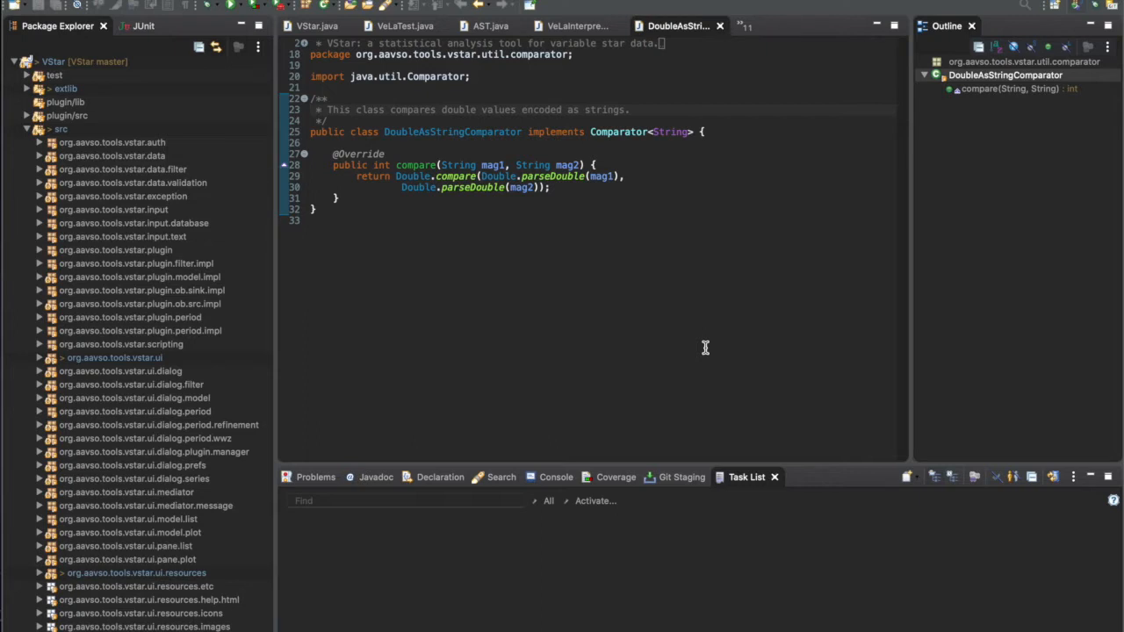
mouse_move(551, 172)
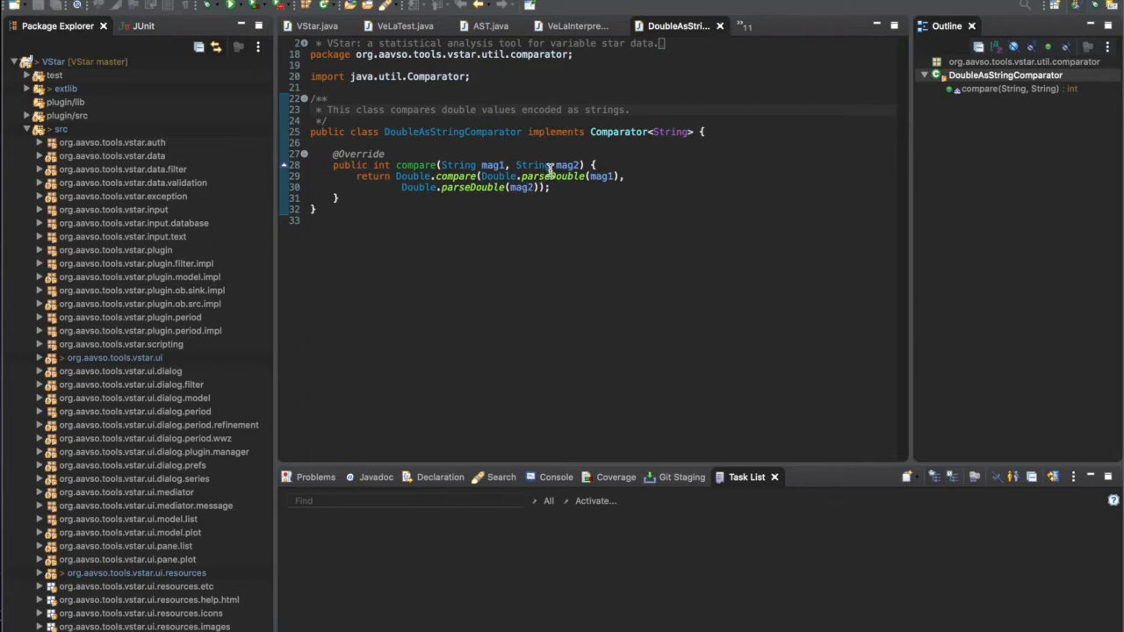
mouse_move(566, 181)
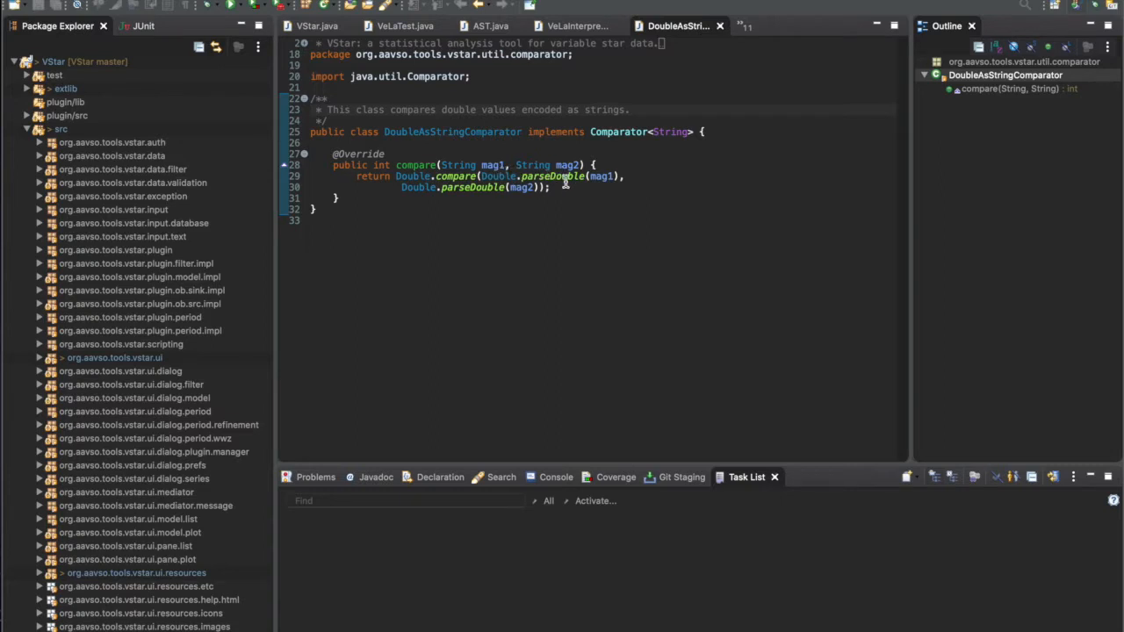
mouse_move(601, 176)
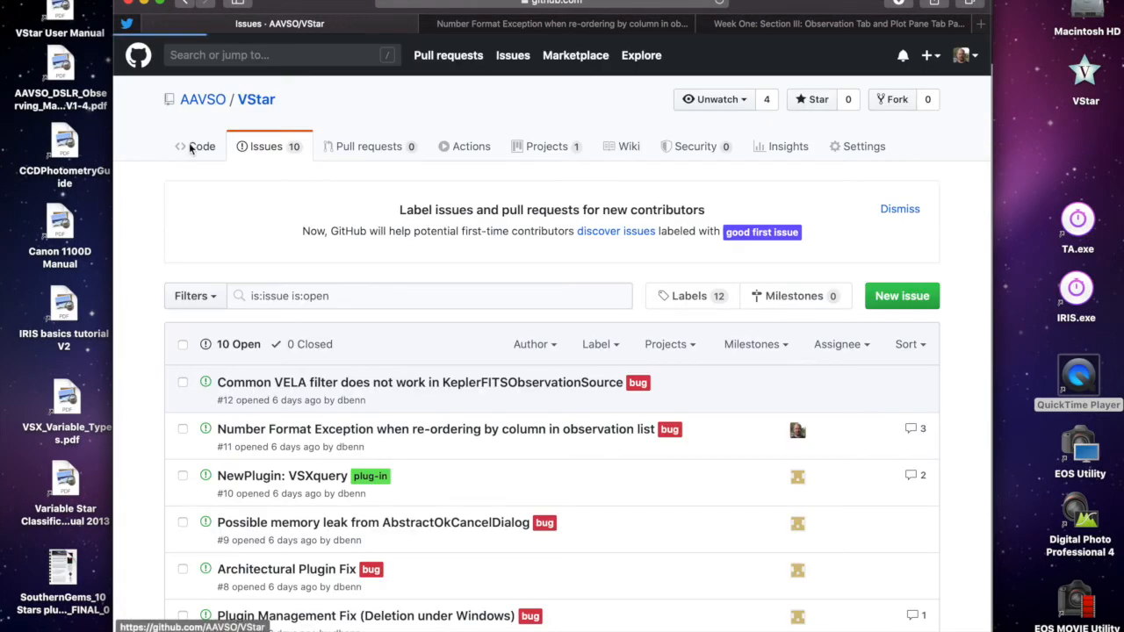
Show the VStar repository's code page with its branch list, glancing back at issue #11.
click(195, 146)
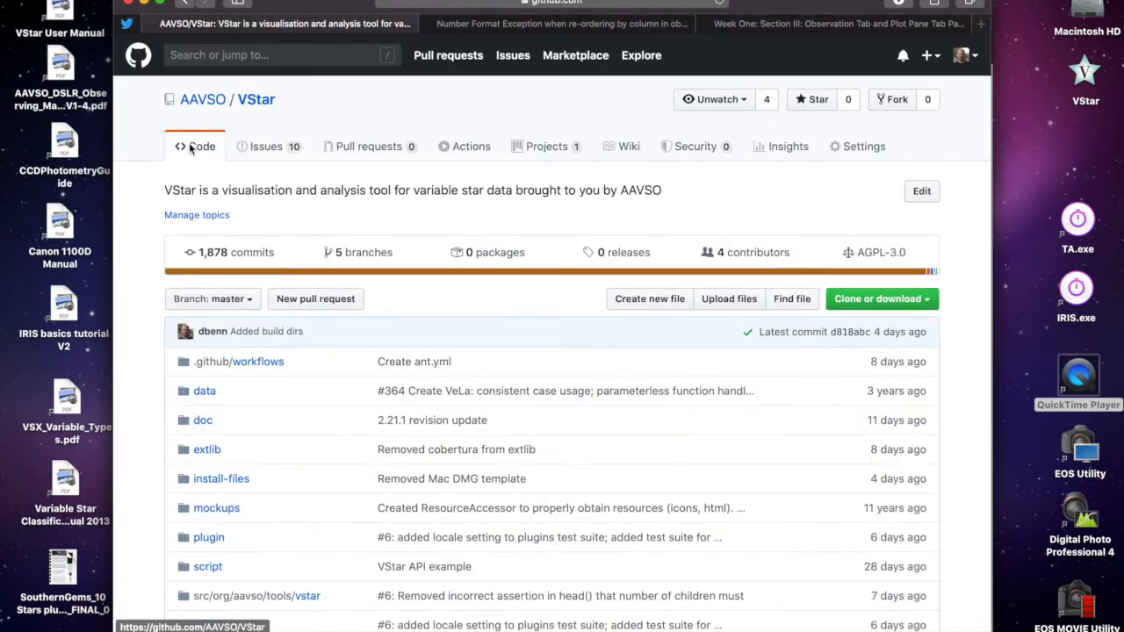
mouse_move(317, 299)
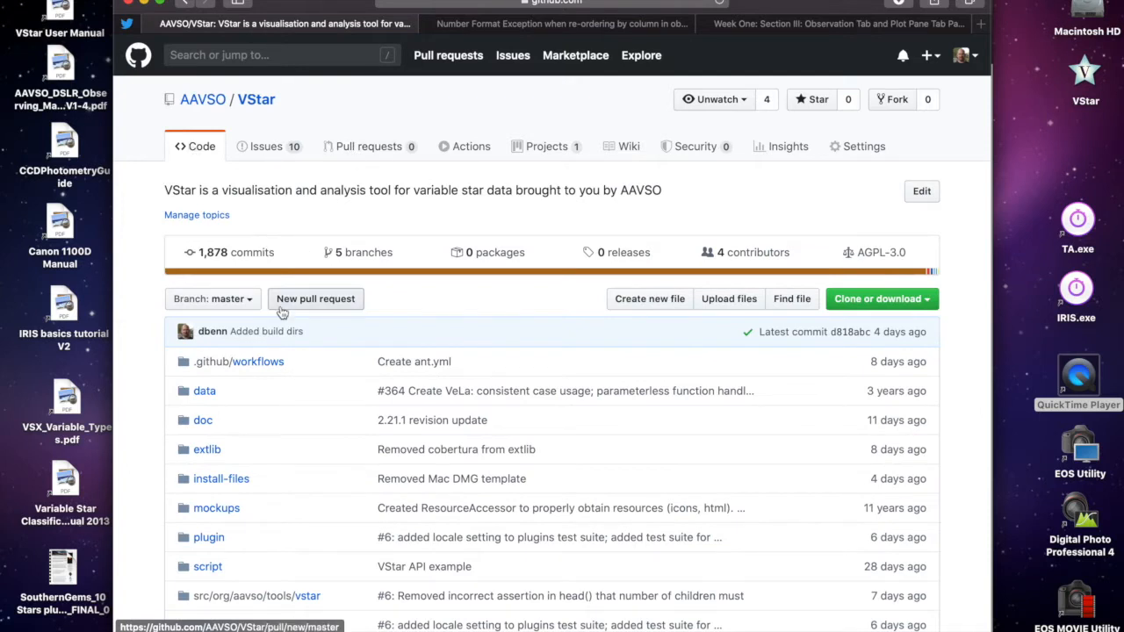
mouse_move(213, 330)
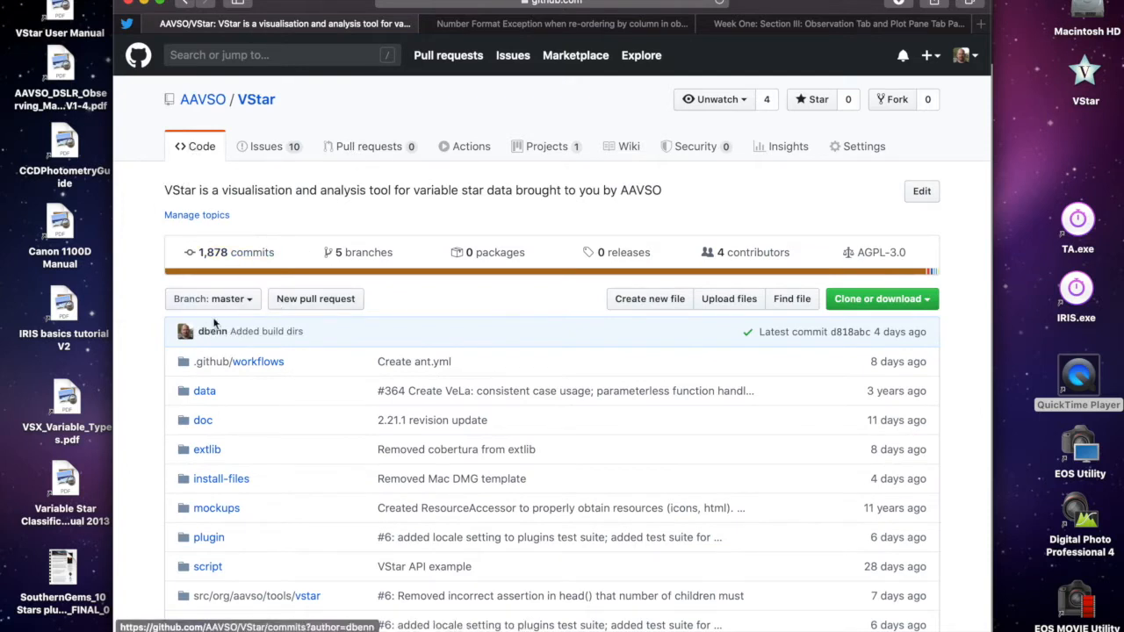
click(211, 299)
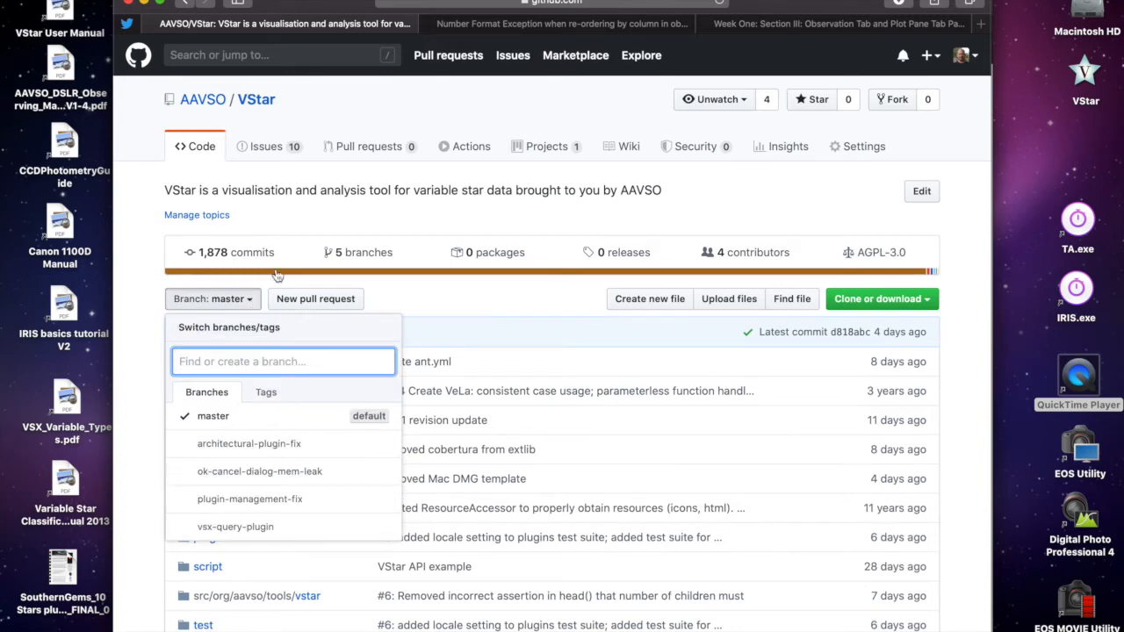
click(561, 25)
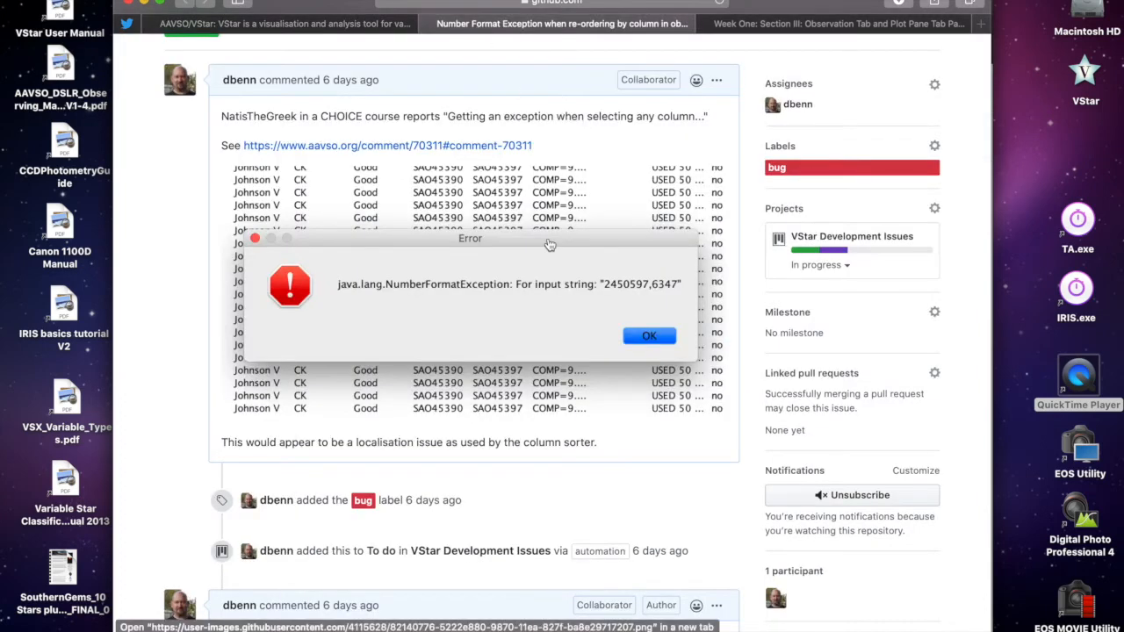
scroll(up, 3)
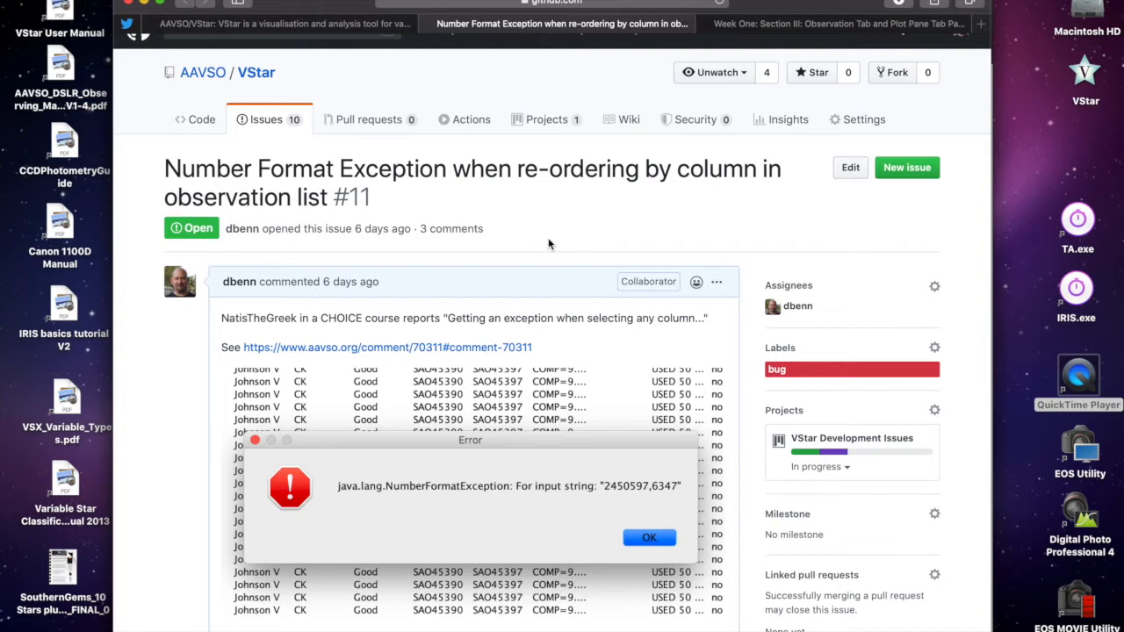
click(281, 24)
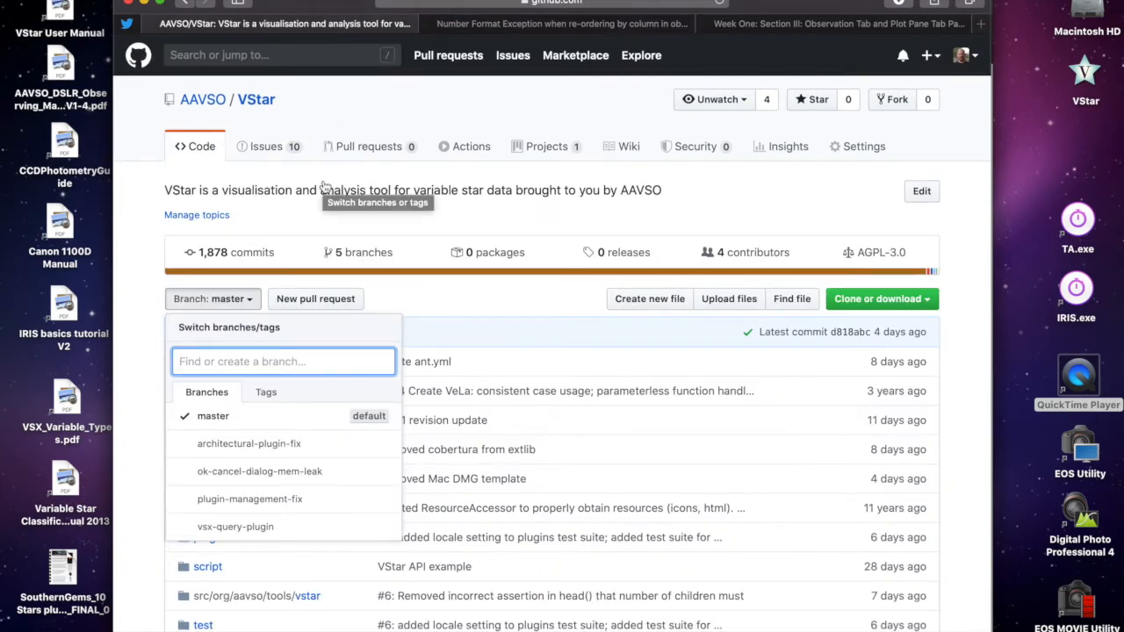
mouse_move(254, 536)
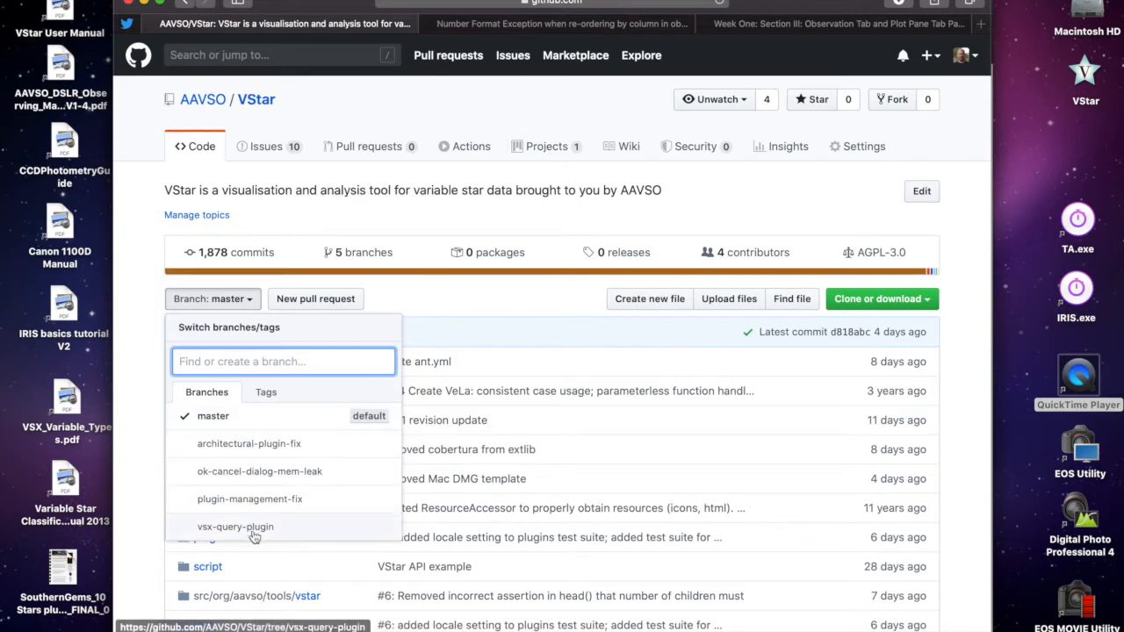
mouse_move(235, 527)
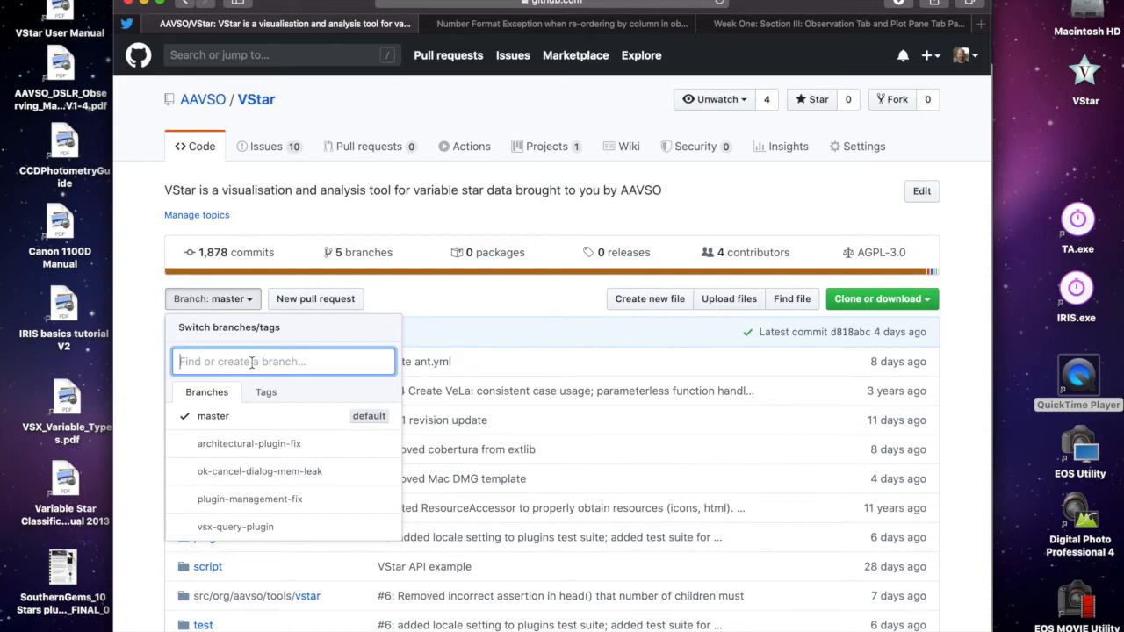
Create a new branch named issue-11-number-format from master.
text(issue-)
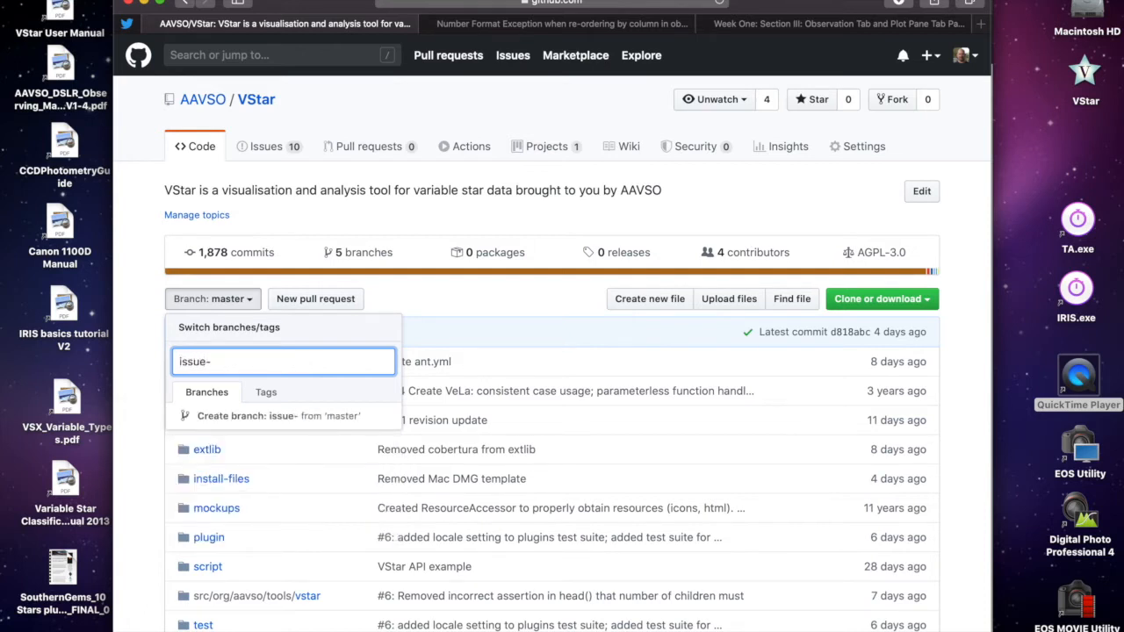
text(11-)
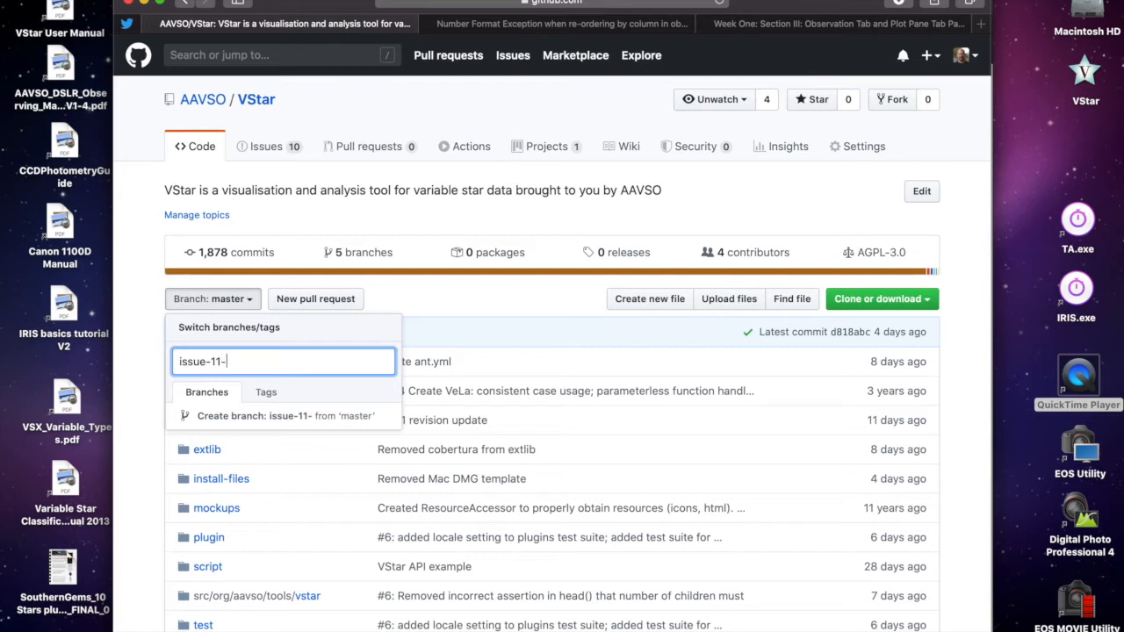
text(number)
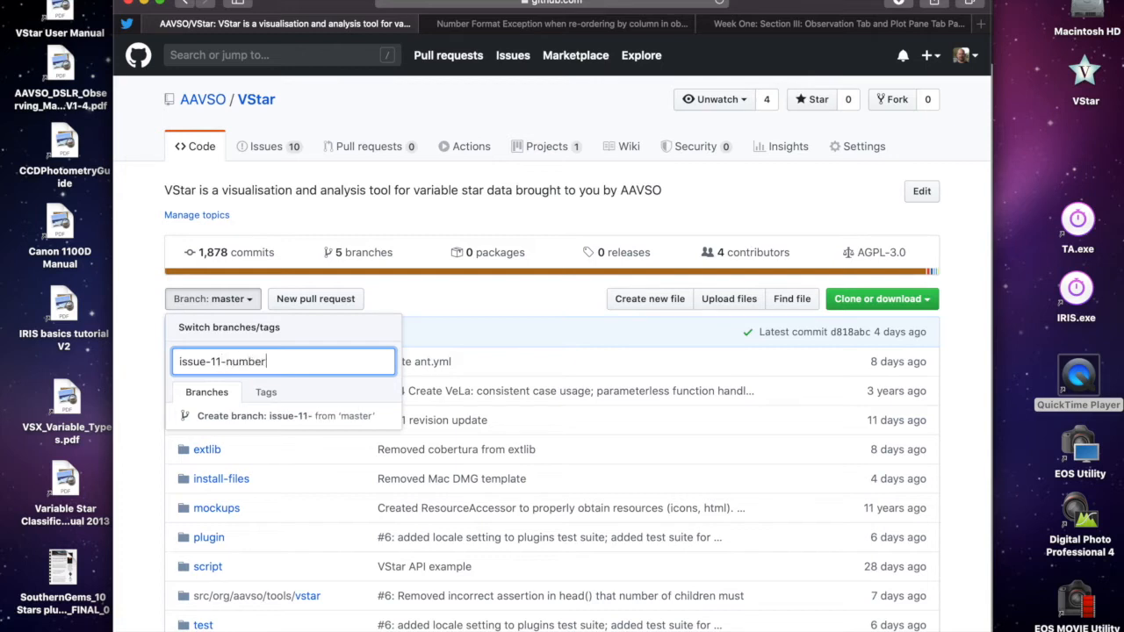
text(-format)
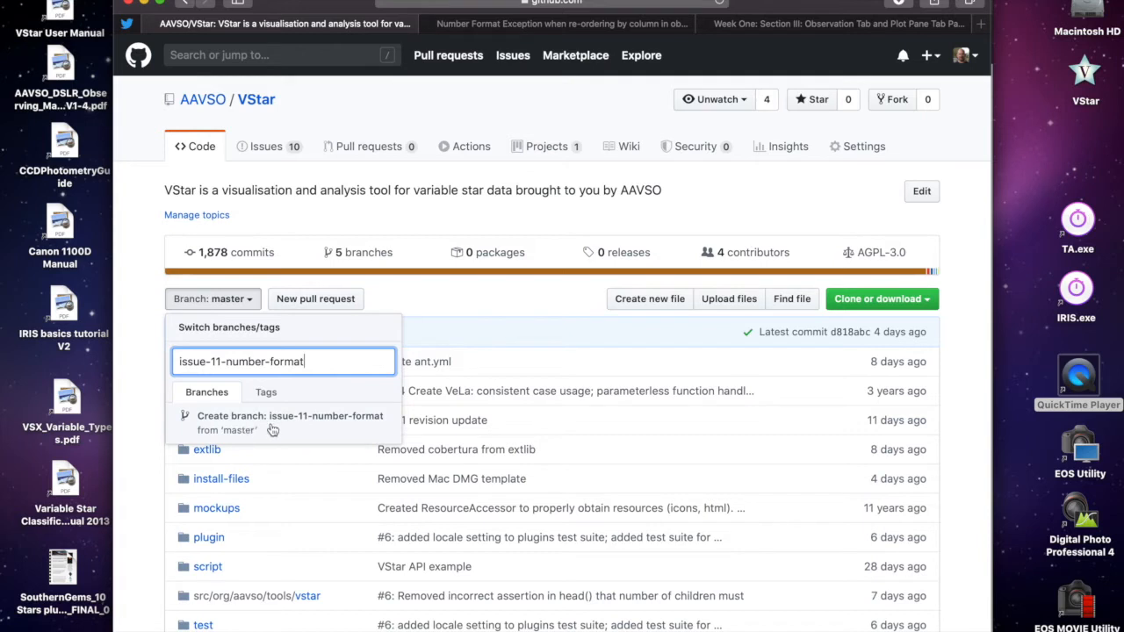
mouse_move(323, 427)
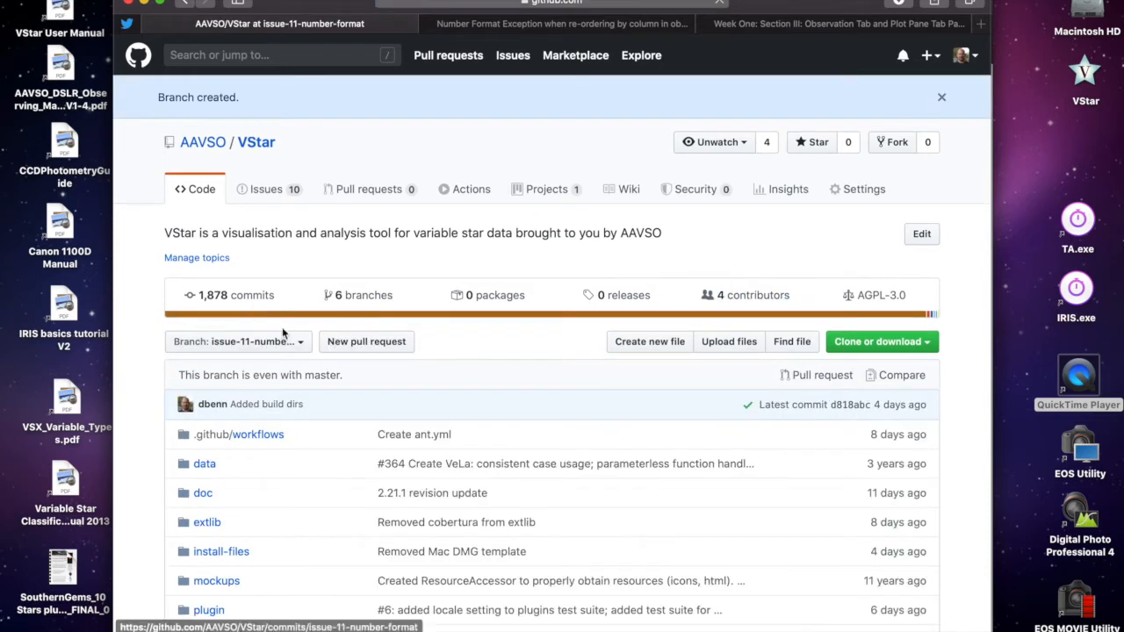
Switch the repository view back to the master branch.
click(235, 341)
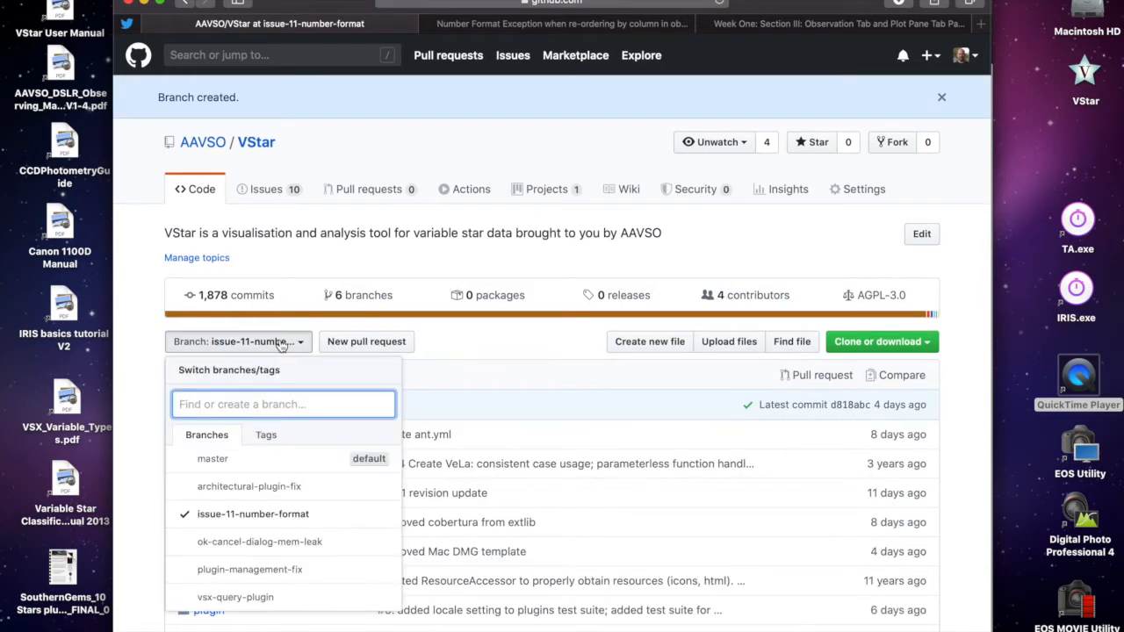
mouse_move(212, 458)
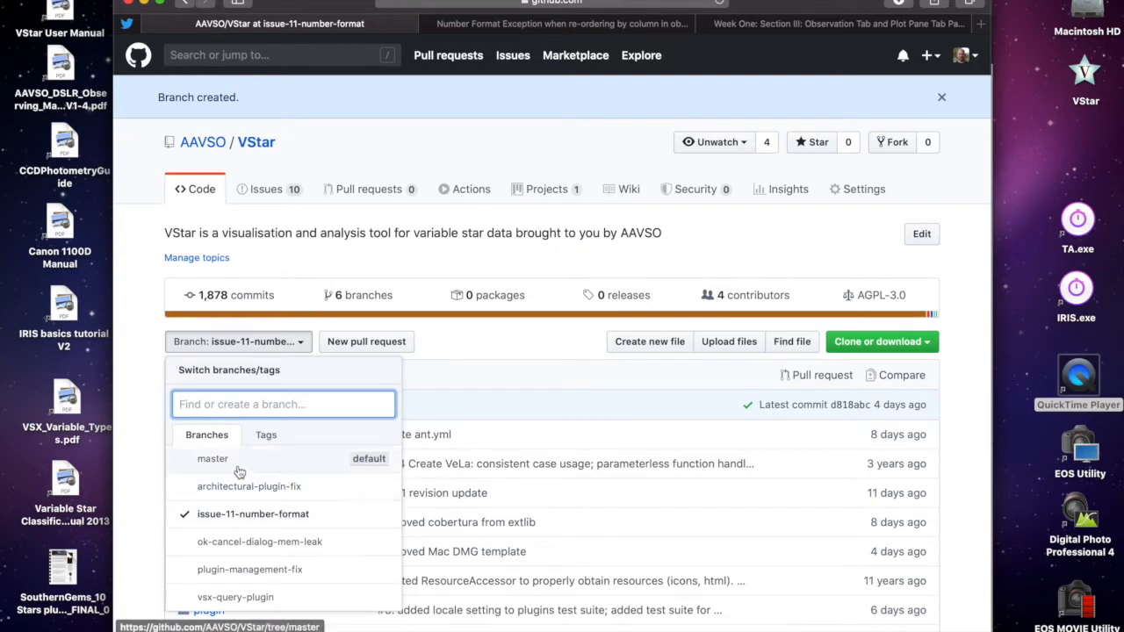
mouse_move(235, 465)
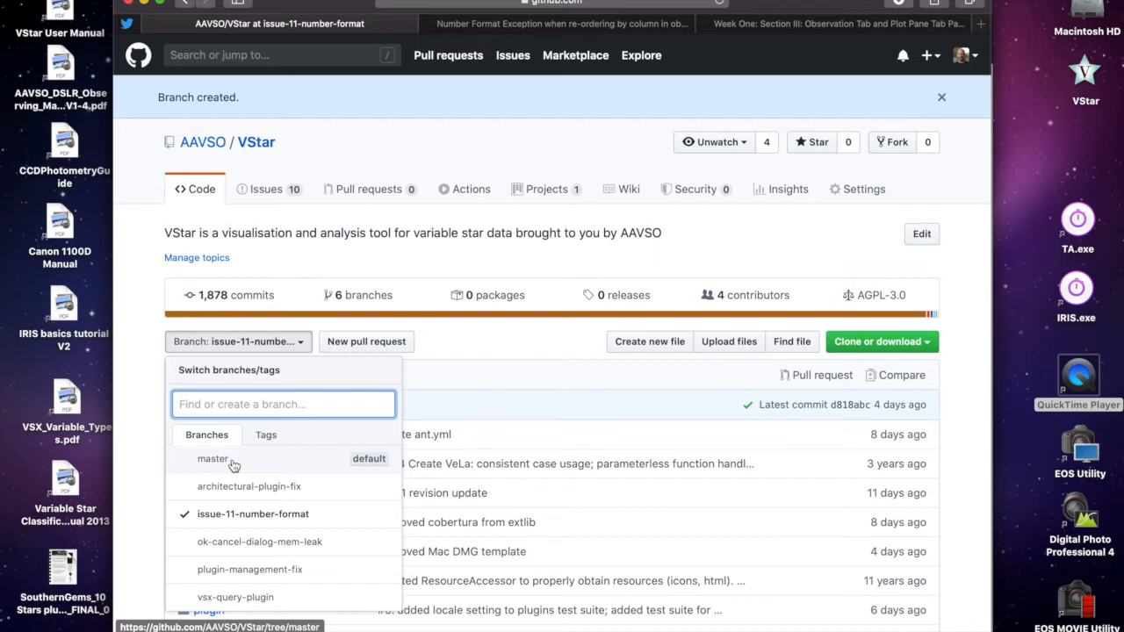
click(213, 459)
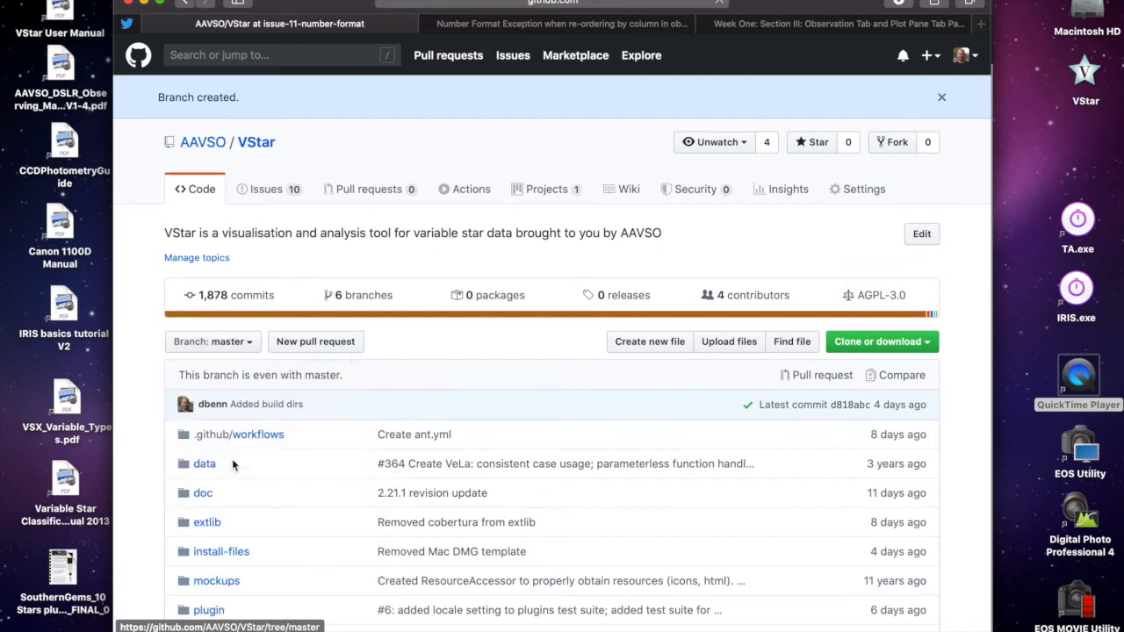
click(942, 97)
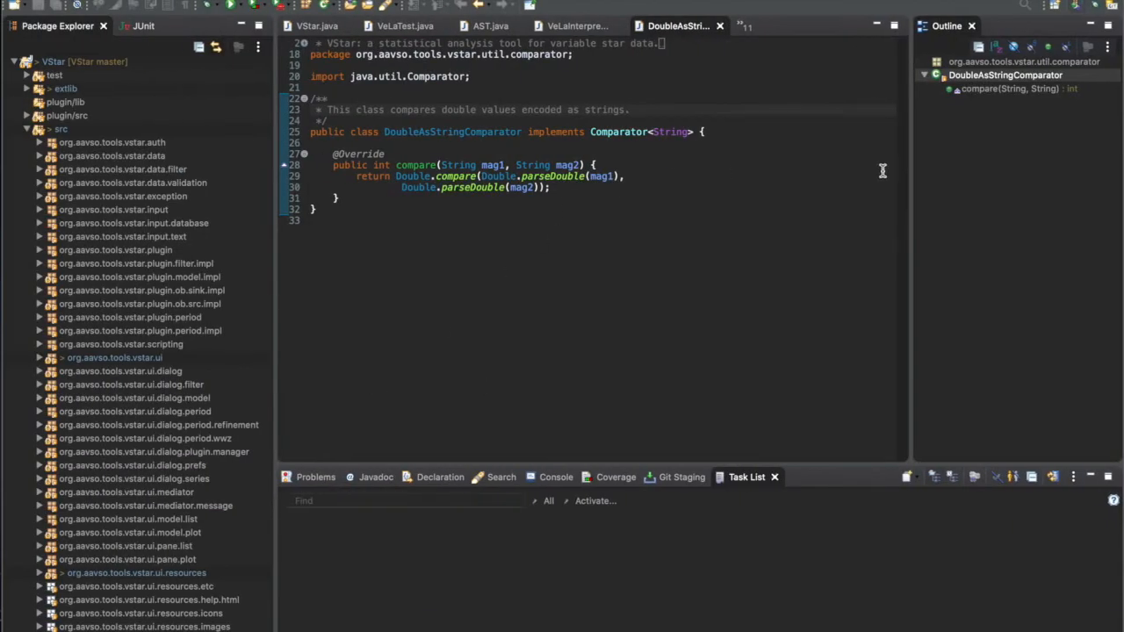
mouse_move(1096, 50)
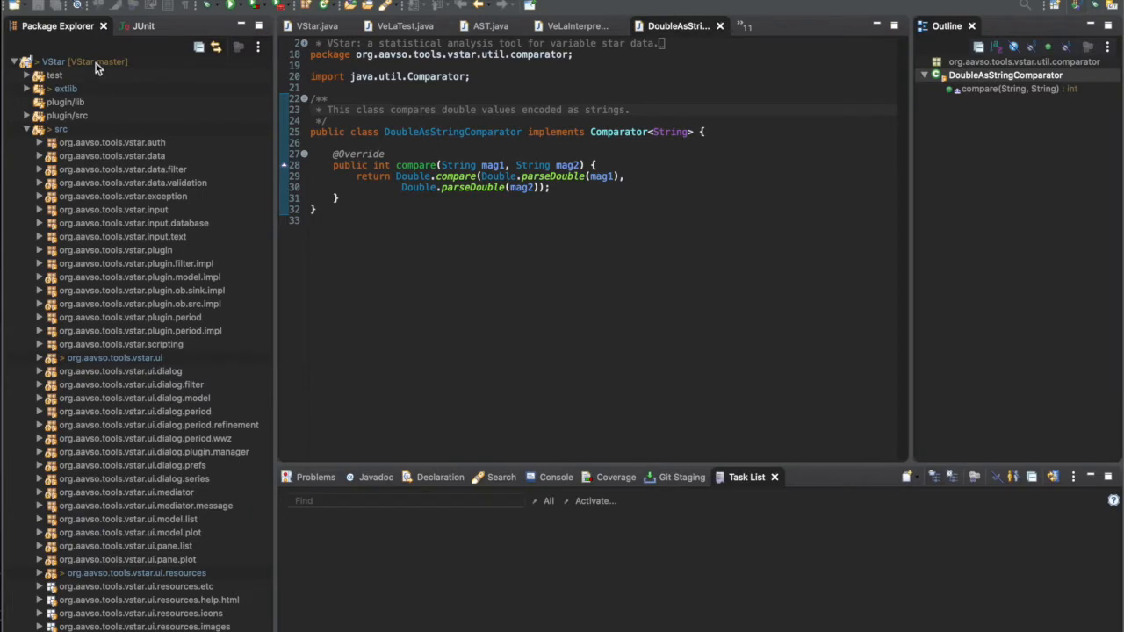
mouse_move(1116, 21)
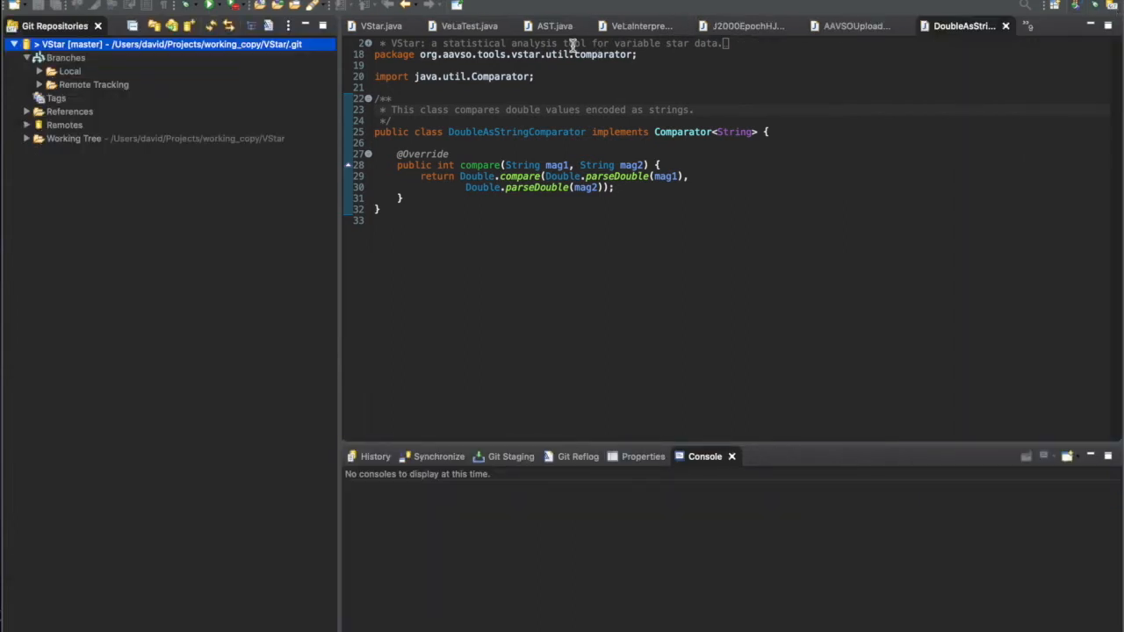
Fetch from origin for the VStar repository and close the Fetch Results dialog.
click(167, 44)
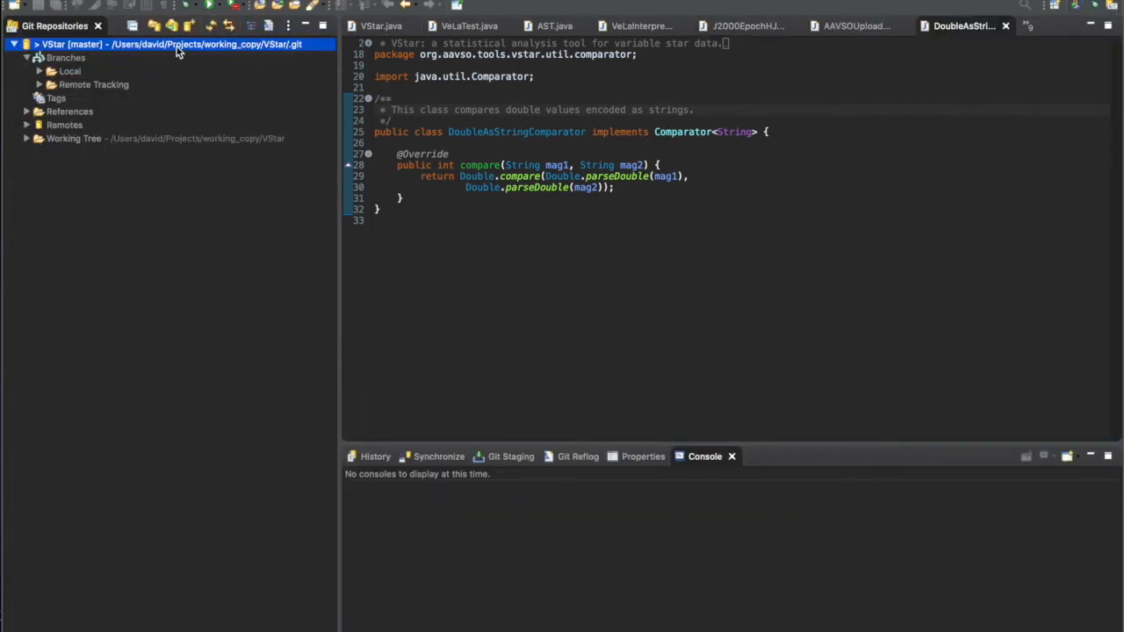
right_click(172, 44)
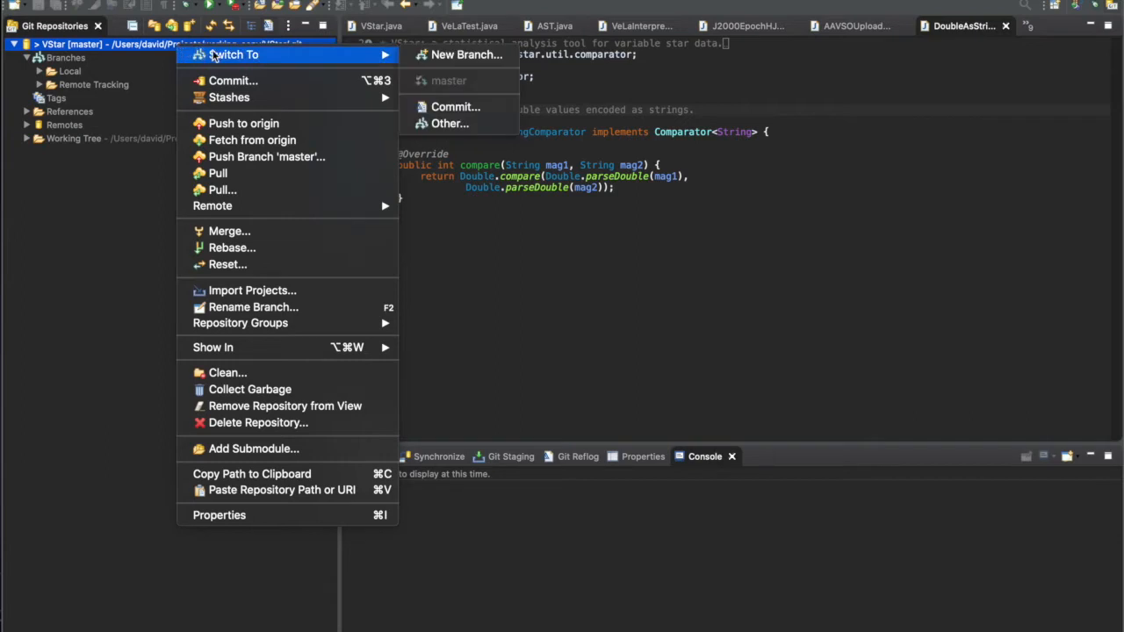
mouse_move(252, 123)
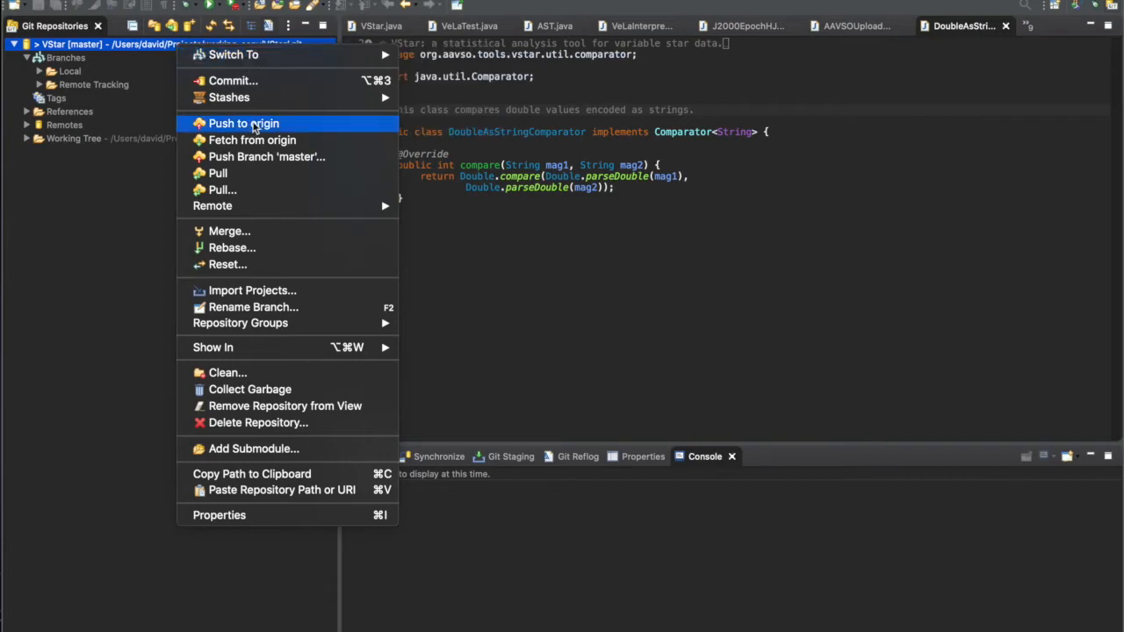
mouse_move(261, 174)
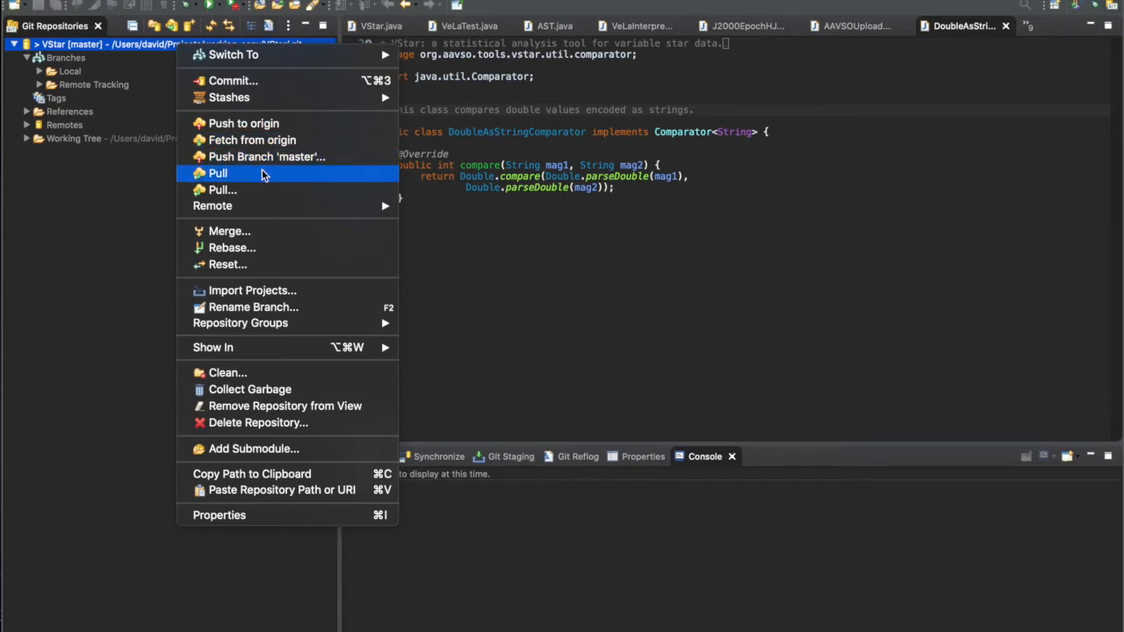
mouse_move(267, 156)
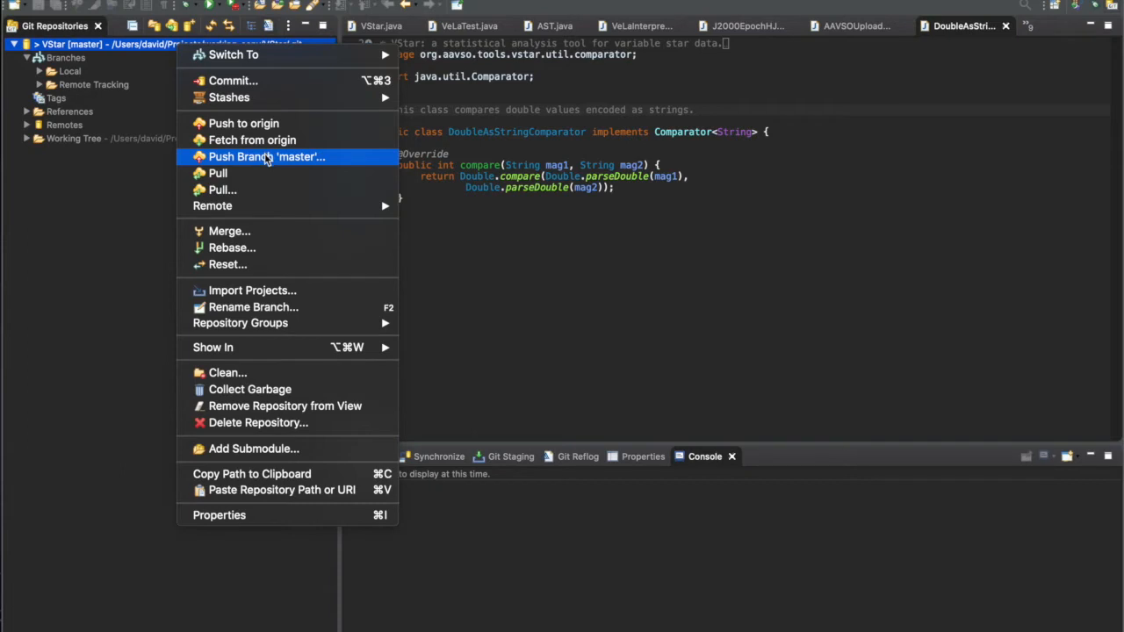
mouse_move(212, 205)
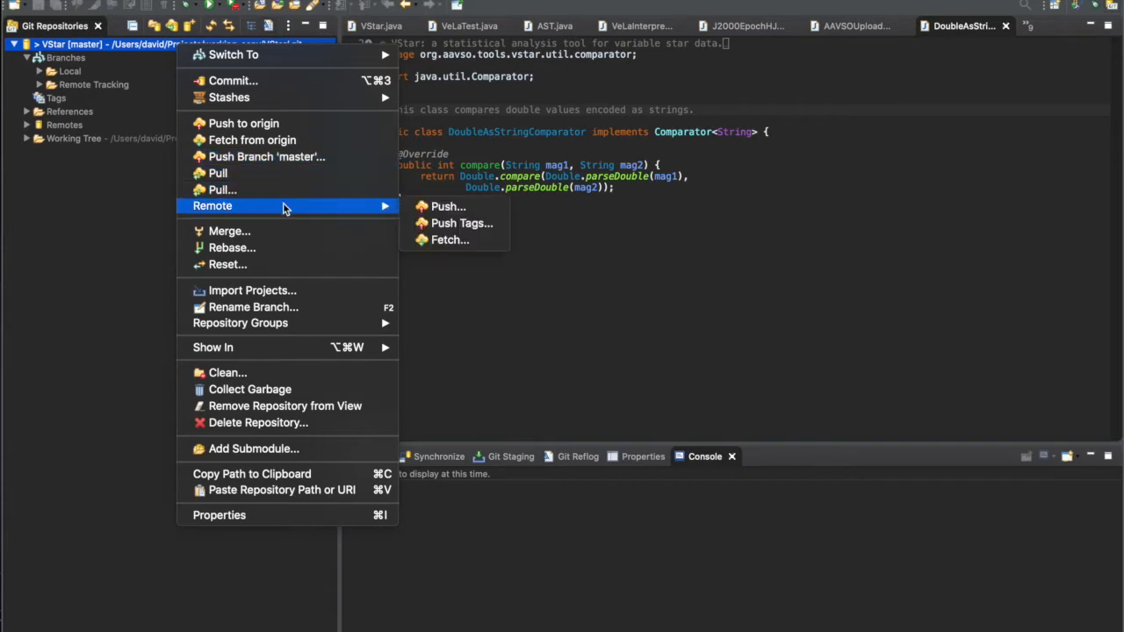
mouse_move(449, 239)
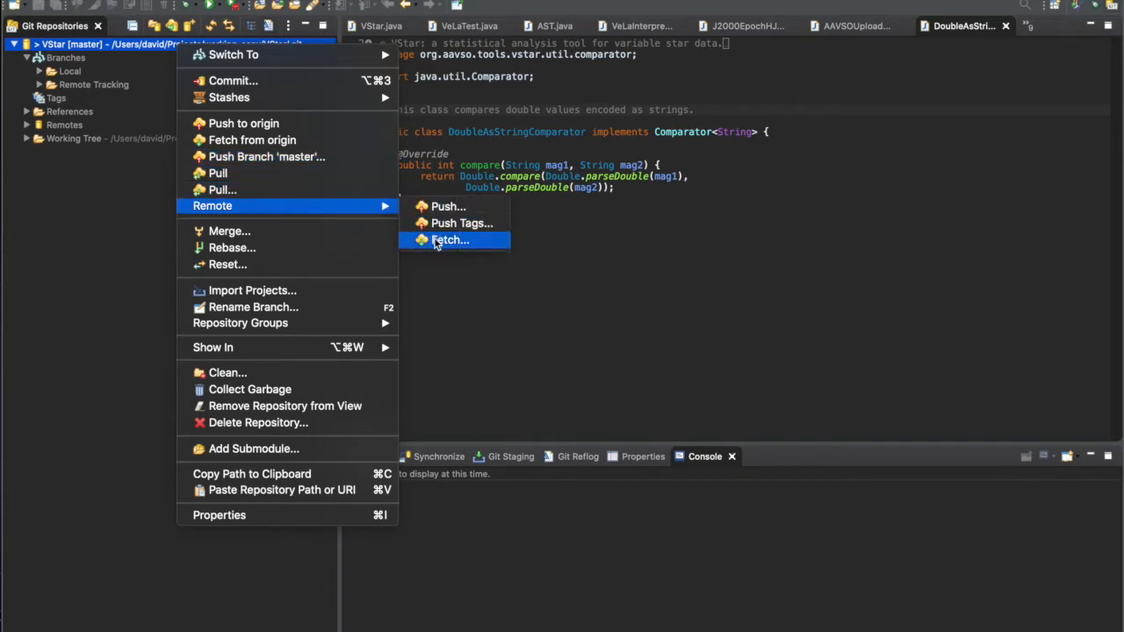
click(450, 239)
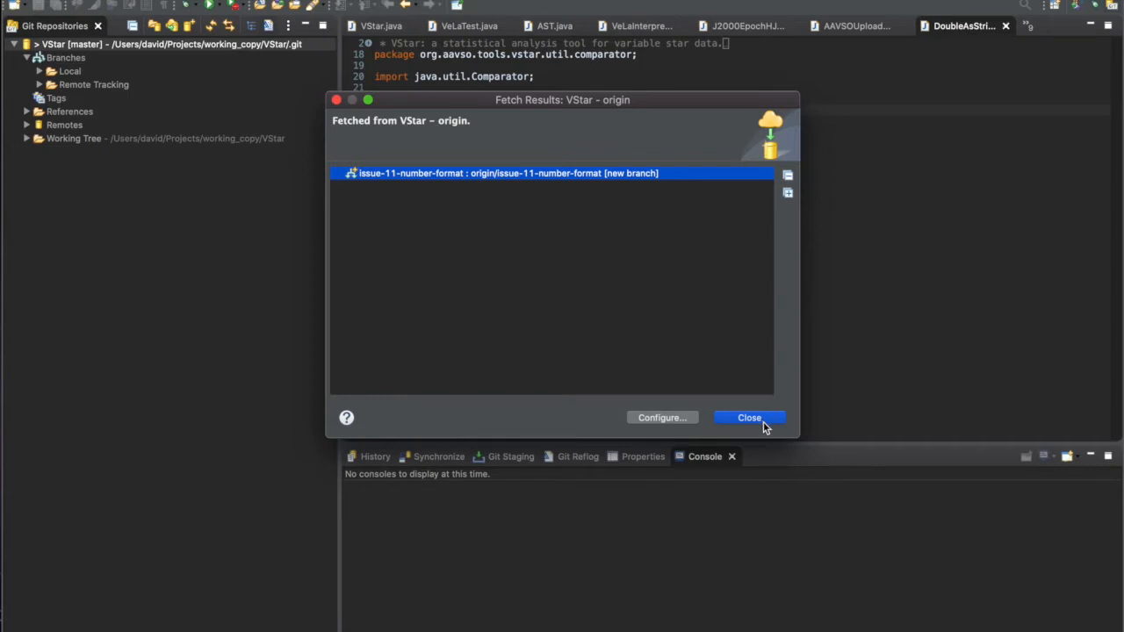
click(748, 418)
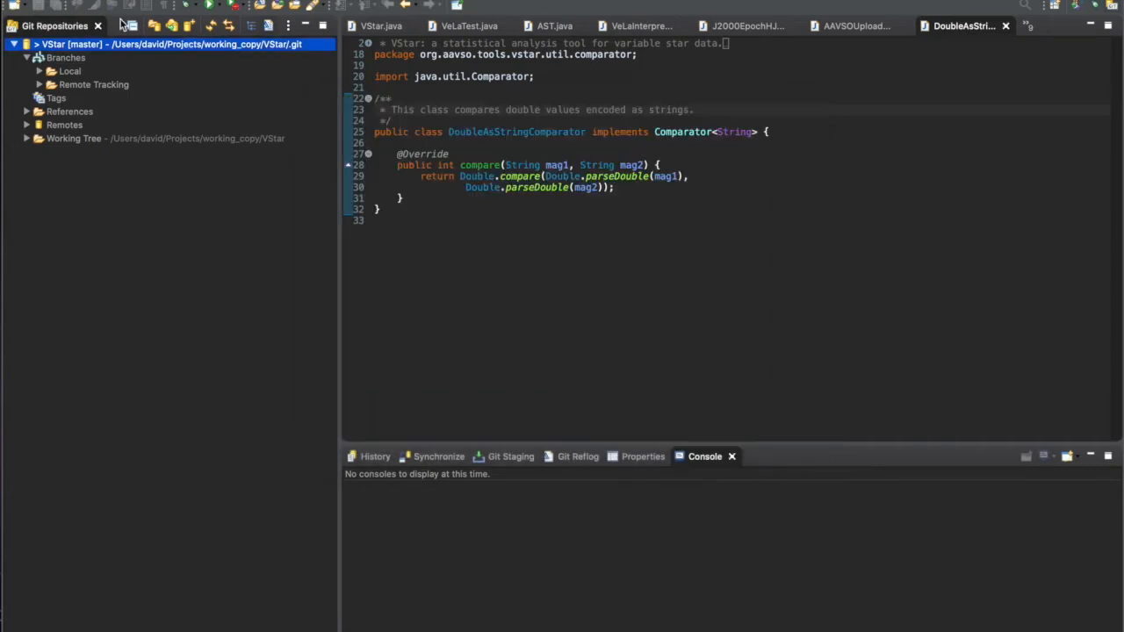
Check out origin/issue-11-number-format as a new local tracking branch.
click(39, 85)
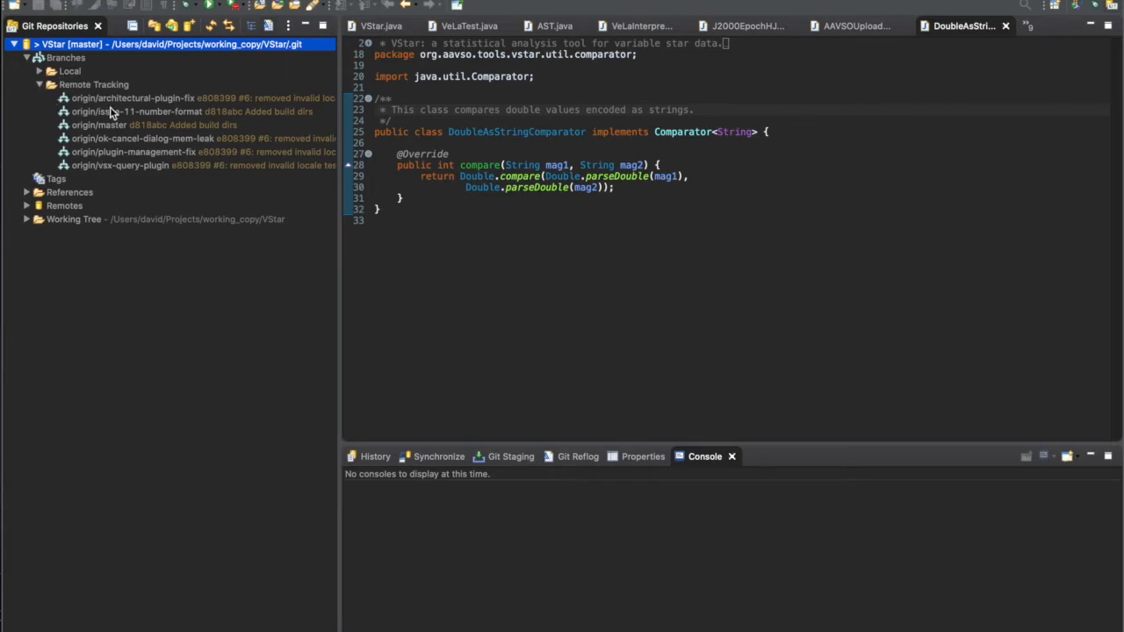
right_click(114, 113)
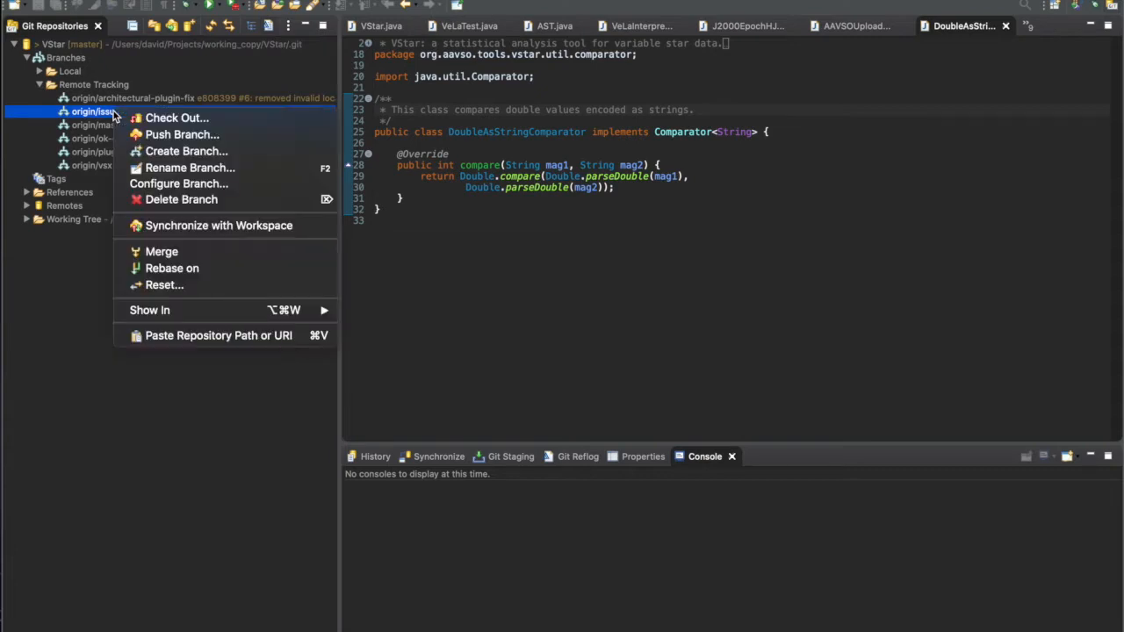
mouse_move(176, 118)
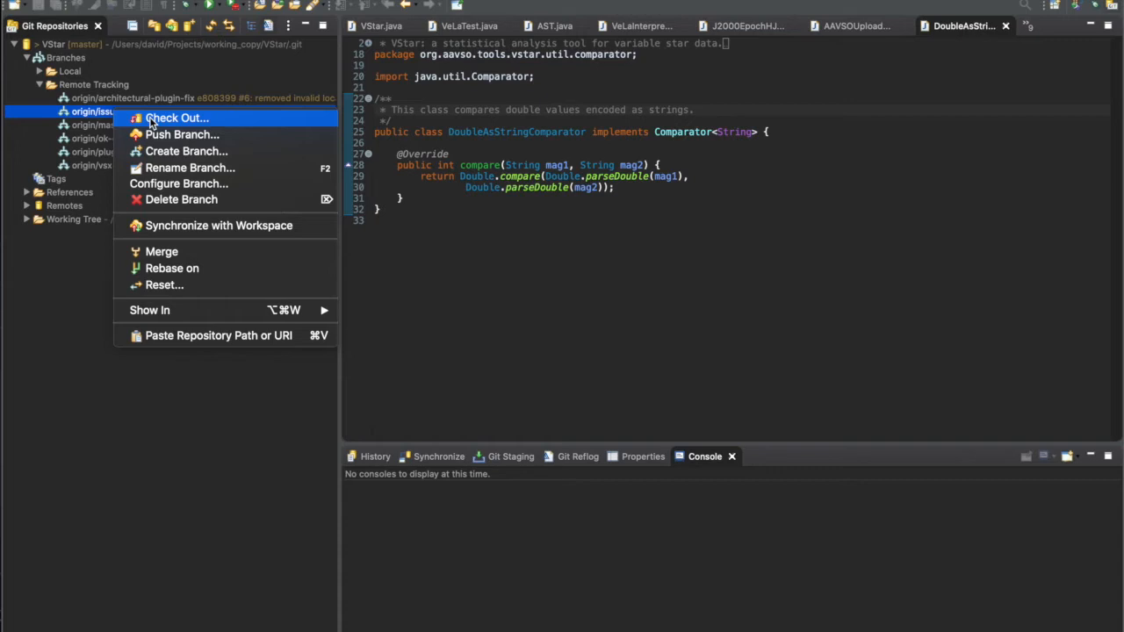
click(176, 118)
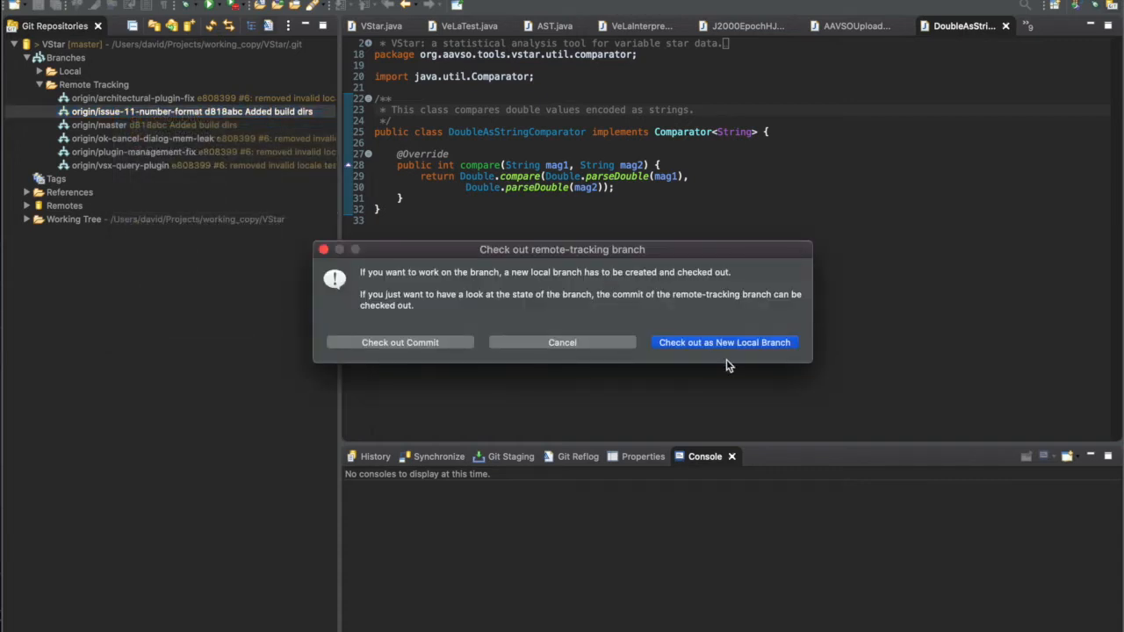
mouse_move(734, 347)
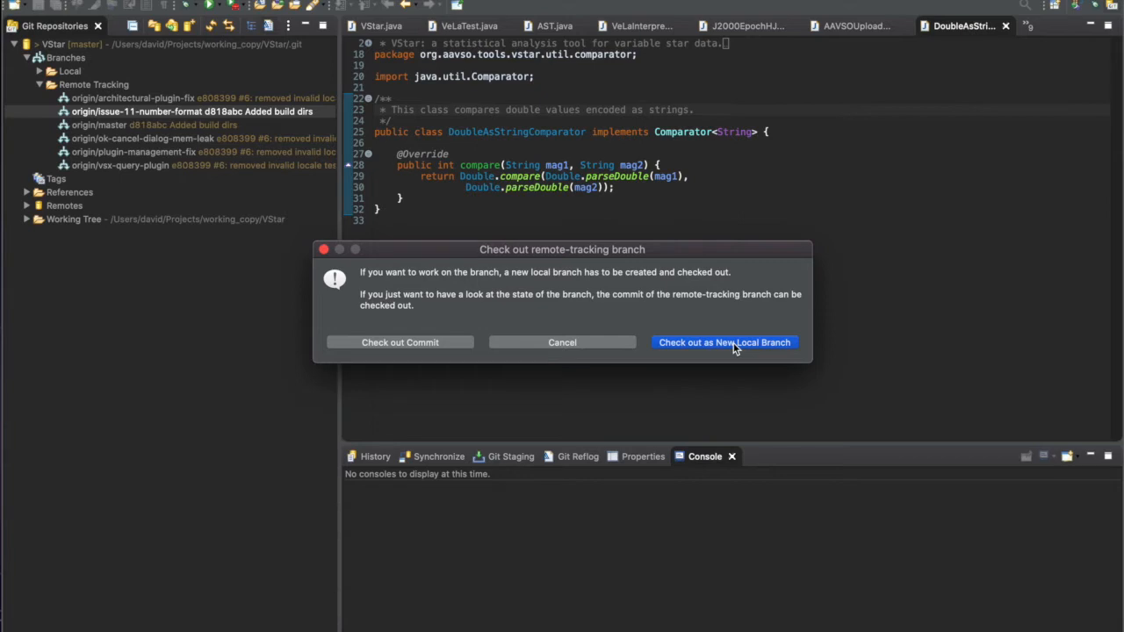
click(723, 342)
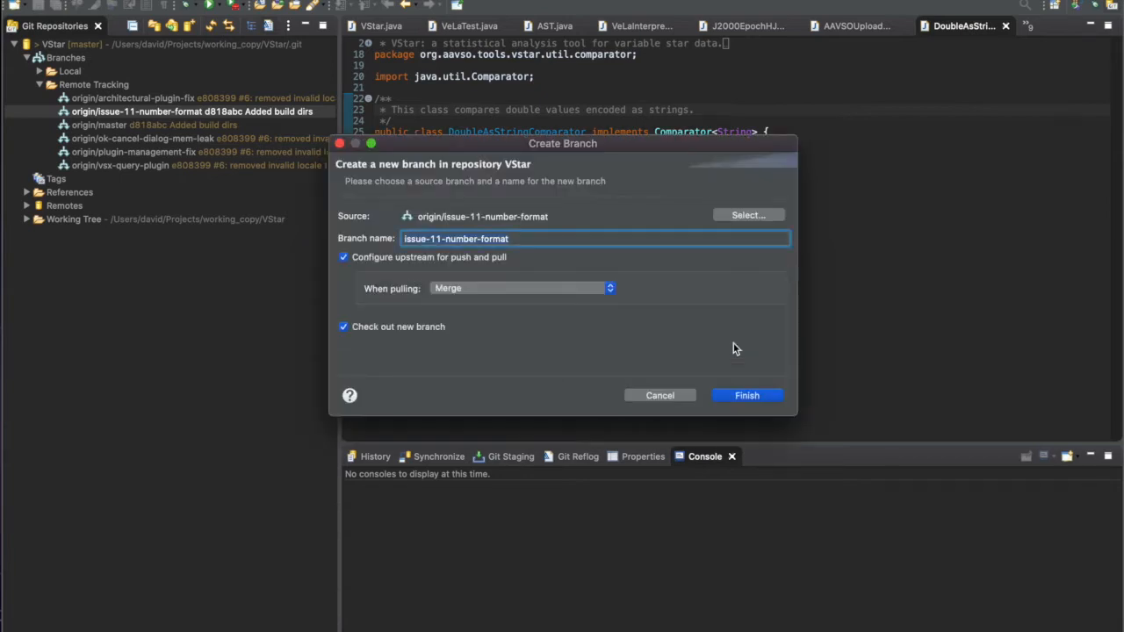
mouse_move(741, 394)
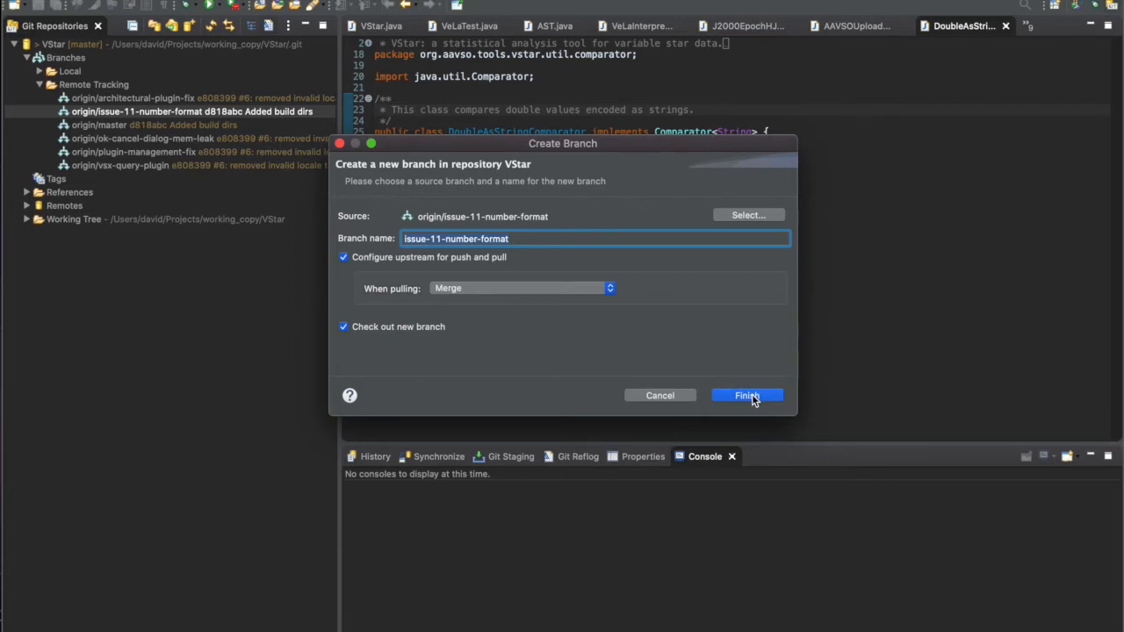
click(745, 395)
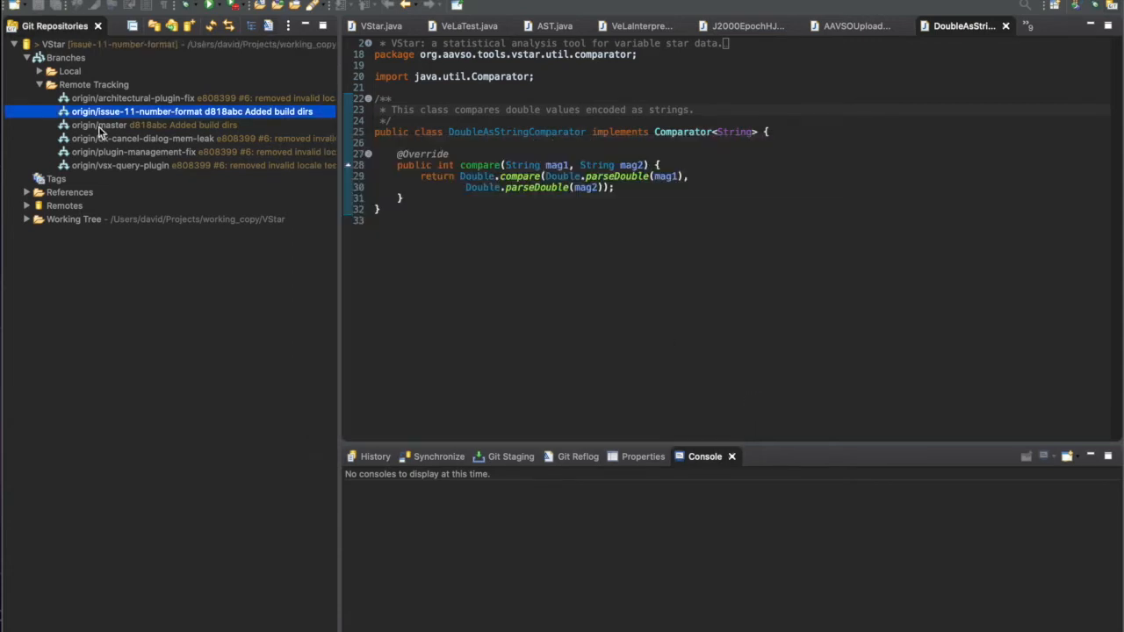
Expand the local branches and inspect the new issue-11-number-format branch.
click(53, 70)
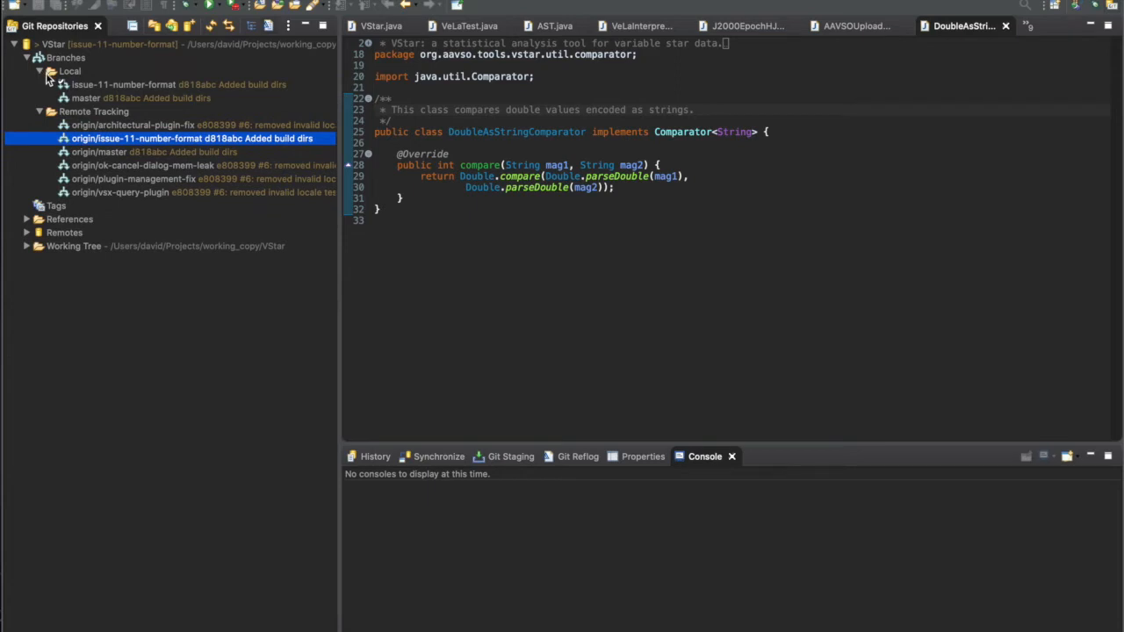
mouse_move(165, 95)
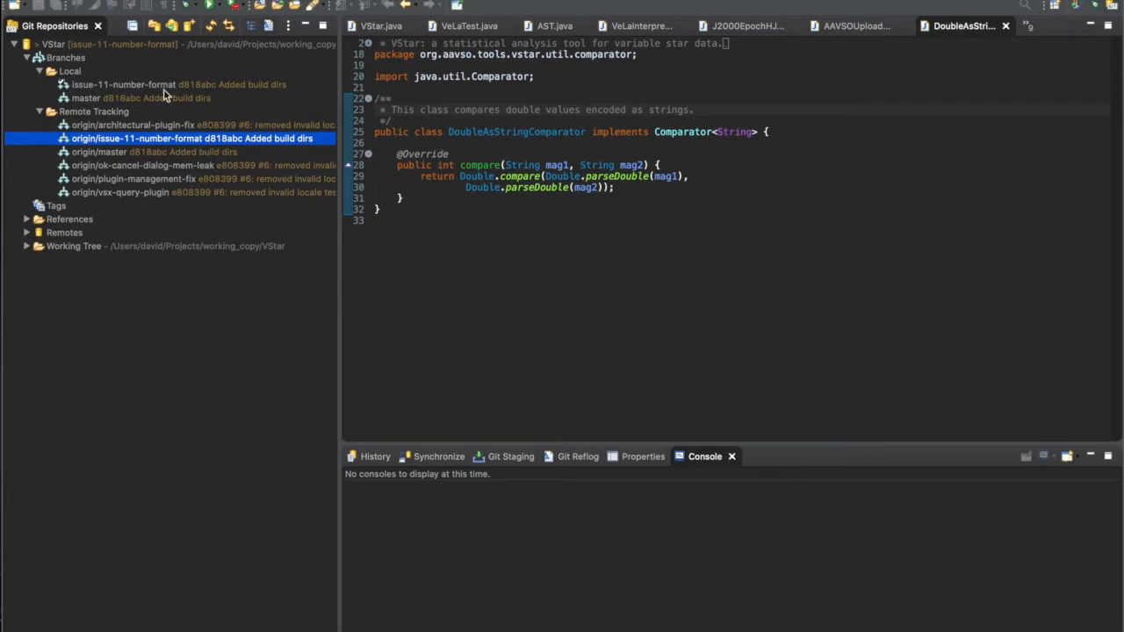
click(166, 84)
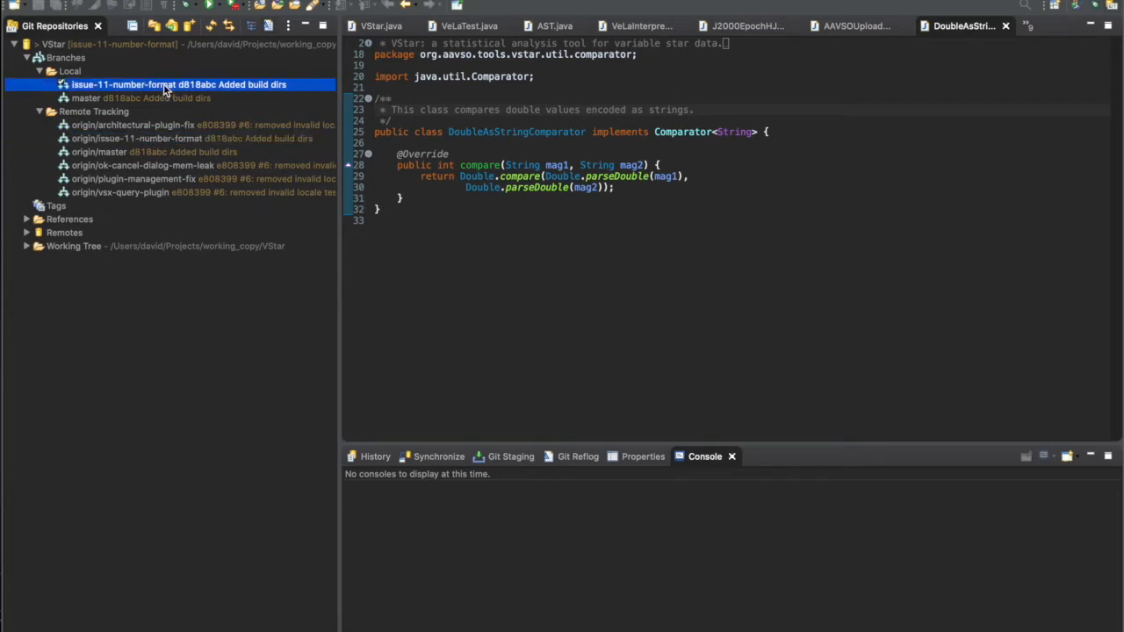
click(176, 125)
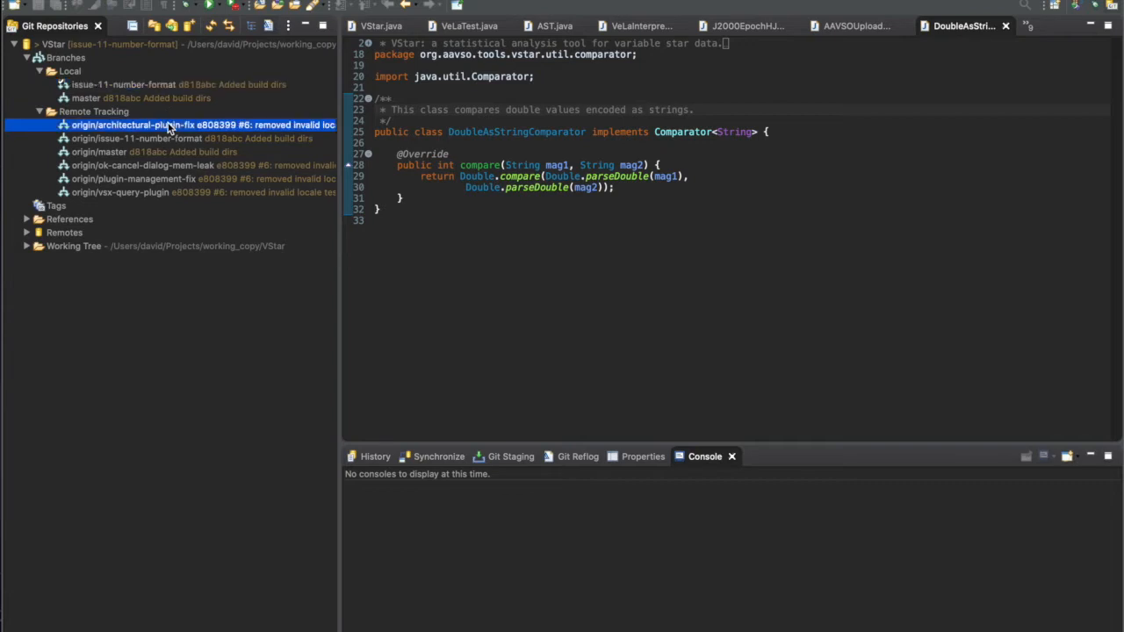
mouse_move(270, 148)
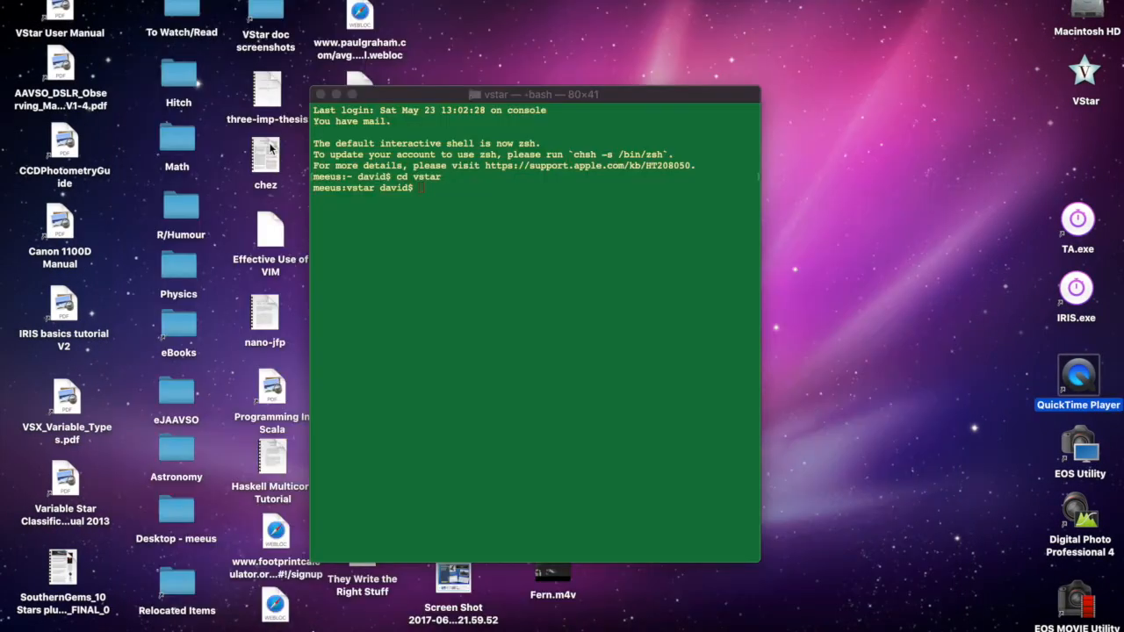
Run git fetch in the vstar repository from Terminal.
click(527, 351)
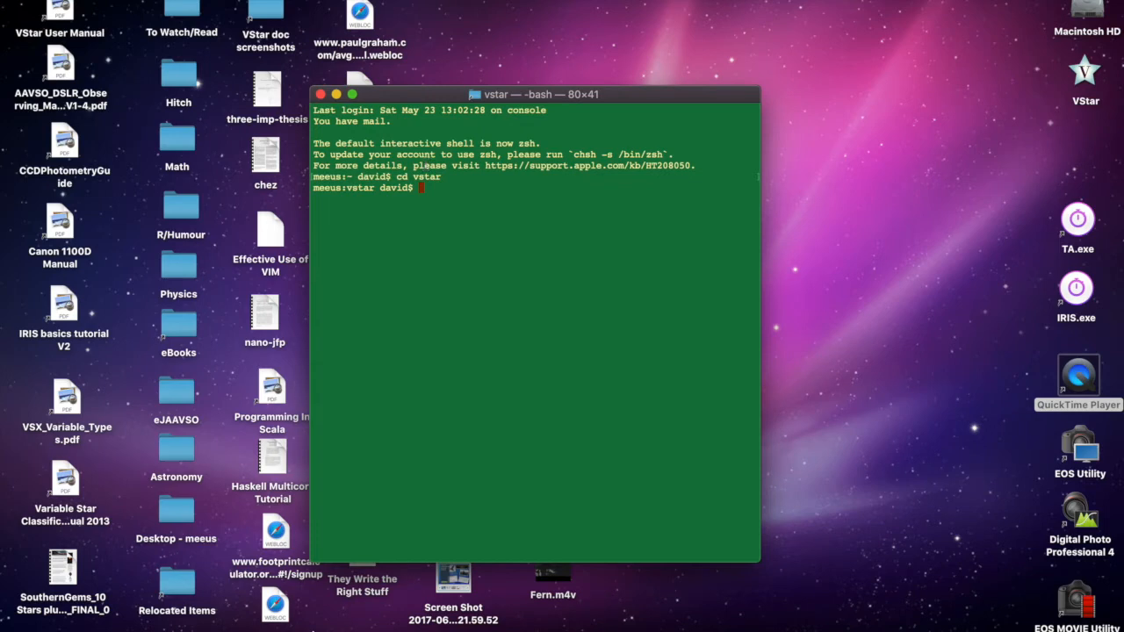
text(git)
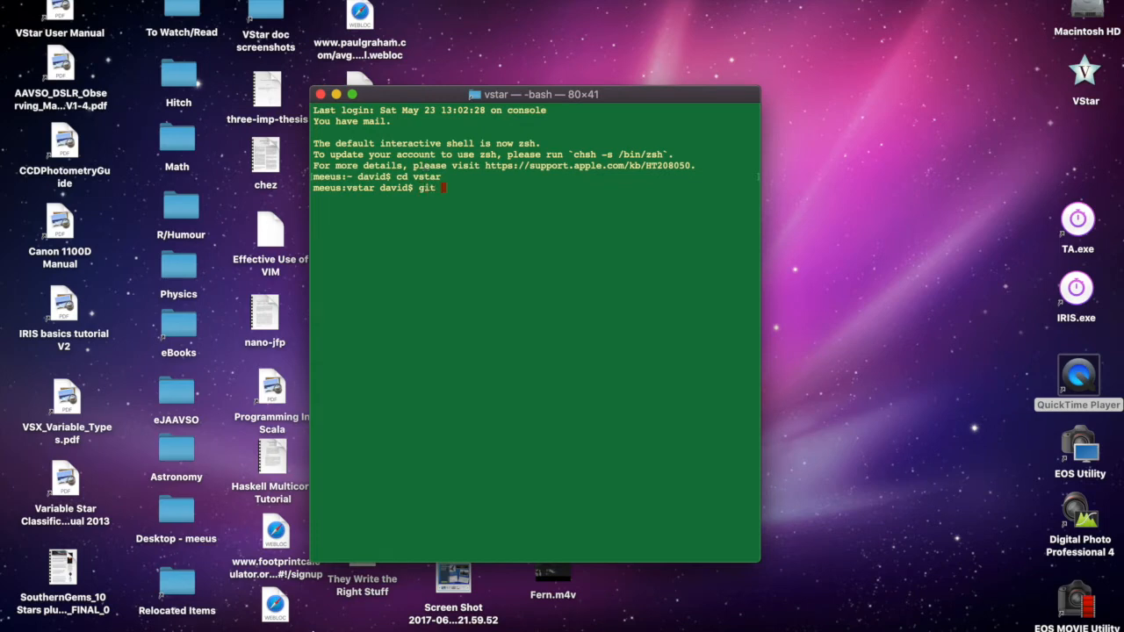
text(fetch)
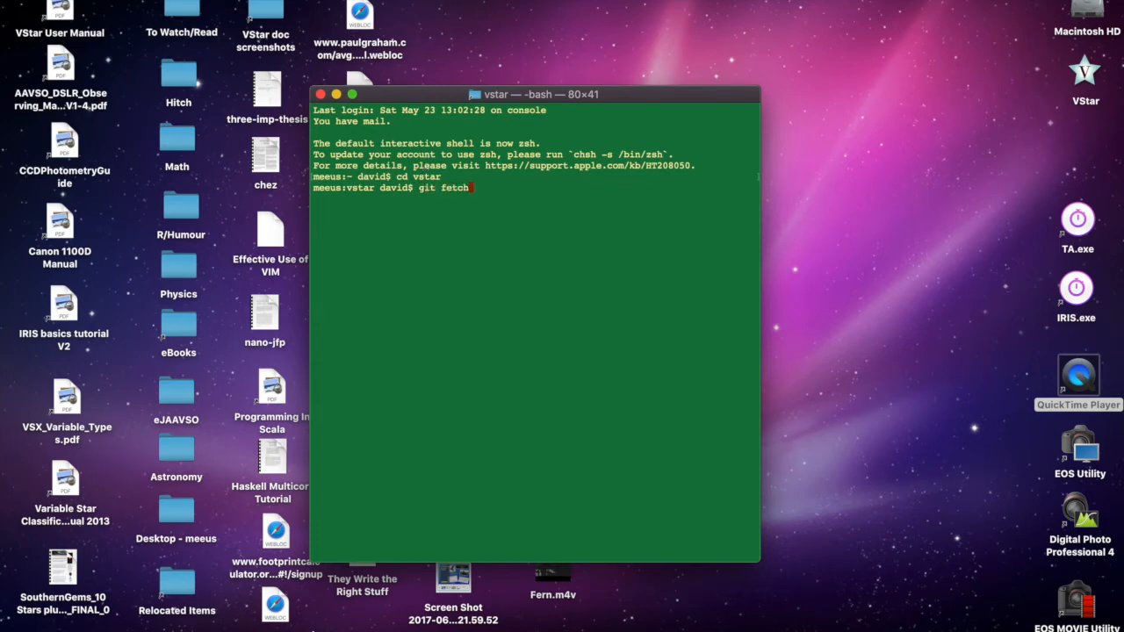
key(Return)
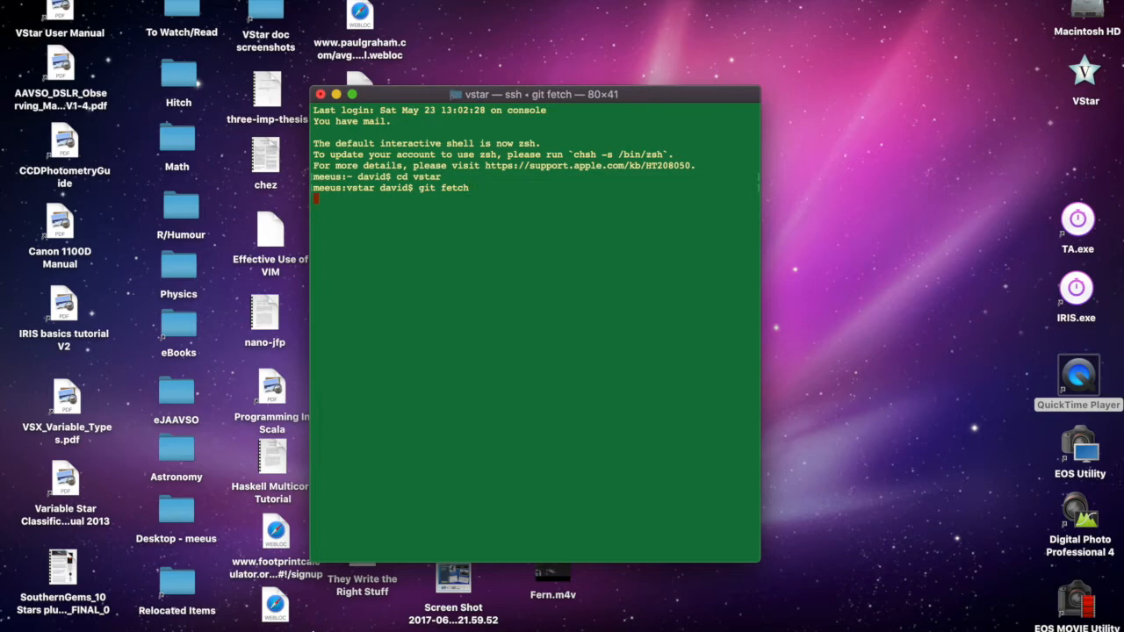
key(Return)
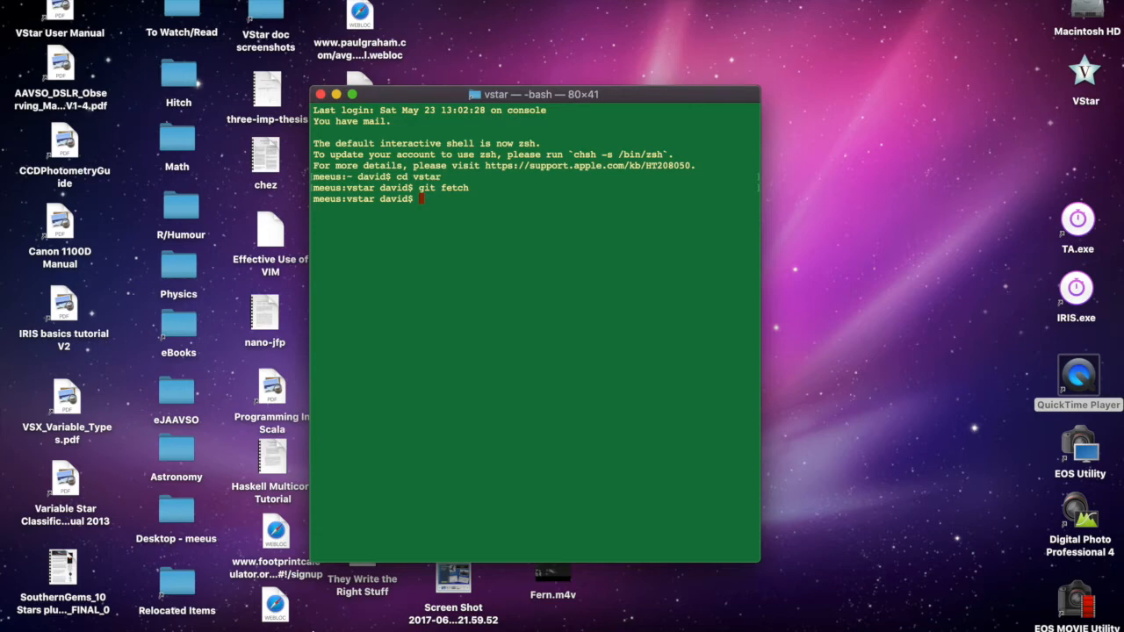
List the local branches with their latest commits via git branch -v.
text(git)
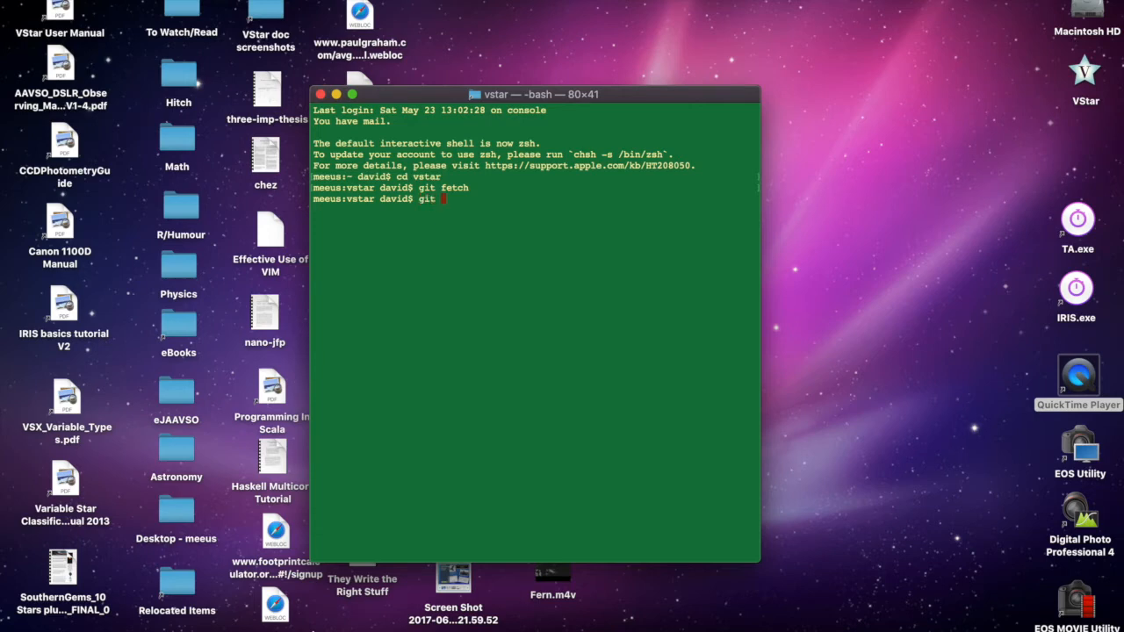
text(checkou)
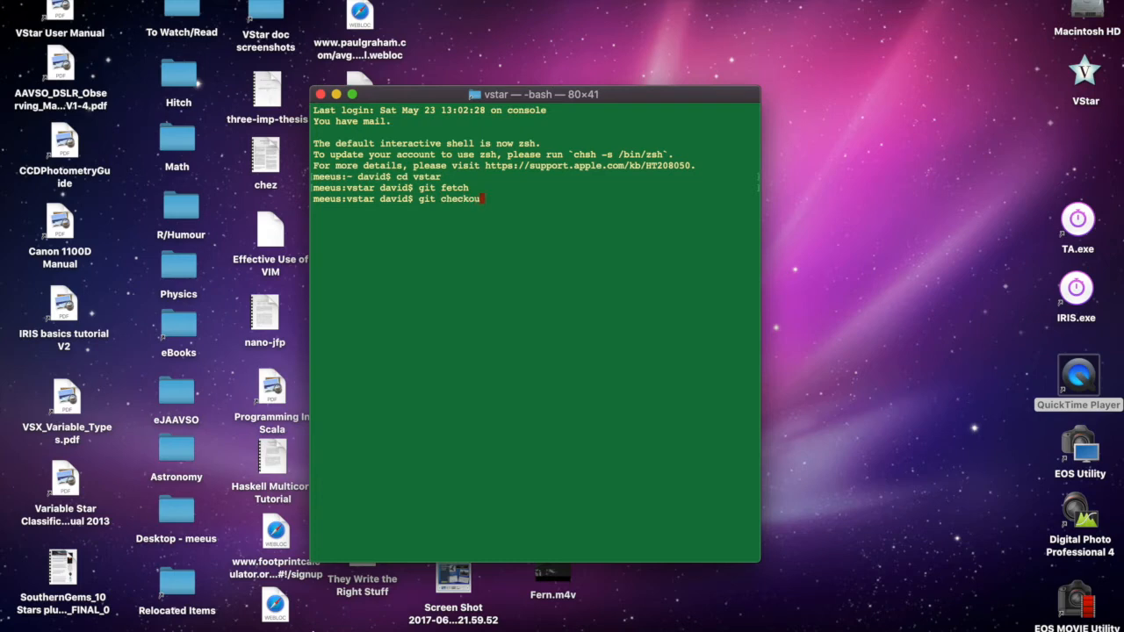
text(t)
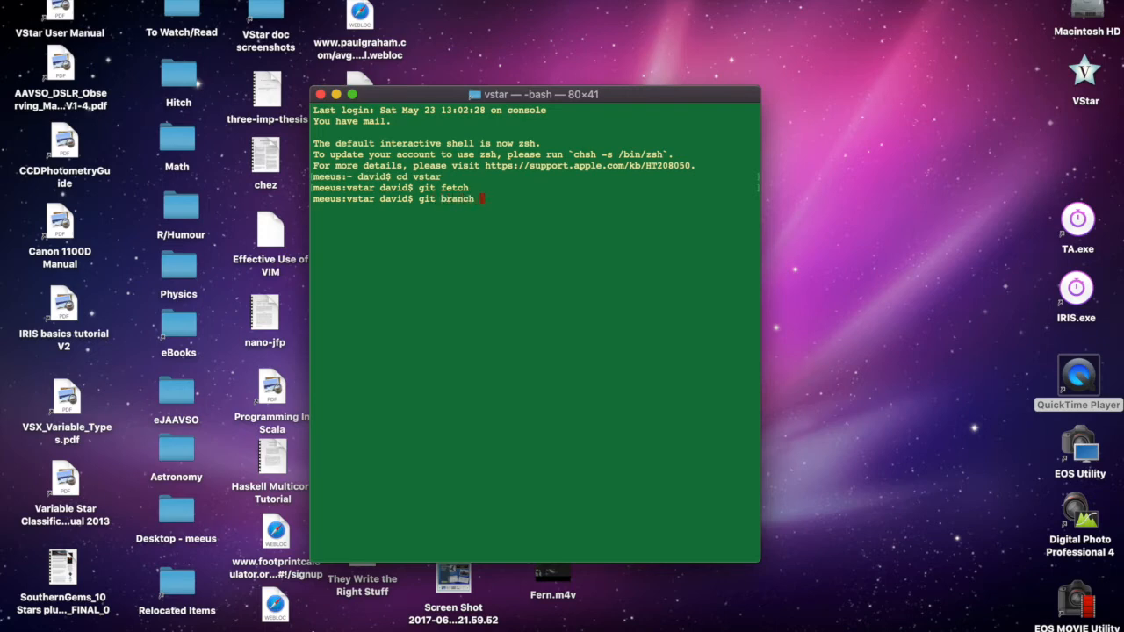
text(-v)
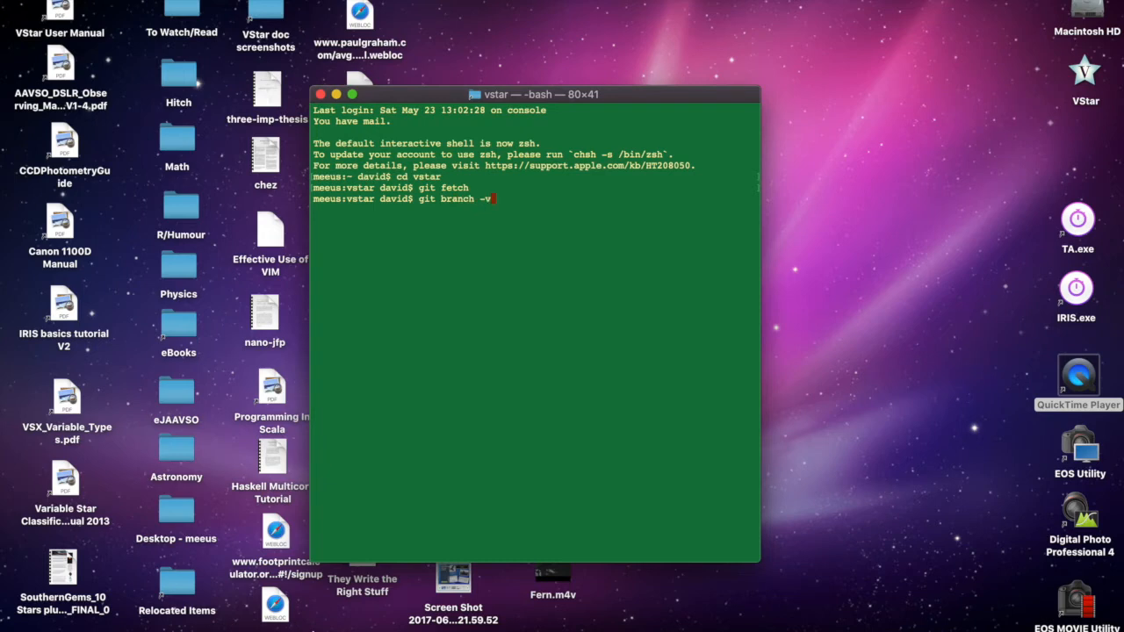
key(Return)
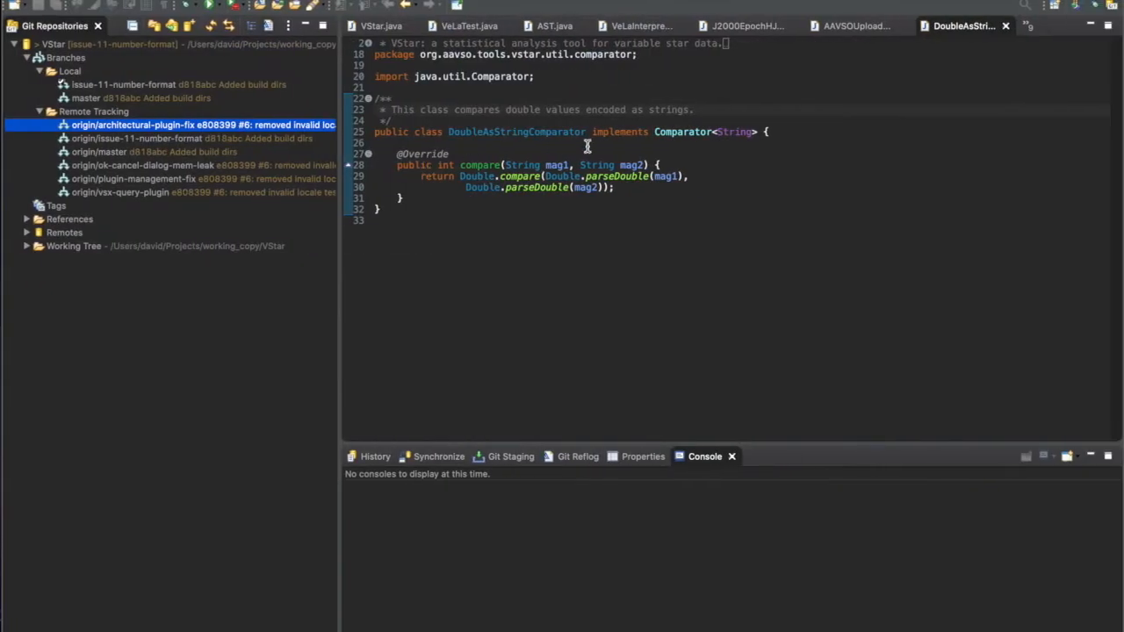
mouse_move(565, 175)
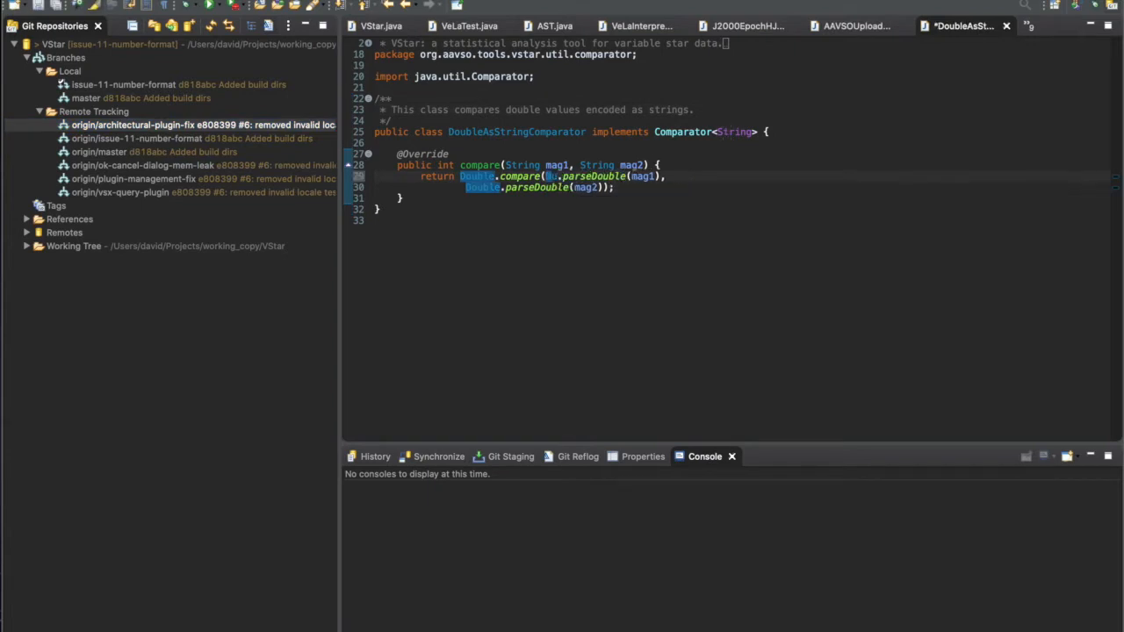
Parse both magnitudes with NumberParser.parseDouble, import NumberParser, and save the comparator.
text(NumberParser)
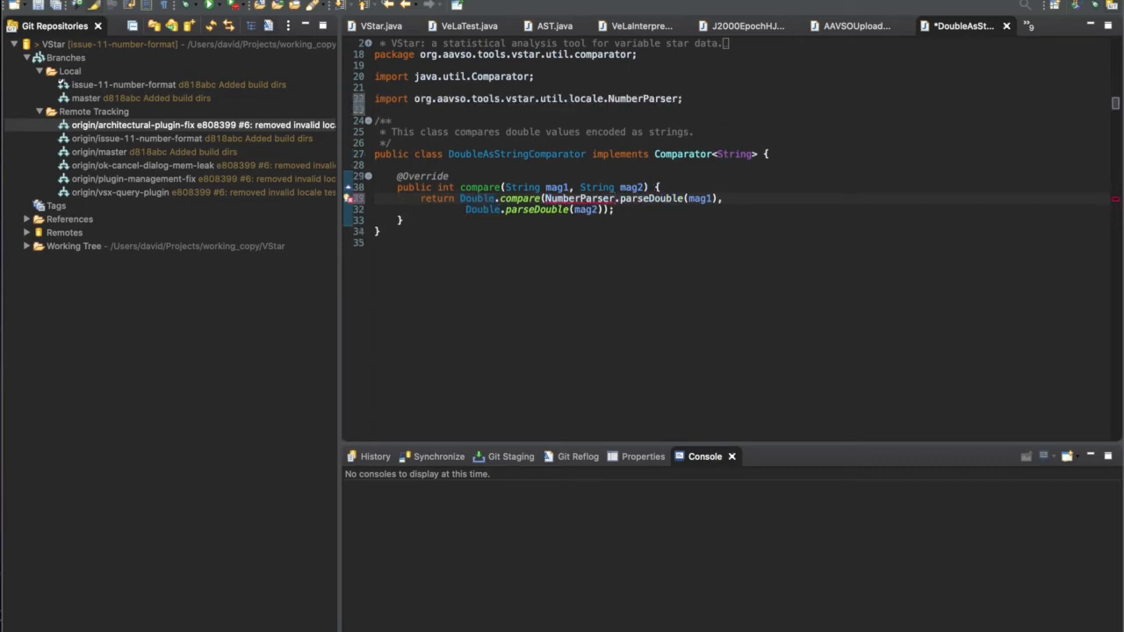
double_click(580, 197)
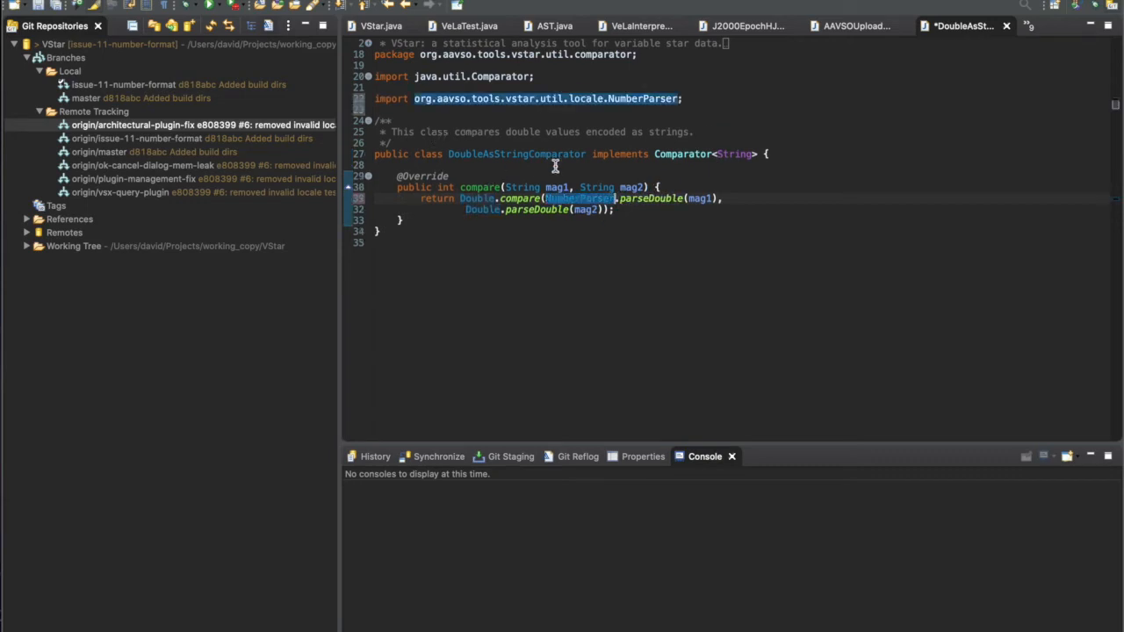
mouse_move(541, 211)
text(NumberParser)
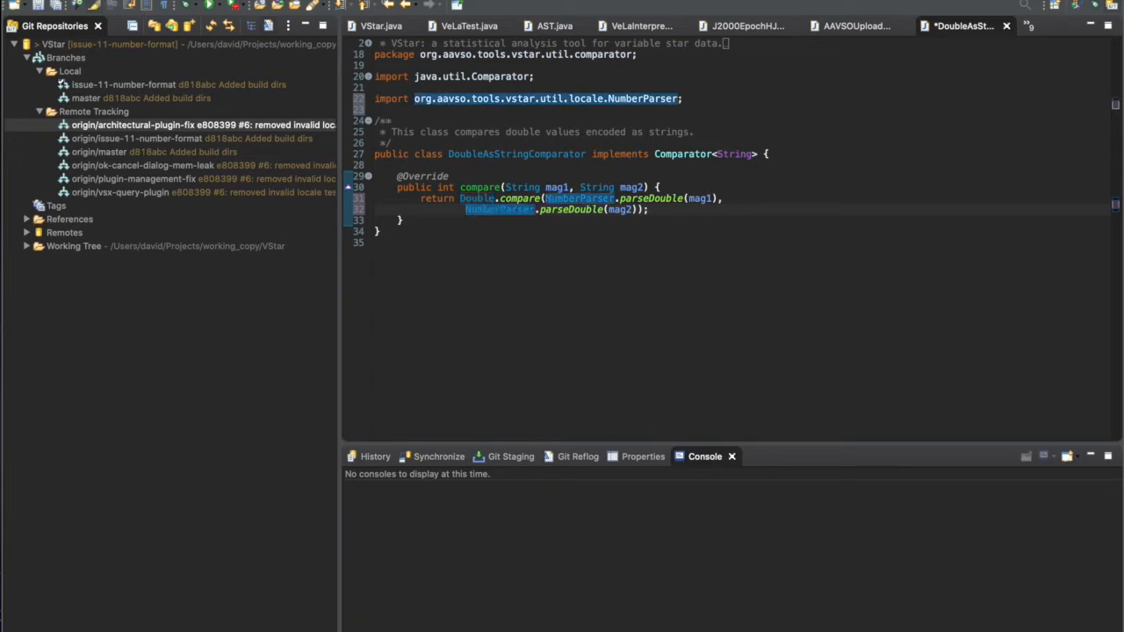
key(ctrl+s)
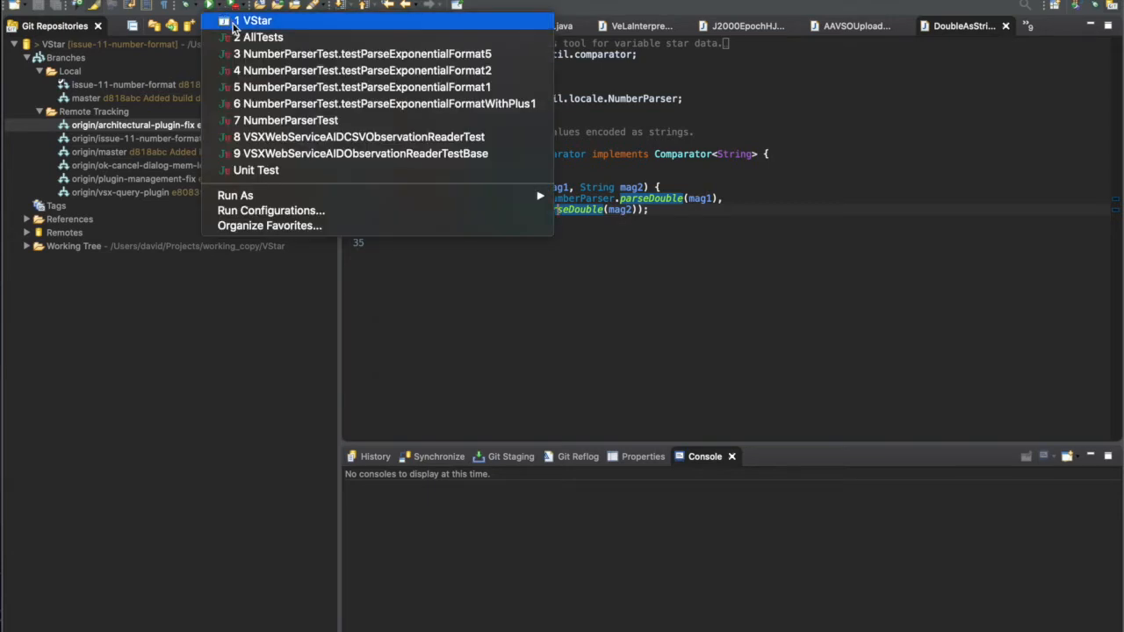
Relaunch VStar, load the X CYG data from _cs2_data and show the Observations table.
click(255, 21)
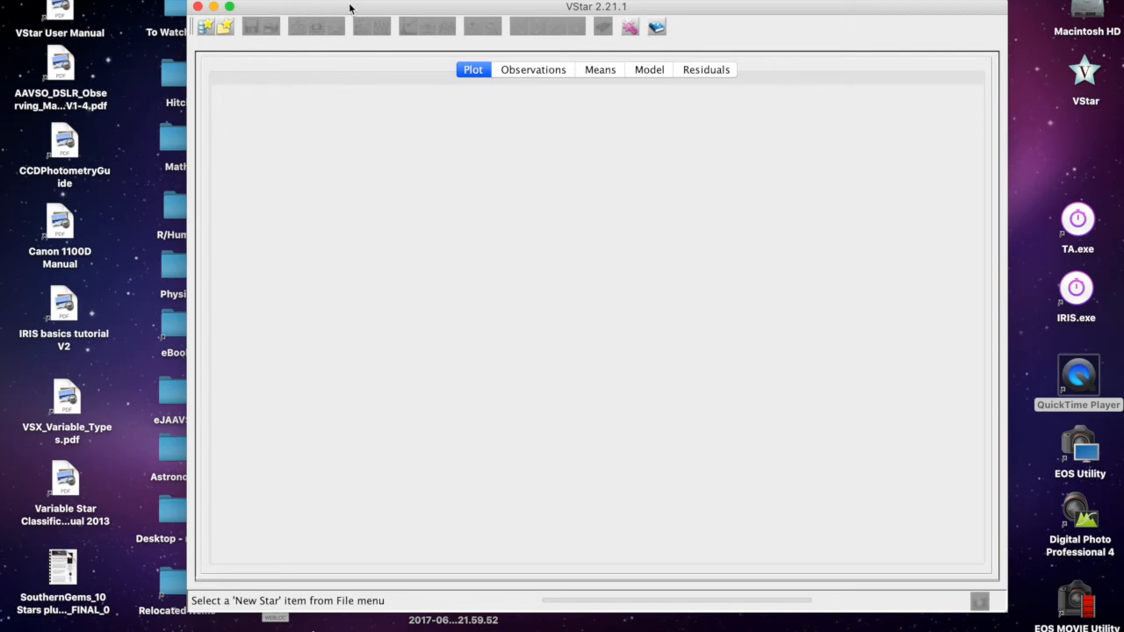
mouse_move(625, 28)
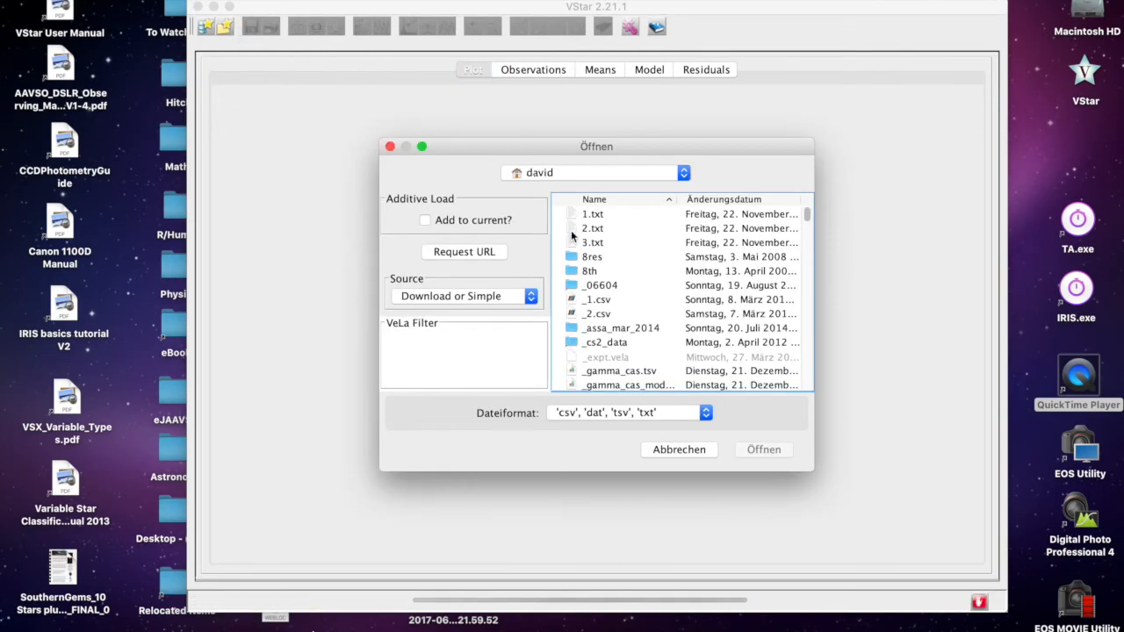
double_click(605, 341)
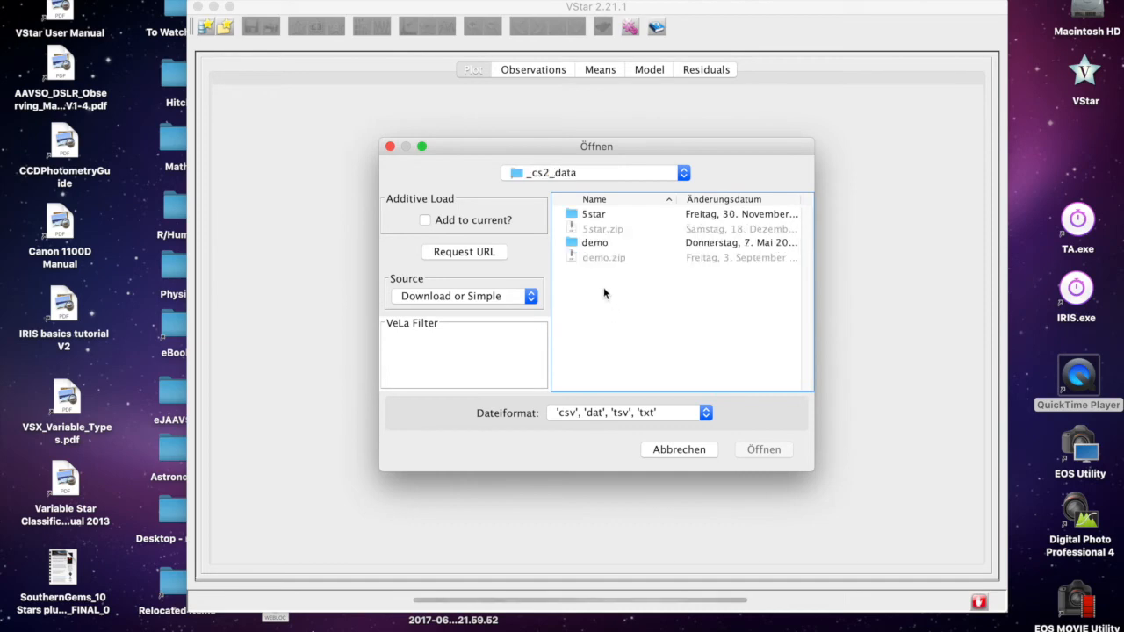
double_click(594, 243)
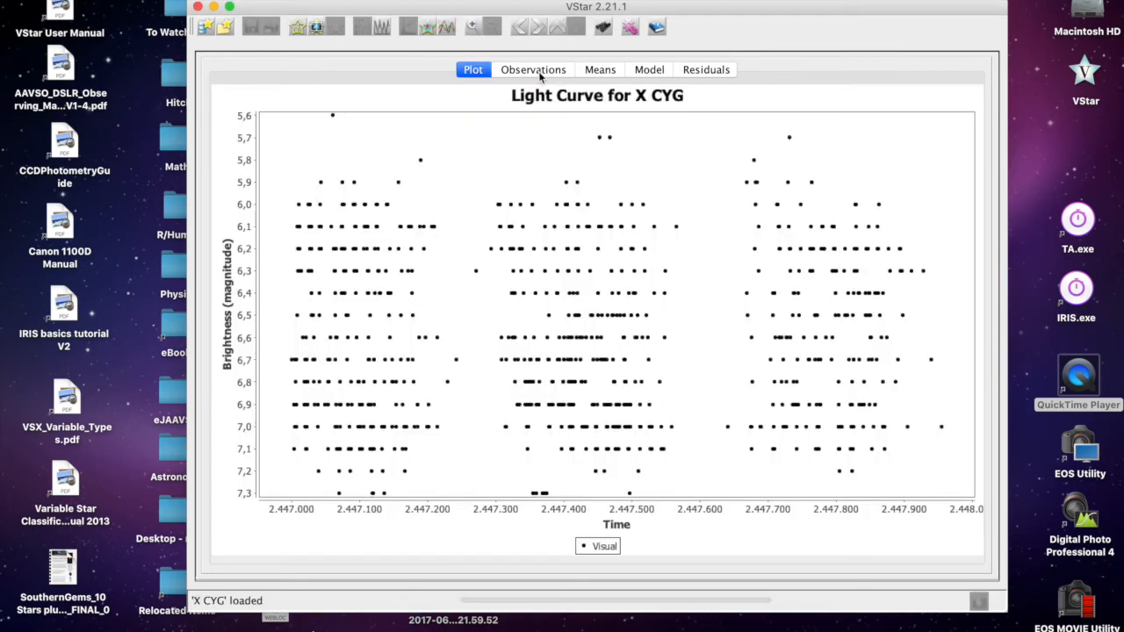
click(534, 70)
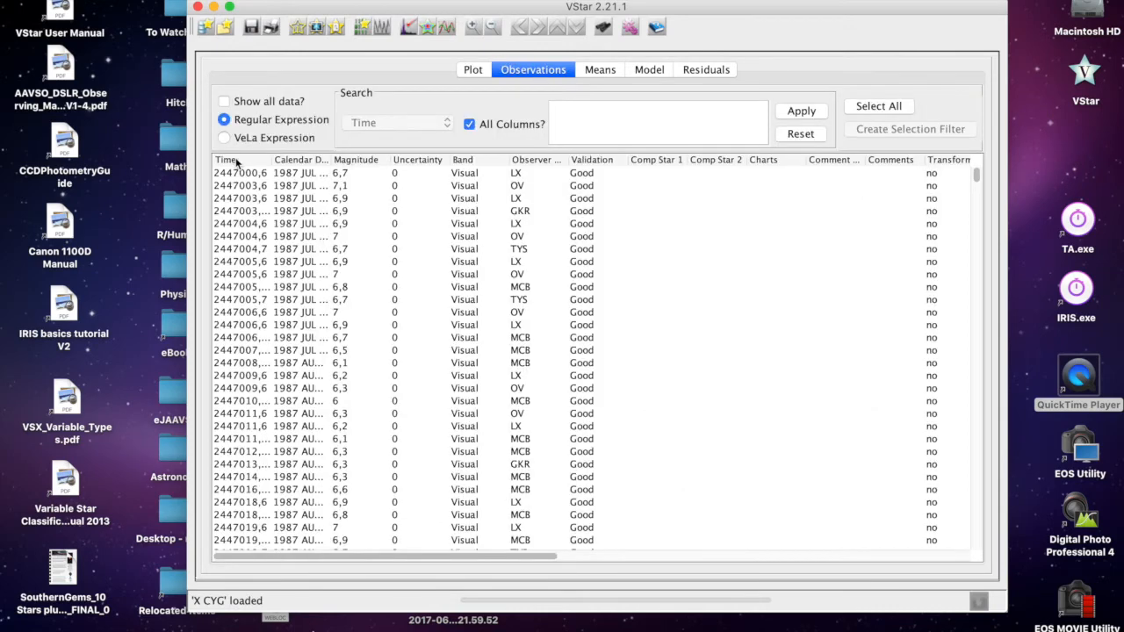
click(225, 158)
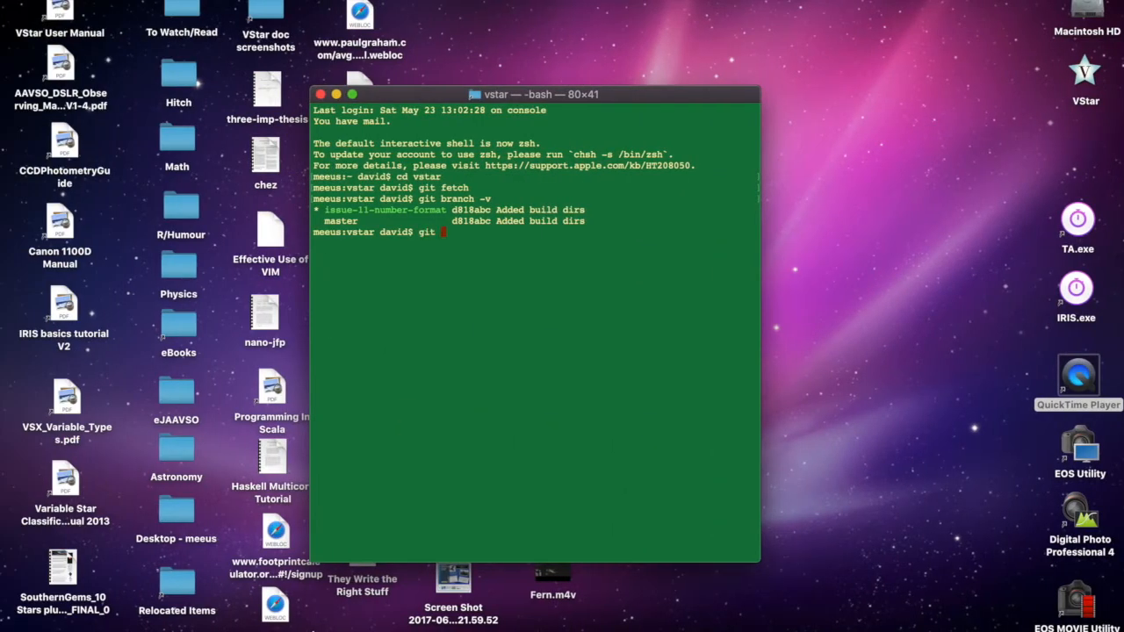
Discard the partial add command and run git status to list modified and untracked files.
text(add)
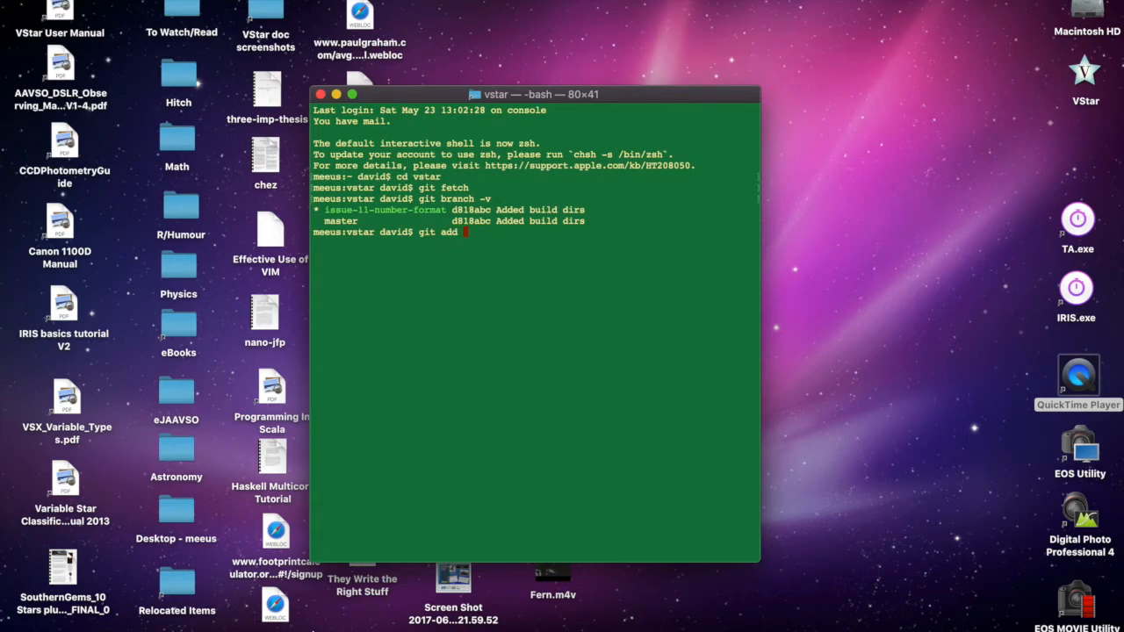
key(Backspace)
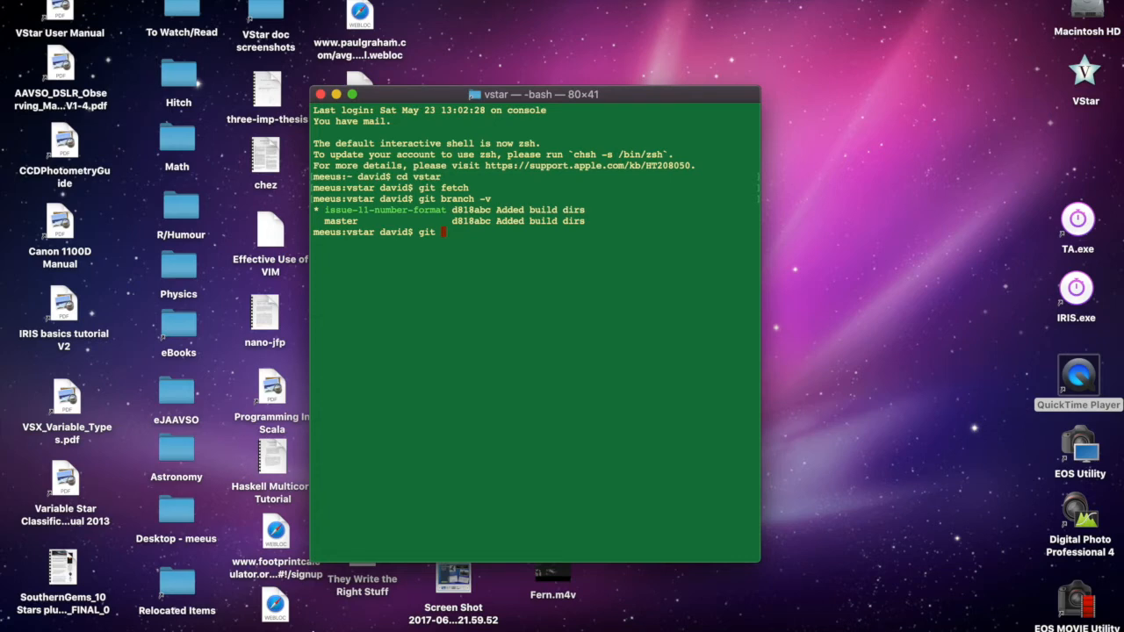
text(sta)
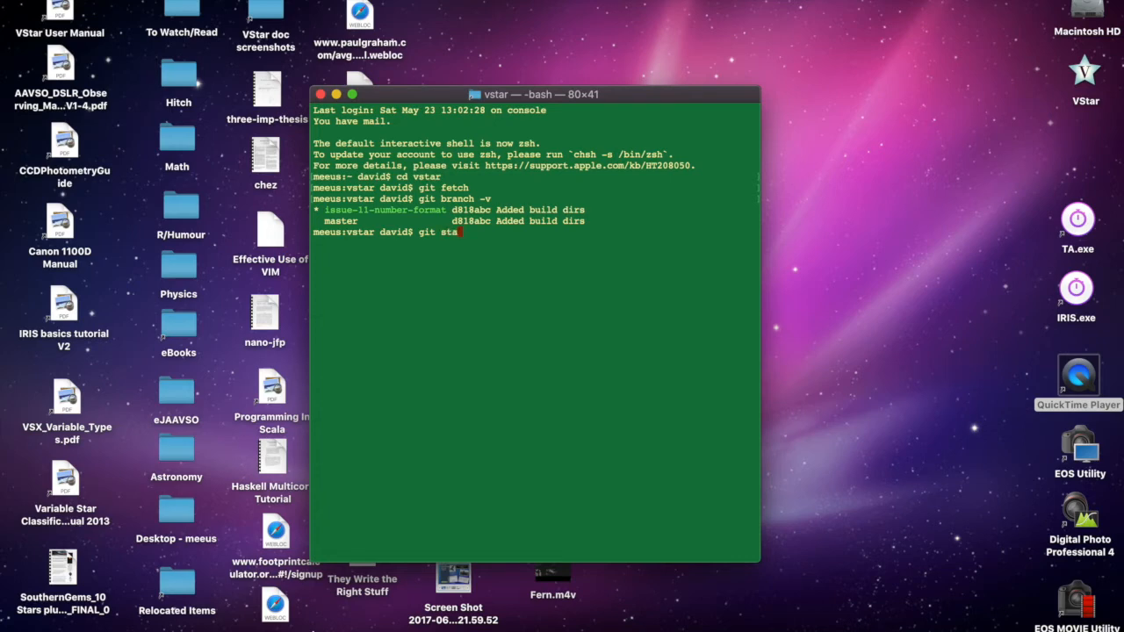
key(Return)
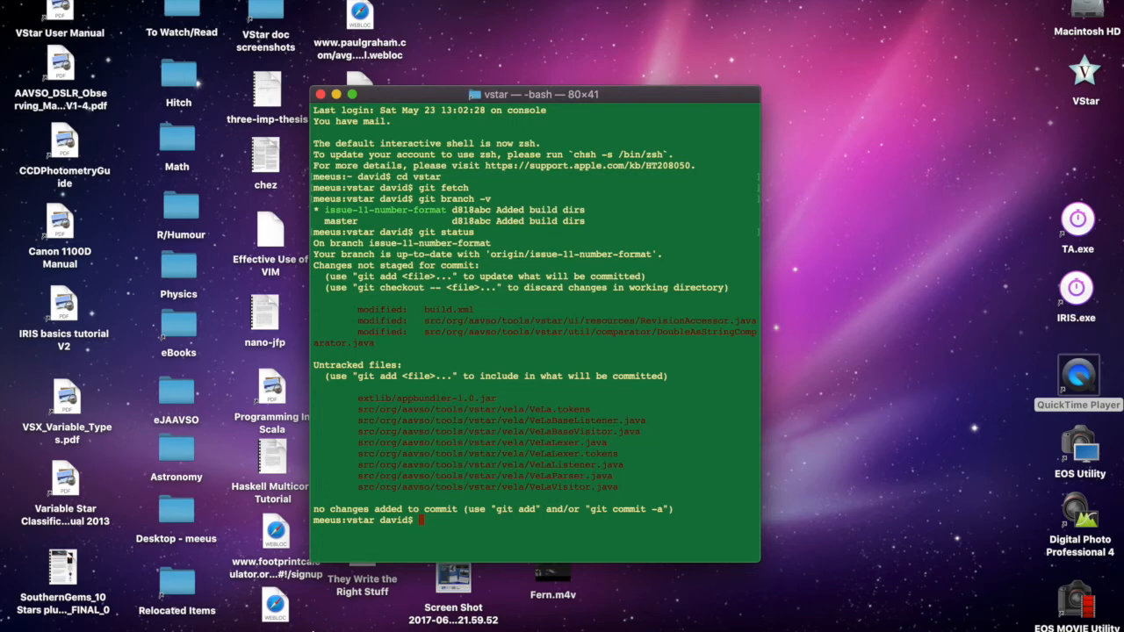
mouse_move(701, 328)
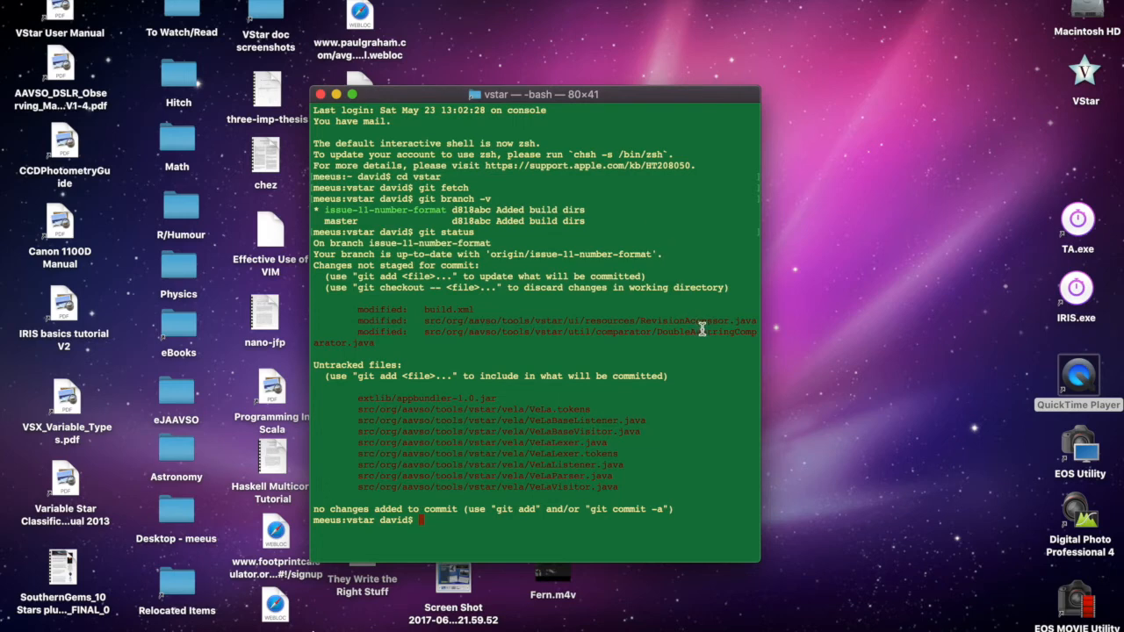
mouse_move(696, 369)
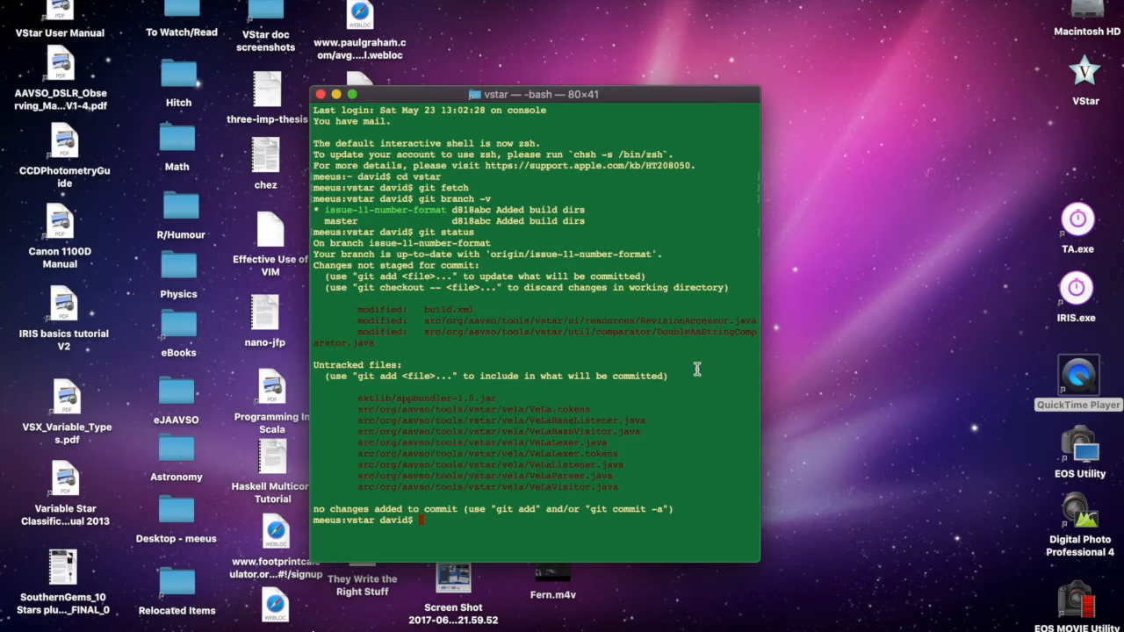
Run git diff and scroll through the comparator's NumberParser changes.
text(git di)
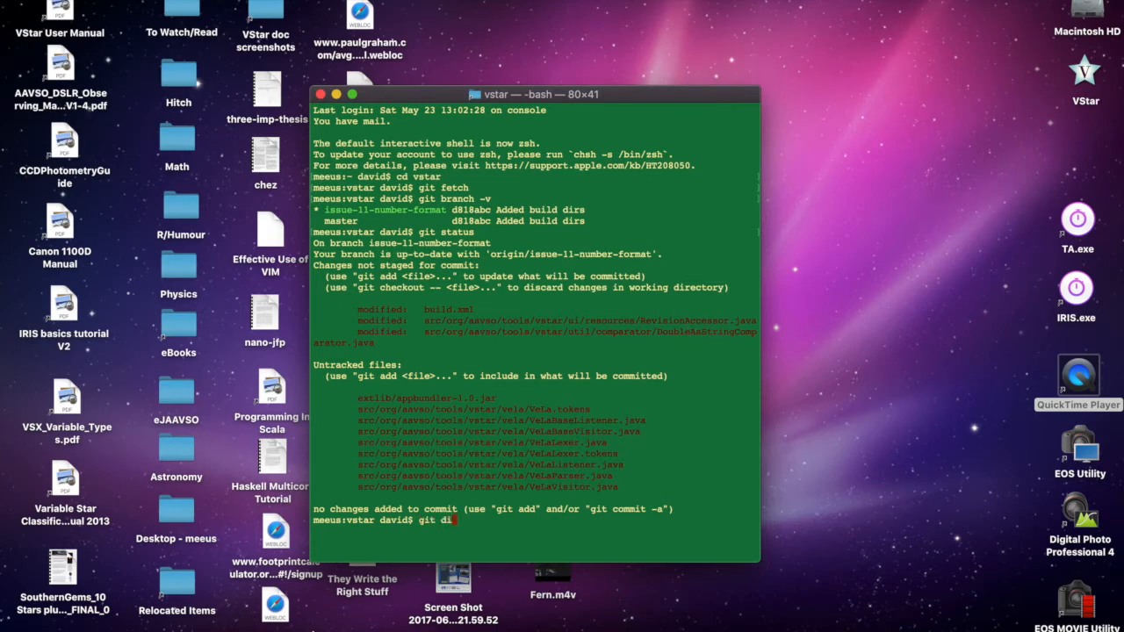
key(Return)
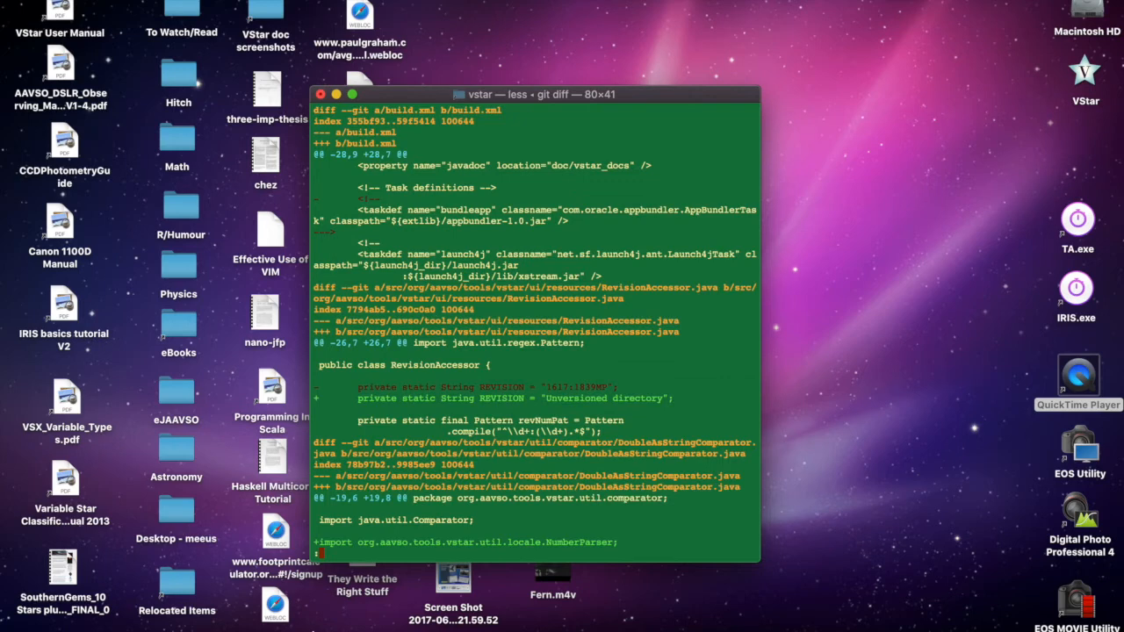
scroll(down, 3)
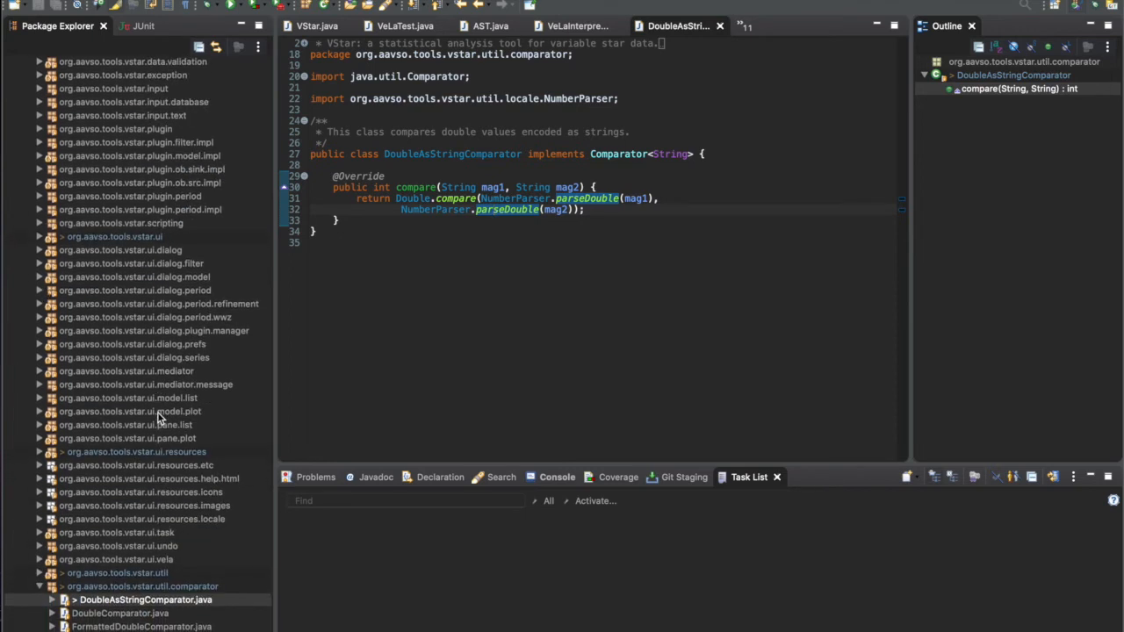
Bring DoubleAsStringComparator.java's changes into the Git Staging view for committing.
scroll(down, 3)
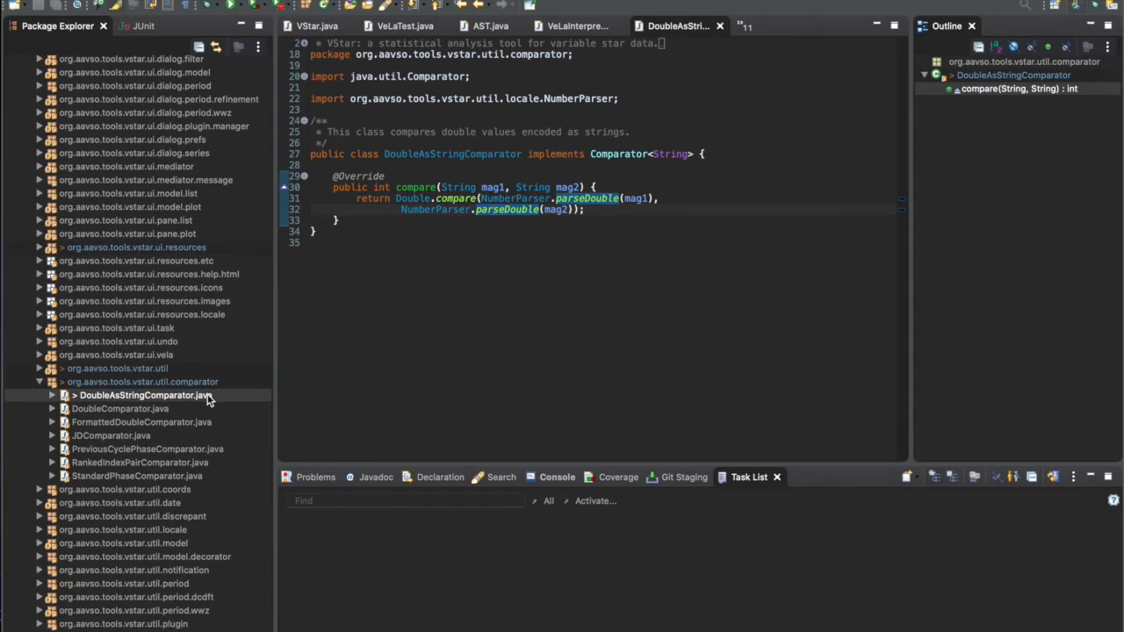
right_click(144, 395)
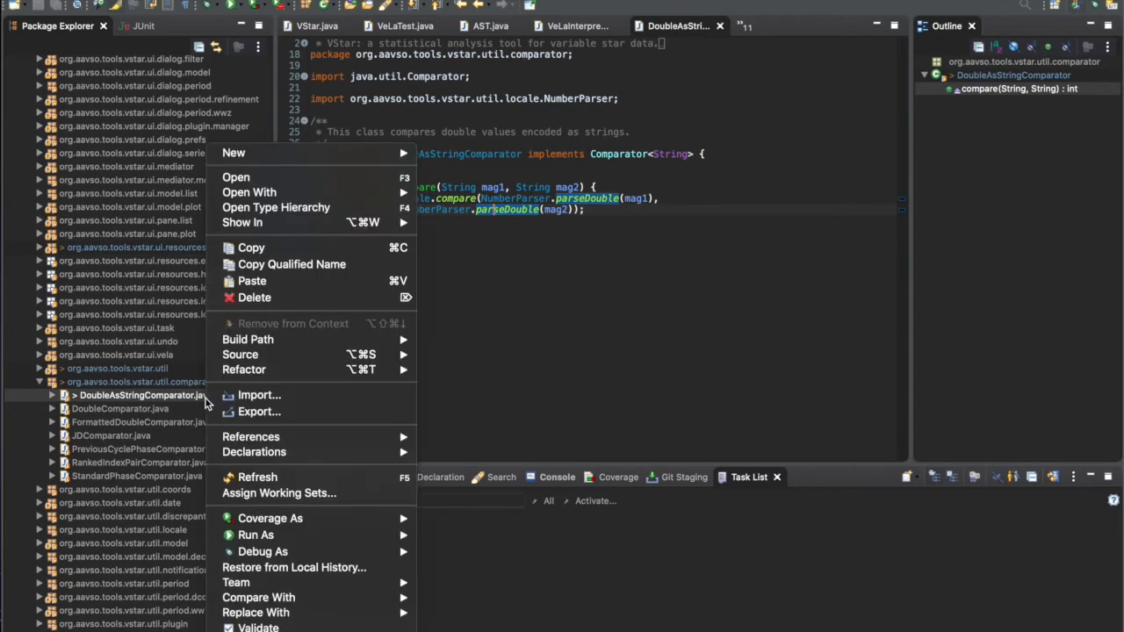
mouse_move(295, 568)
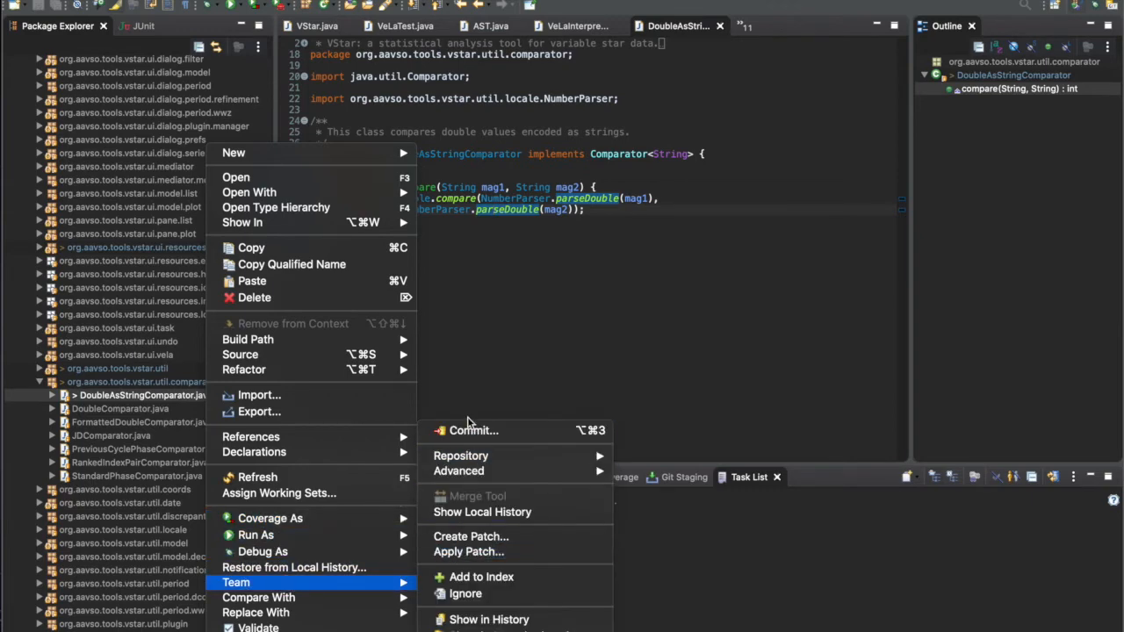
click(474, 431)
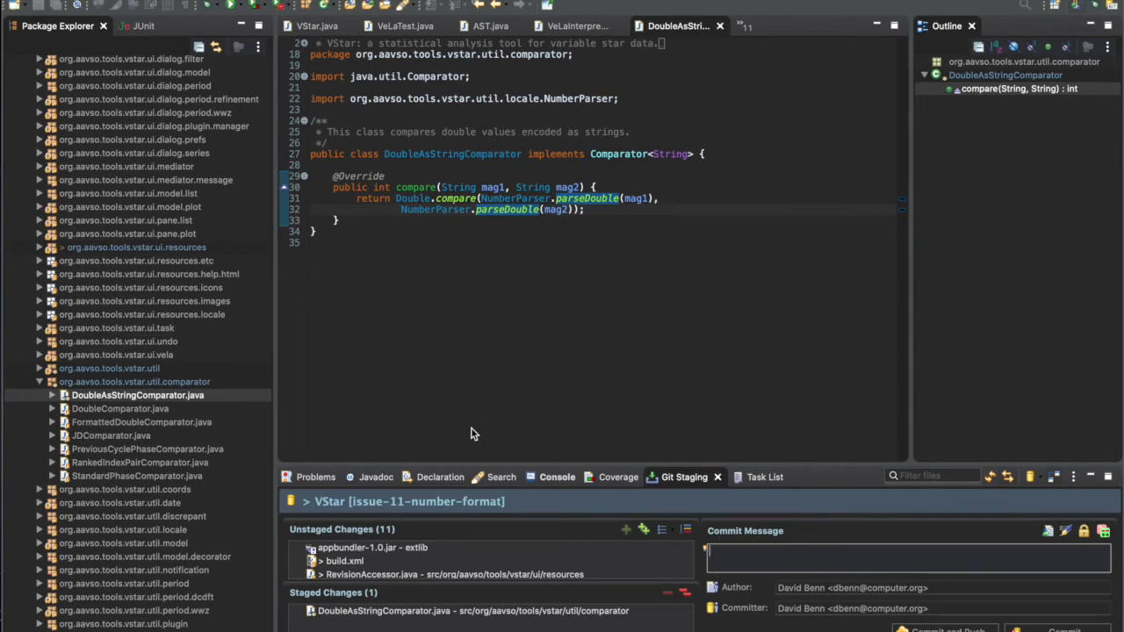
mouse_move(749, 516)
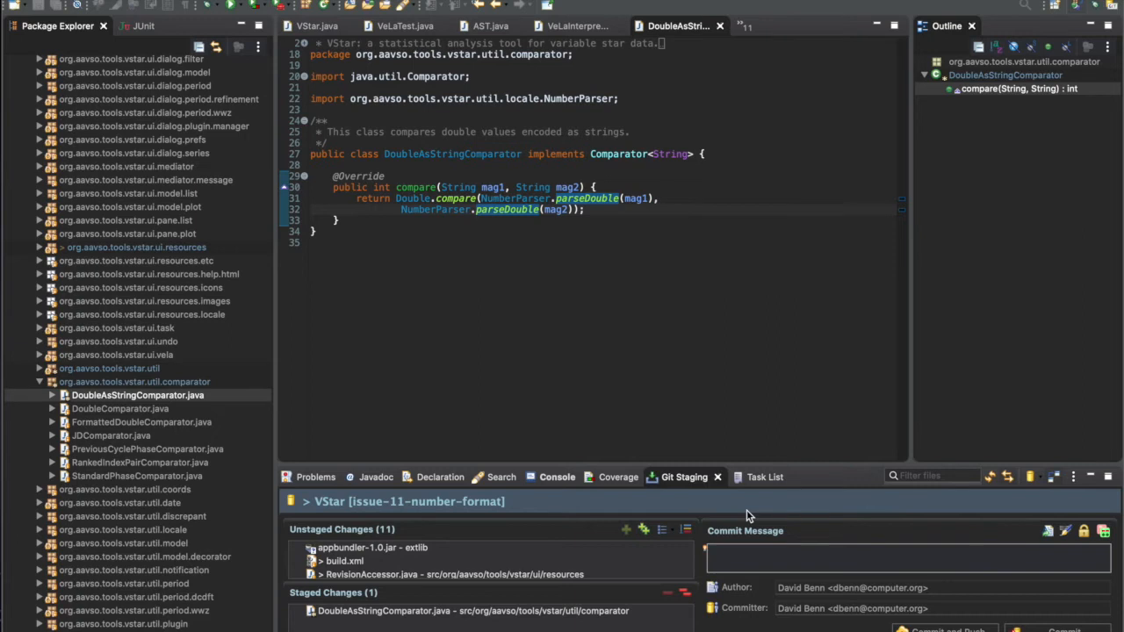
Write the commit message '#11: Changed non-locale parseDouble method for NumberParser's'.
text(#1)
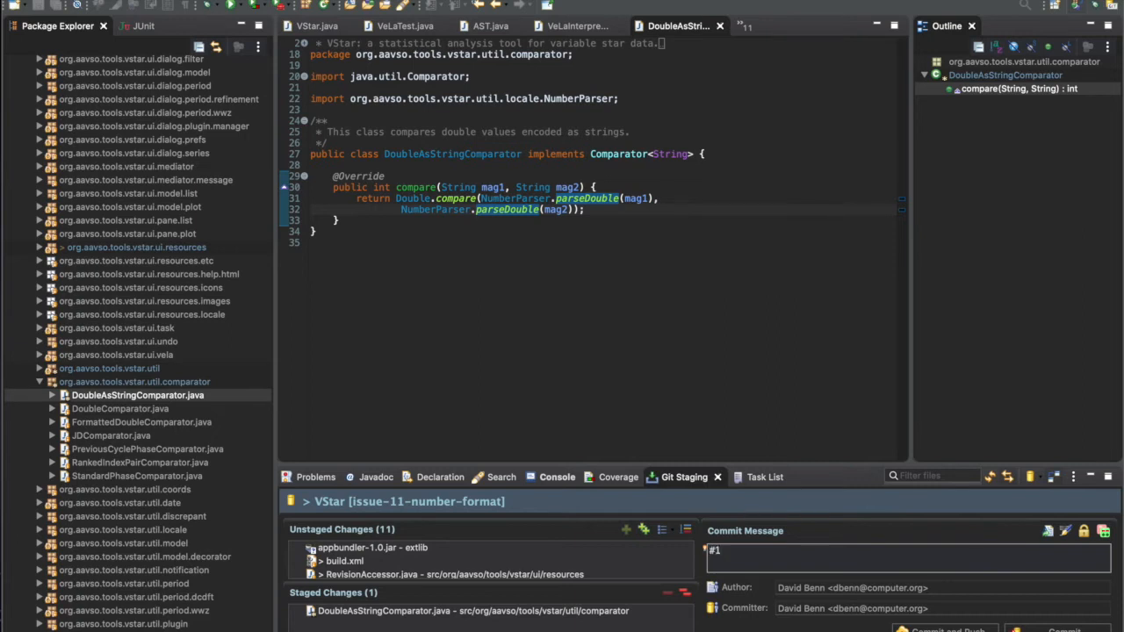
text(1:)
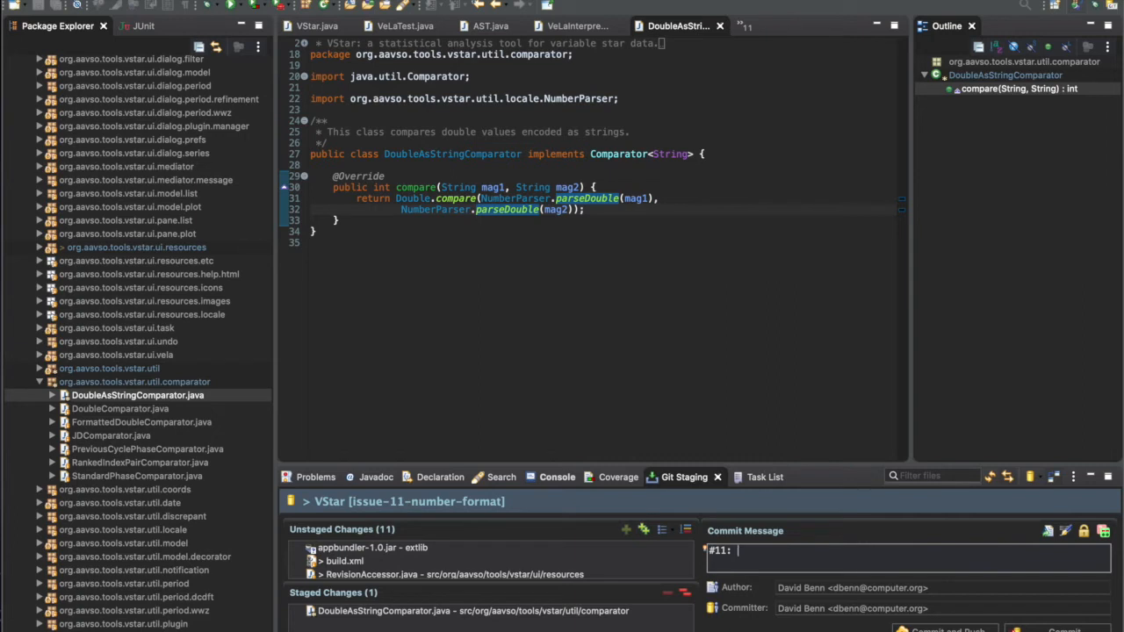
text(Changed)
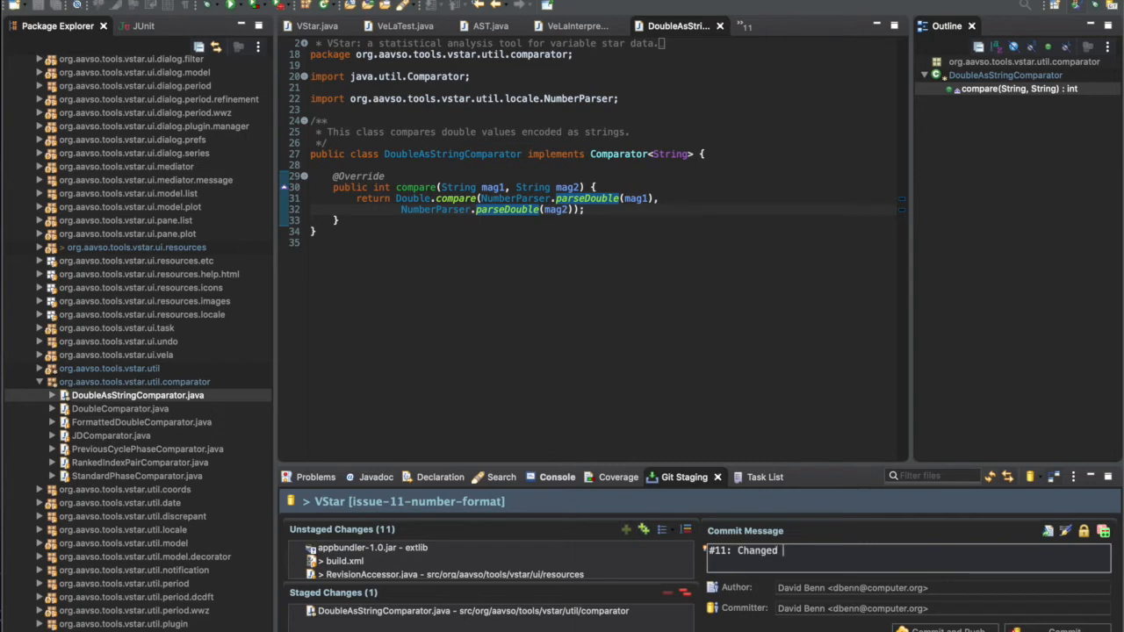
text(non-lca)
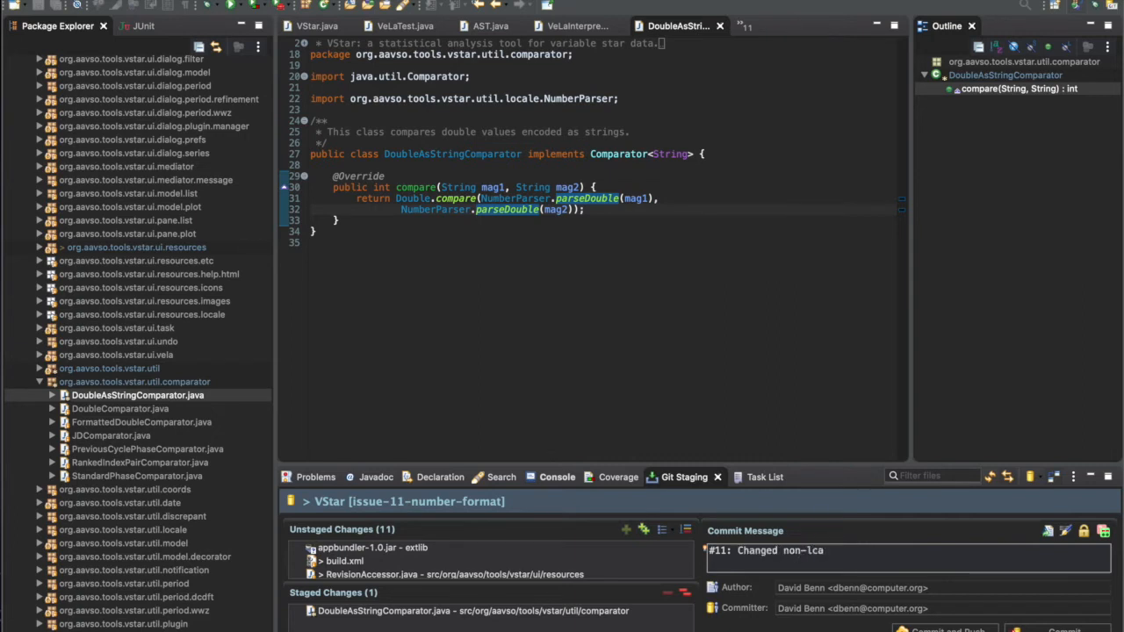
key(BackSpace)
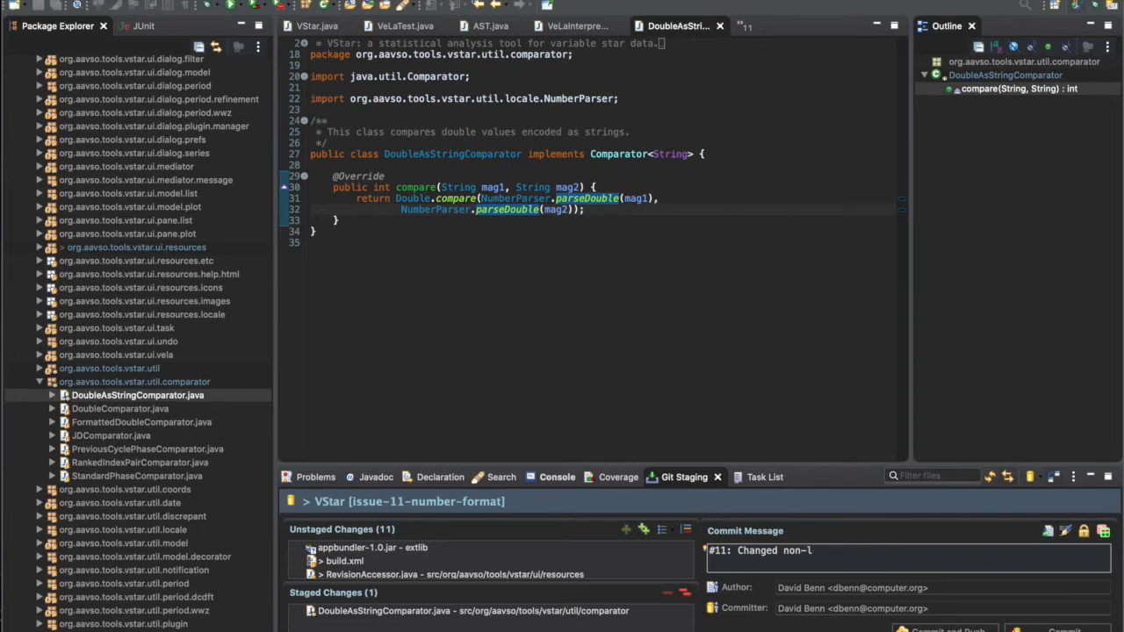
text(ocale)
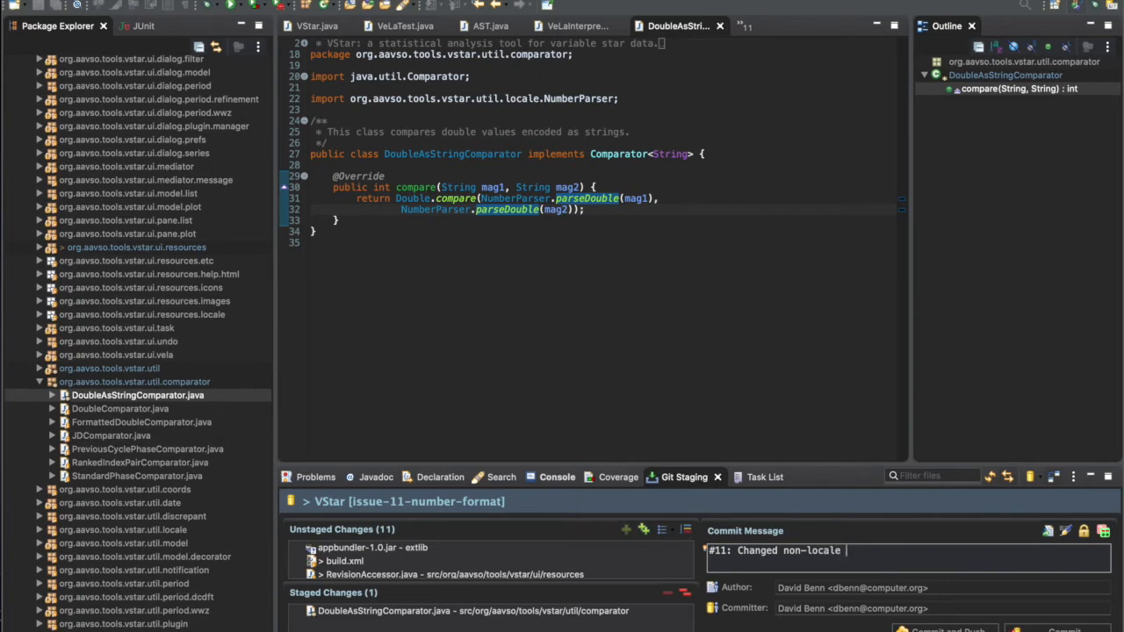
text(parseDouble method fo)
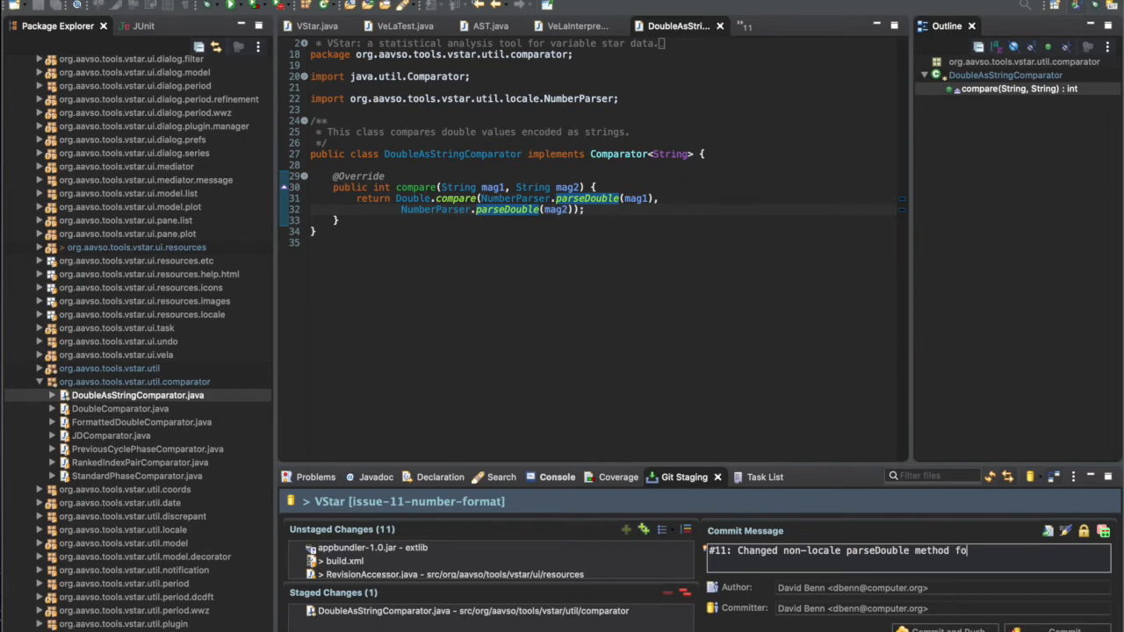
text(r Number)
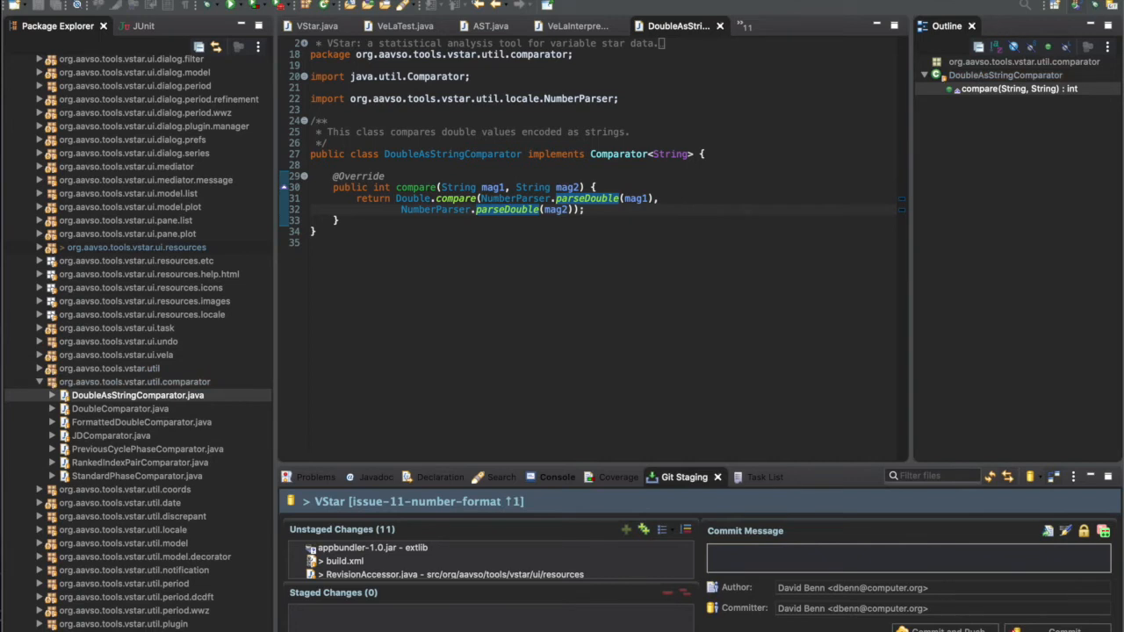
mouse_move(737, 152)
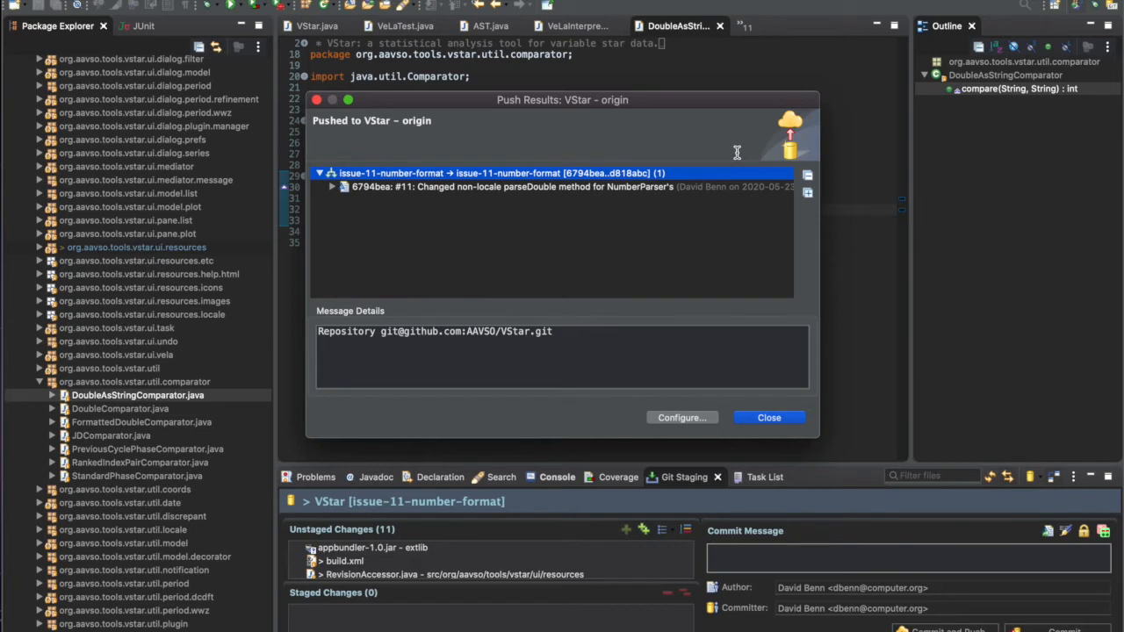
mouse_move(769, 418)
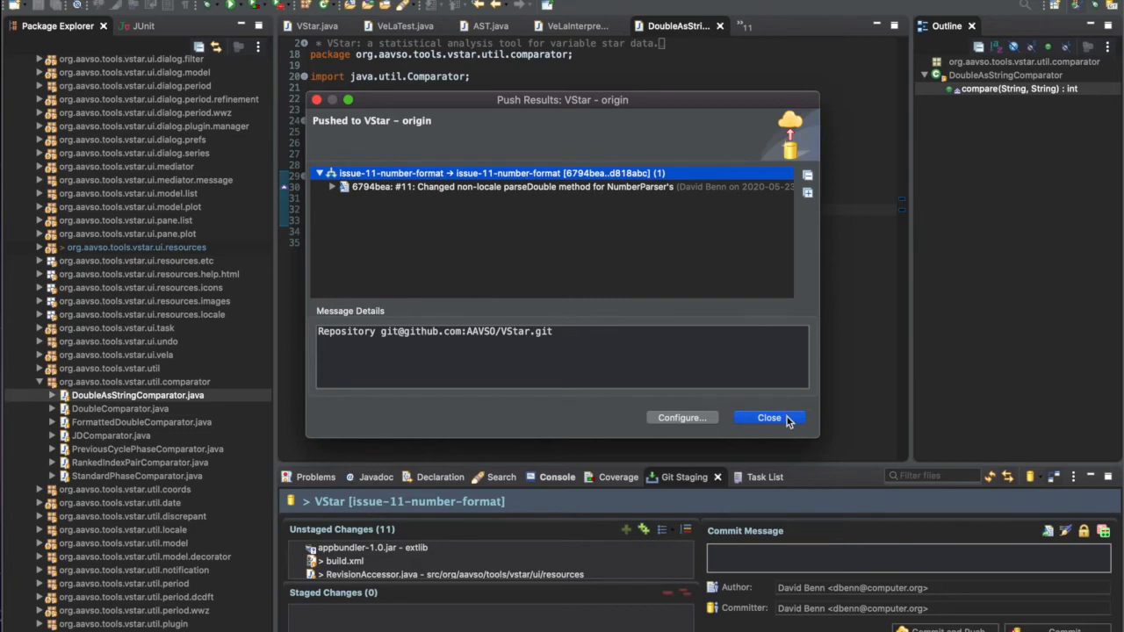
mouse_move(766, 413)
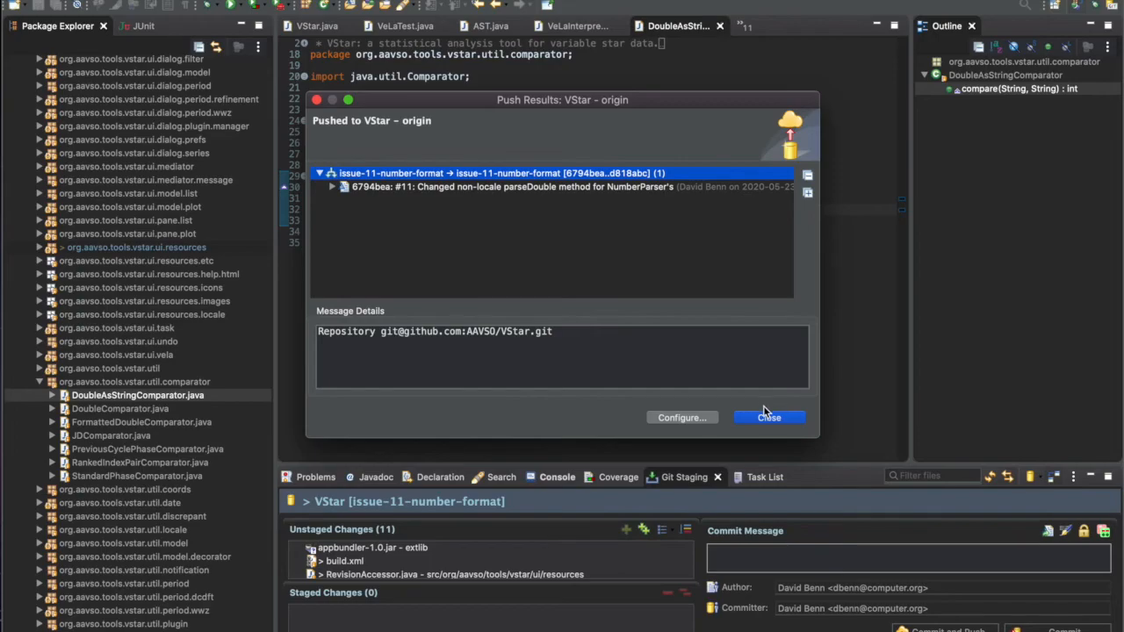
Close the Push Results summary after pushing the #11 commit to origin.
click(769, 418)
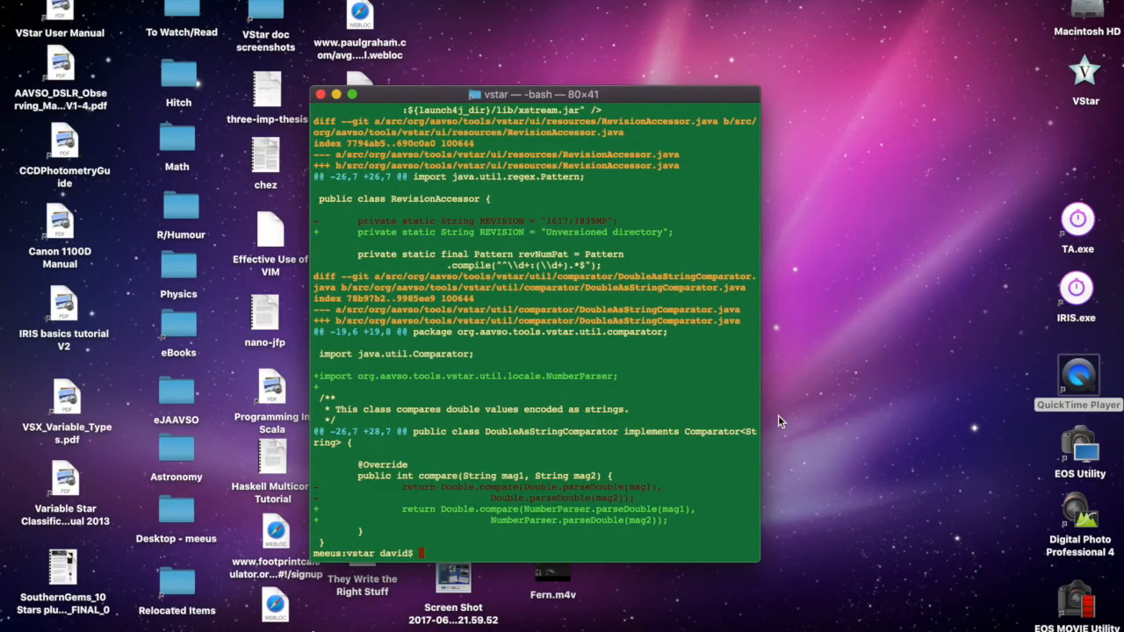
Run git status to confirm issue-11-number-format is up to date with origin.
text(git status)
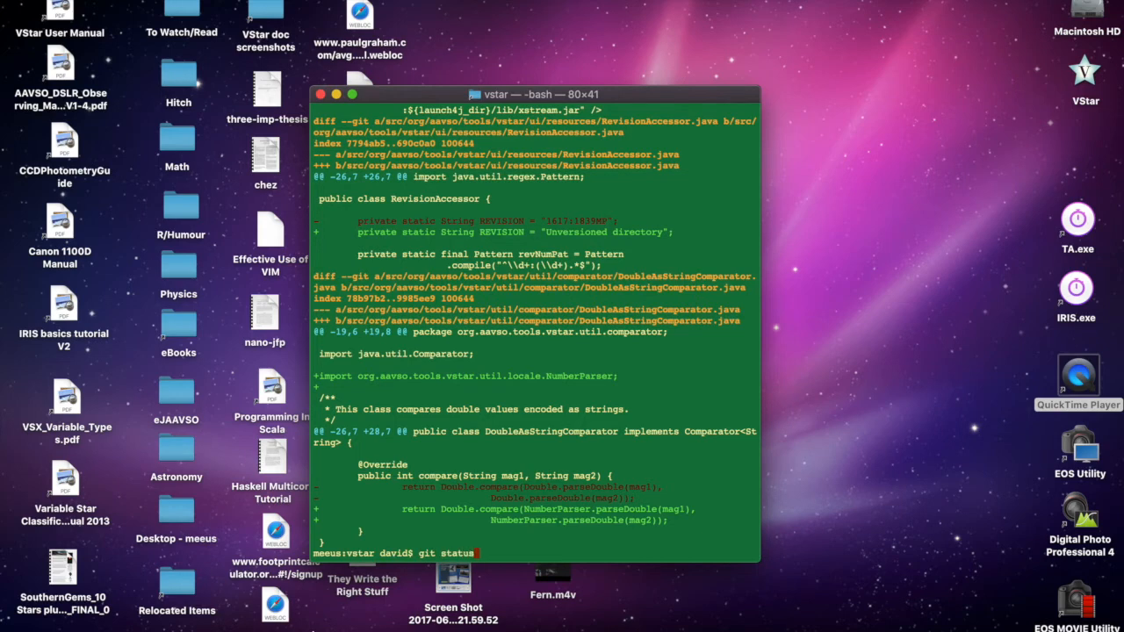
key(Return)
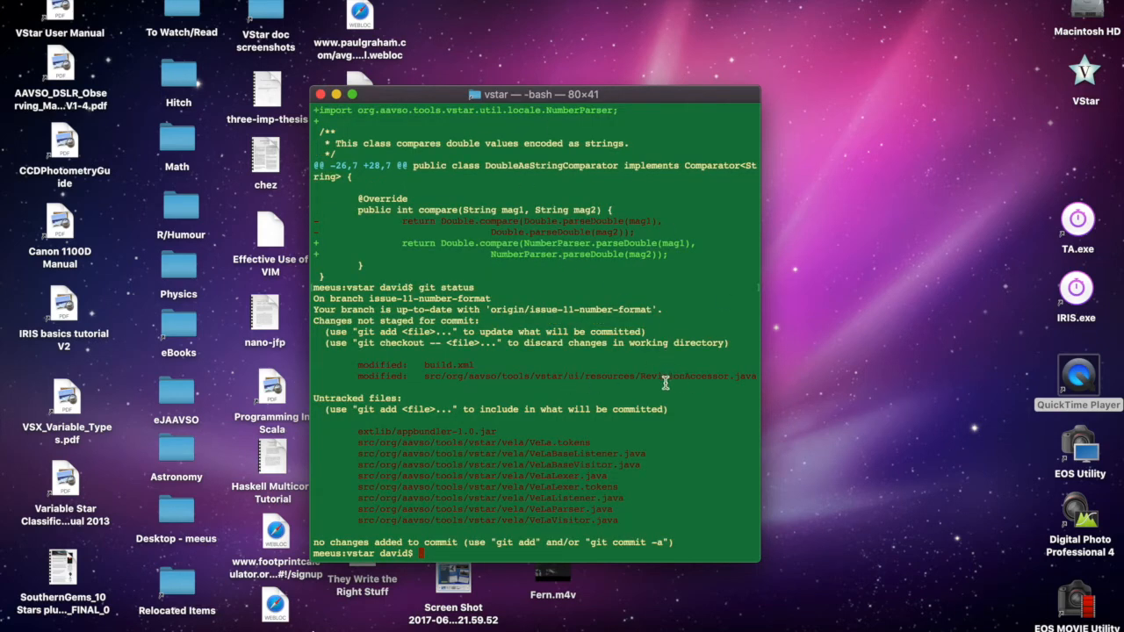
mouse_move(702, 355)
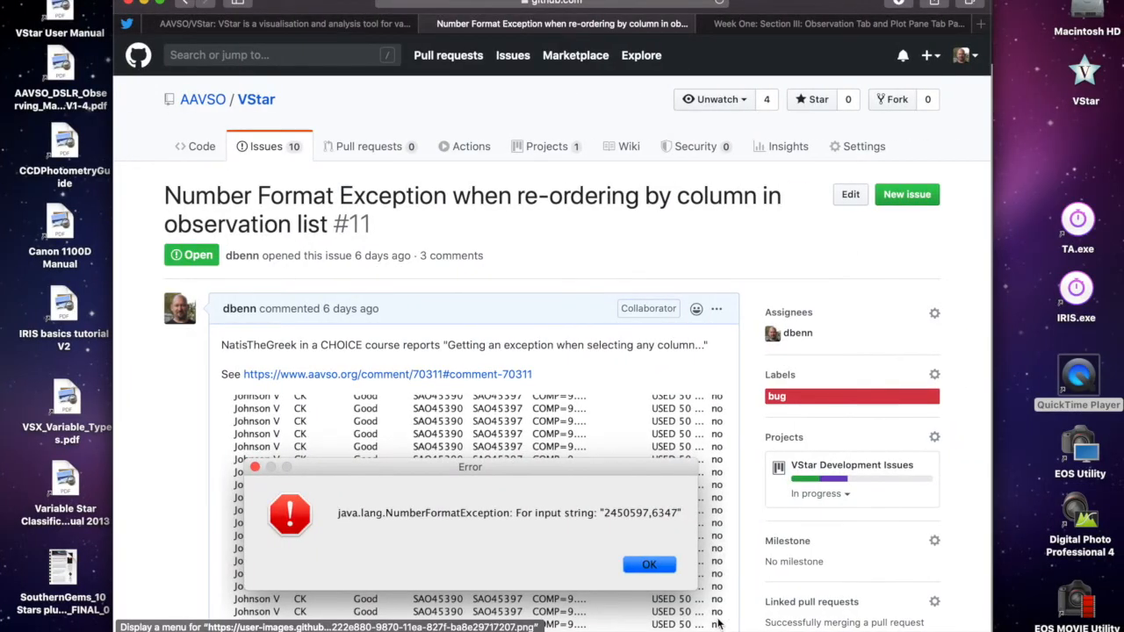
mouse_move(653, 364)
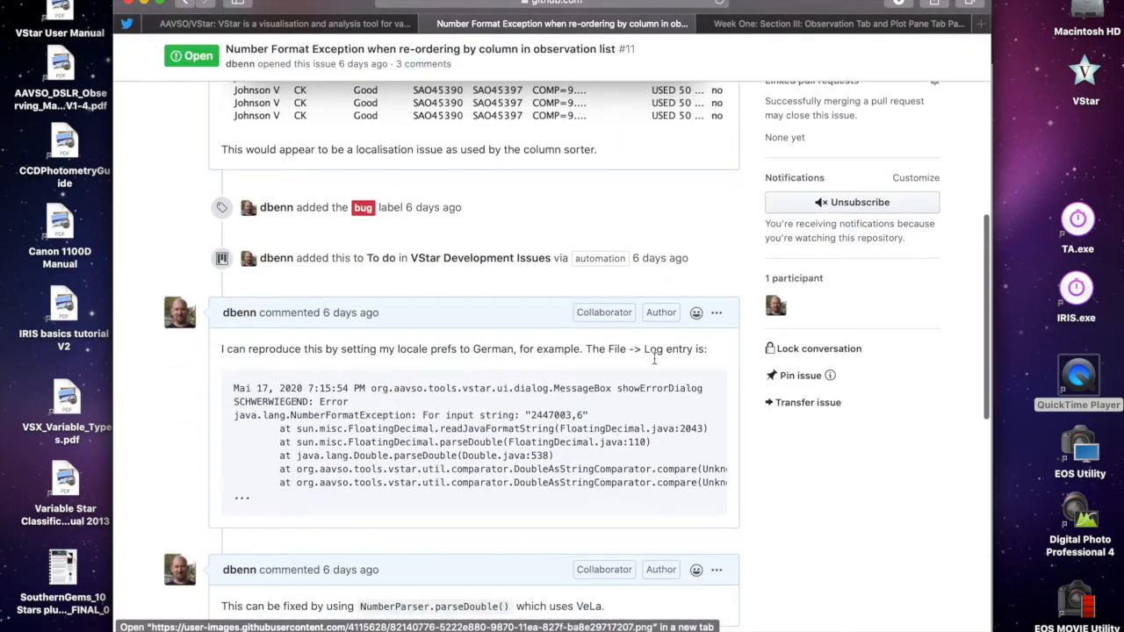
Scroll issue #11 down to the referenced '#11: Changed non-locale parseDouble…' commit.
scroll(down, 3)
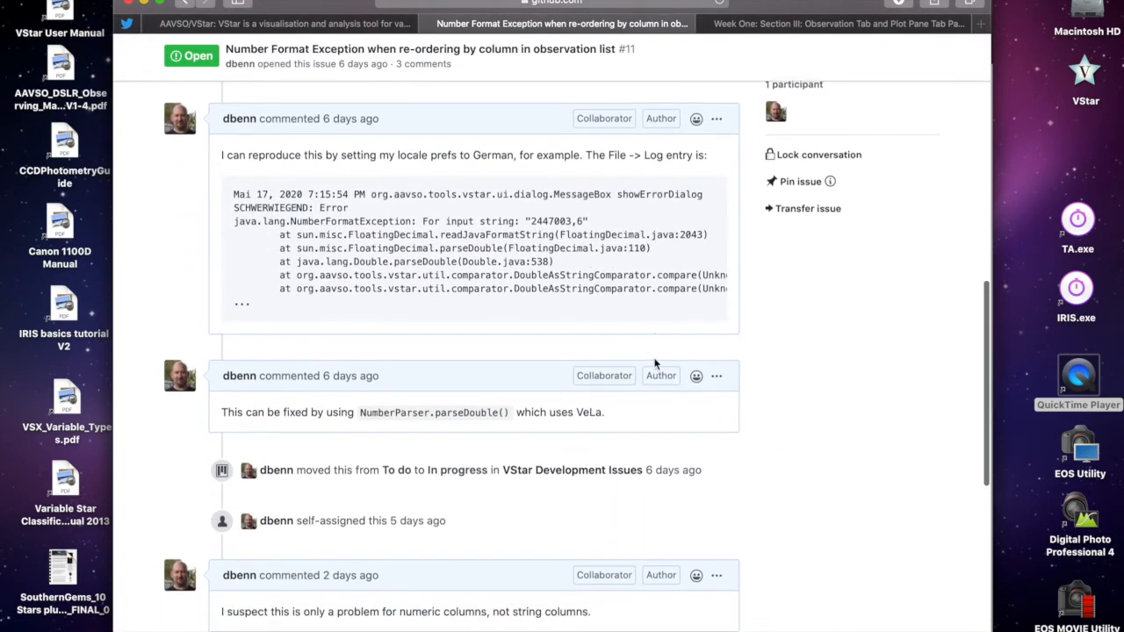
scroll(down, 3)
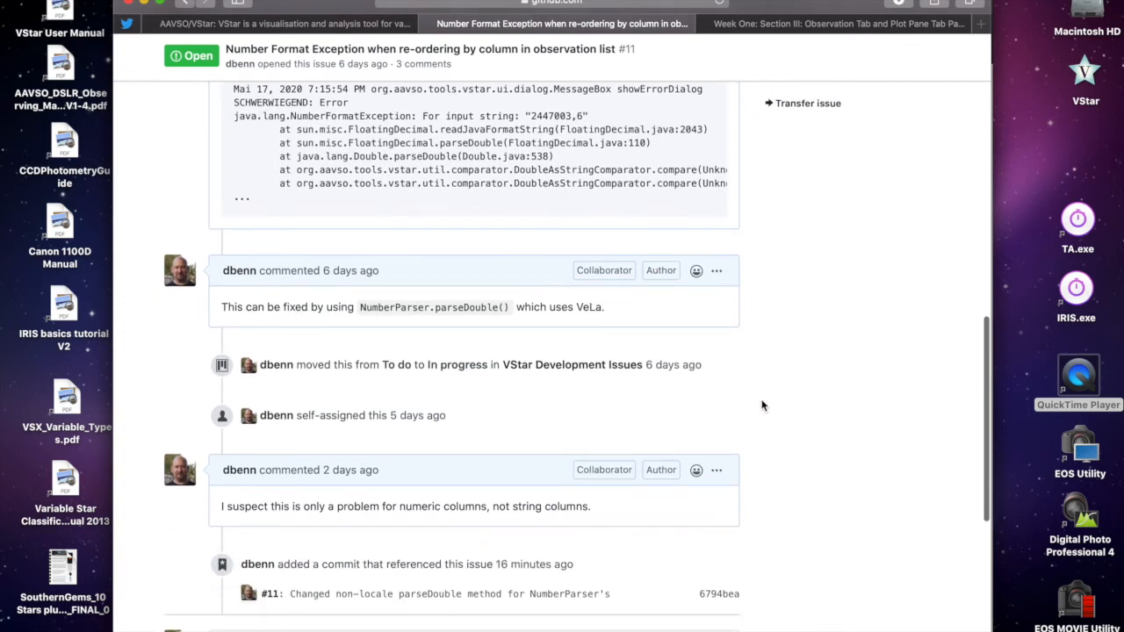
scroll(down, 3)
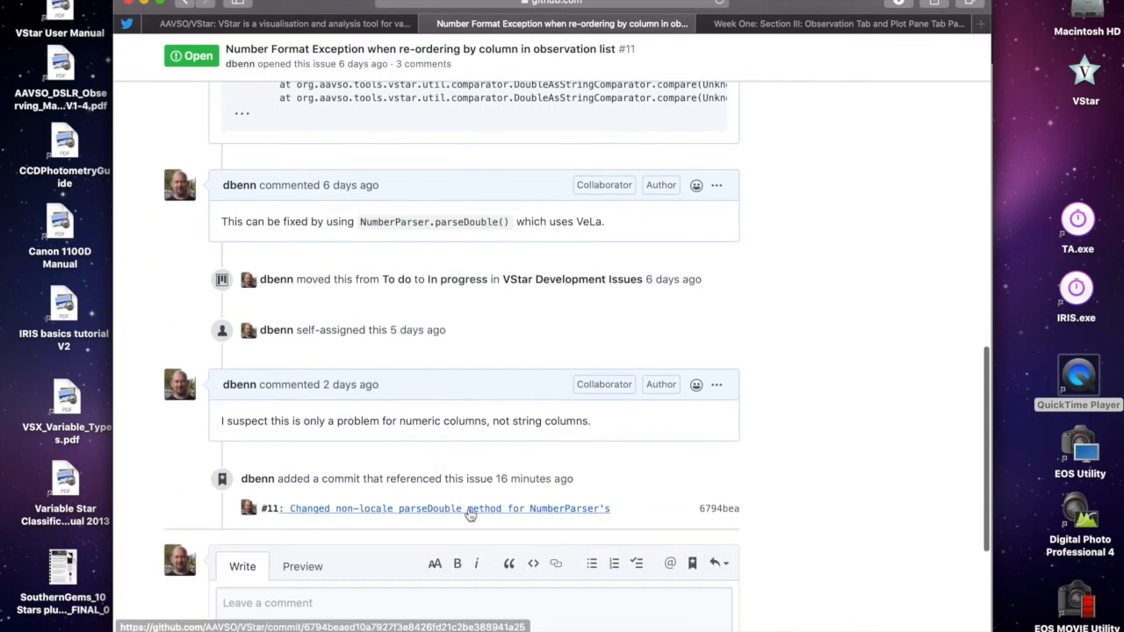
mouse_move(783, 427)
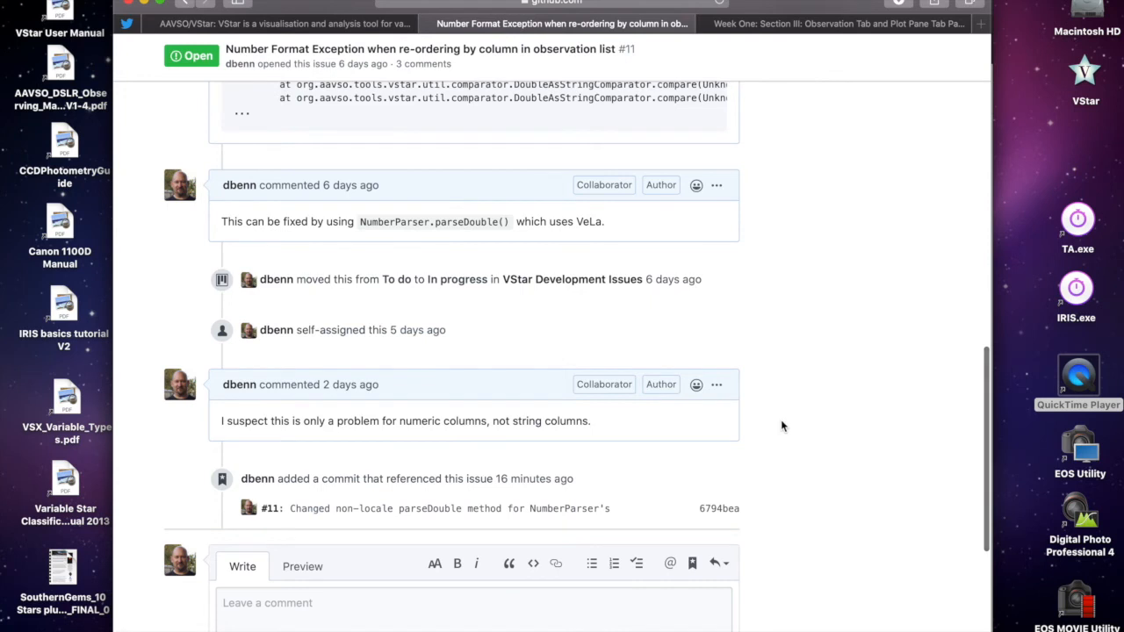
mouse_move(804, 389)
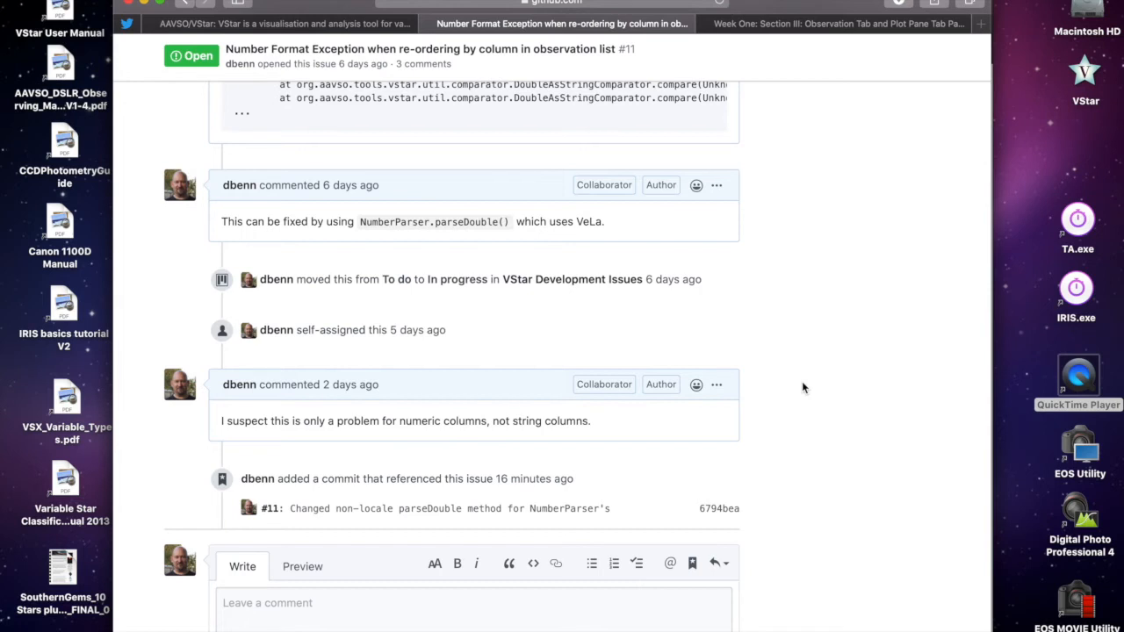
mouse_move(530, 509)
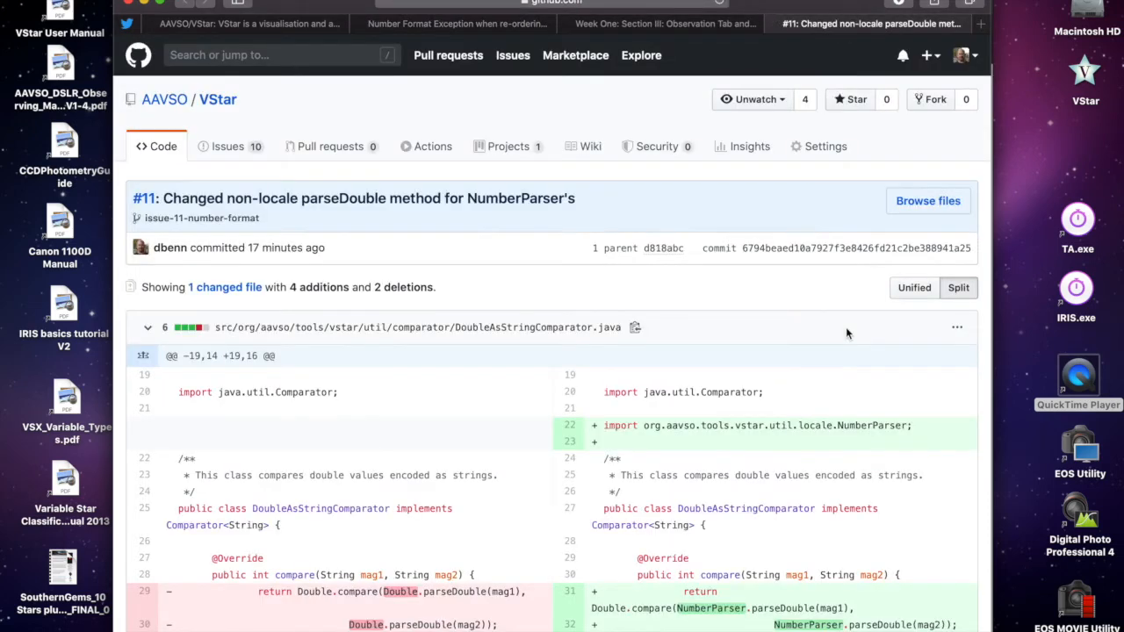
Review the two-line comparator diff, then return to the AAVSO/VStar repository home.
scroll(down, 3)
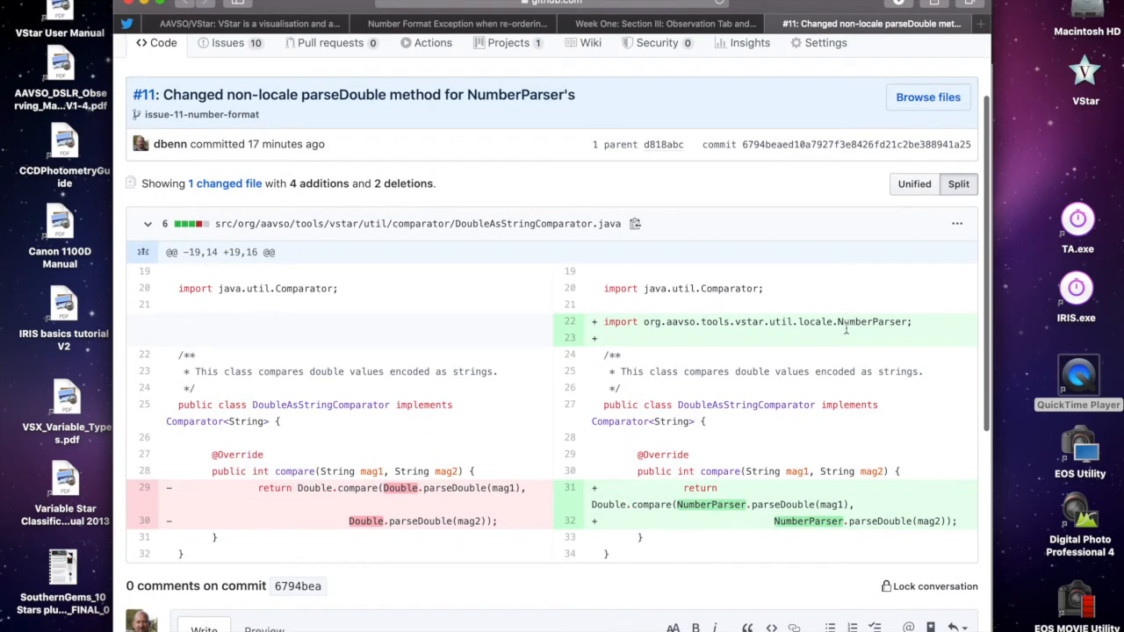
scroll(up, 3)
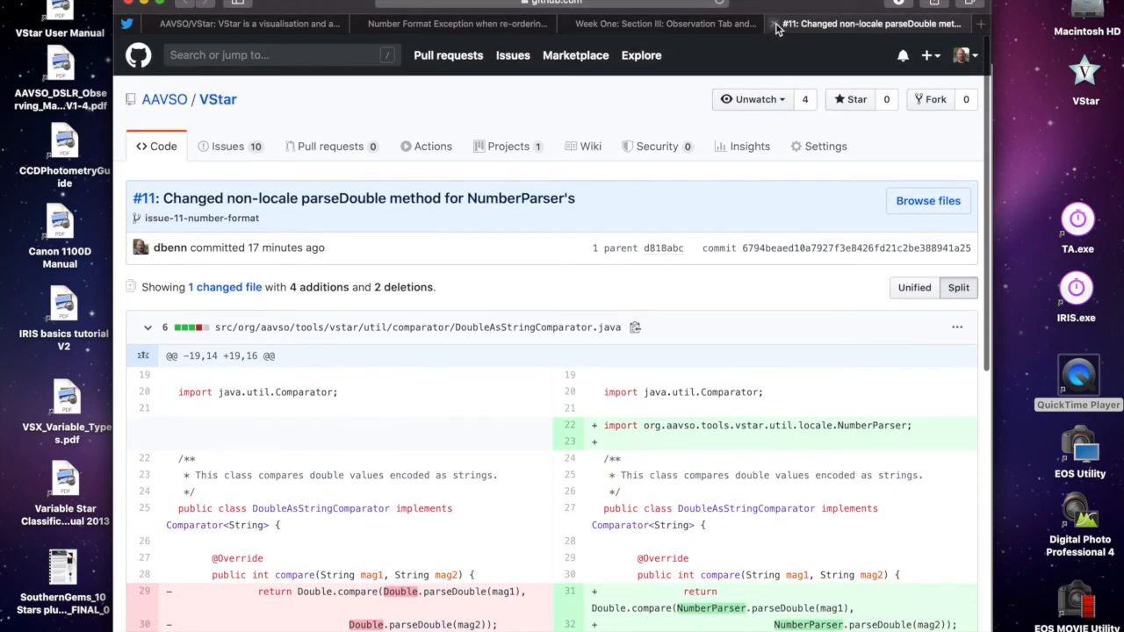
click(281, 25)
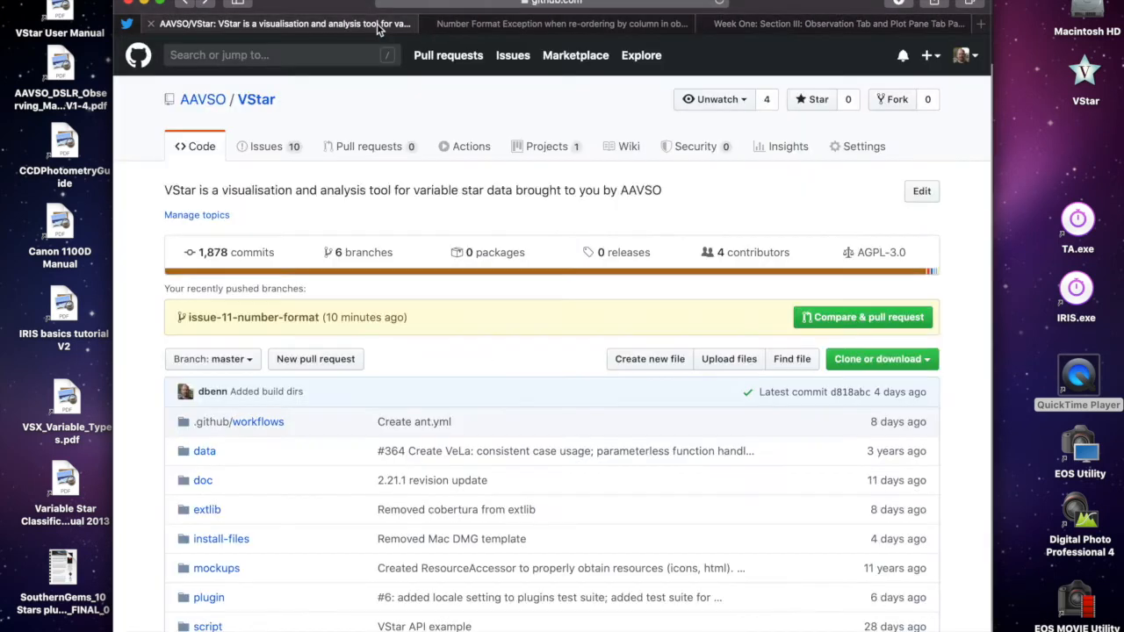
mouse_move(773, 207)
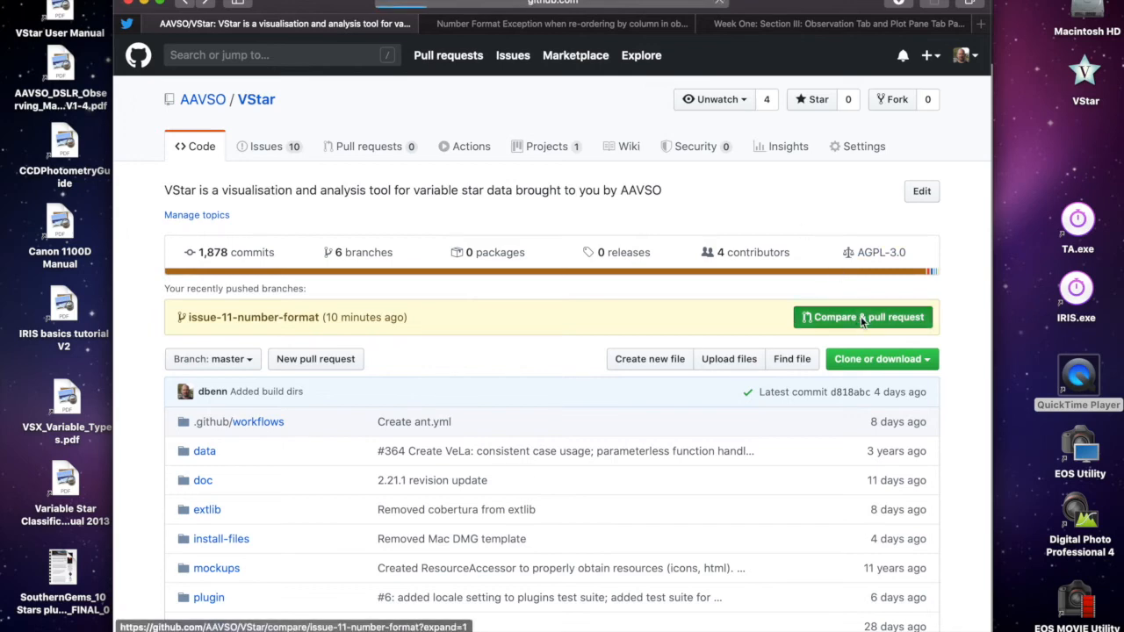
Start a pull request from issue-11-number-format into master and add a reviewer.
click(862, 316)
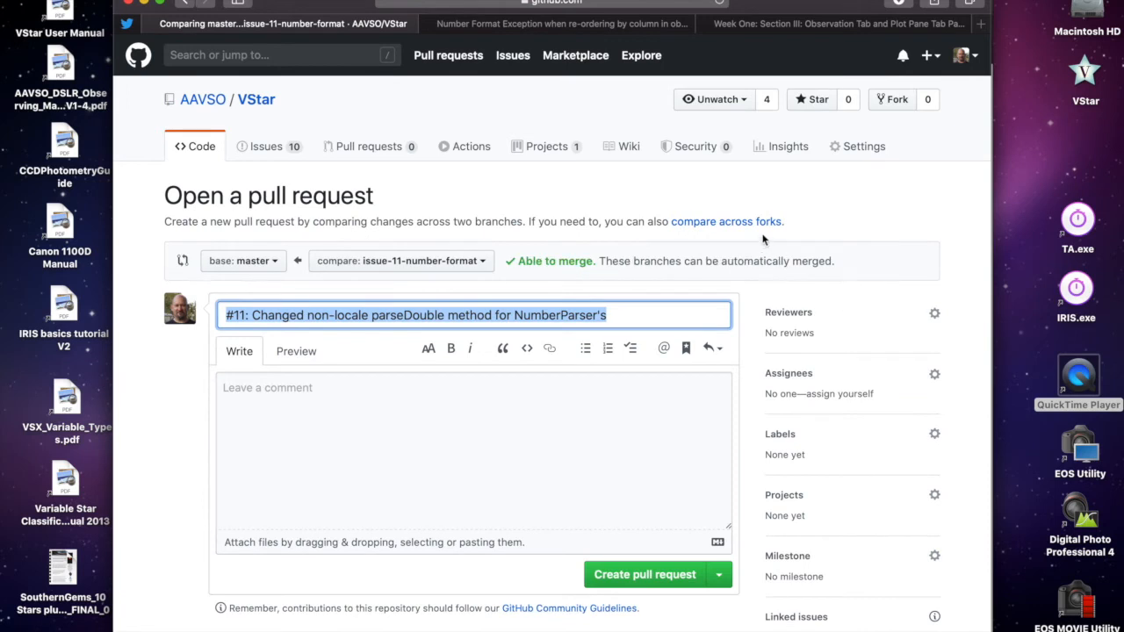
mouse_move(779, 246)
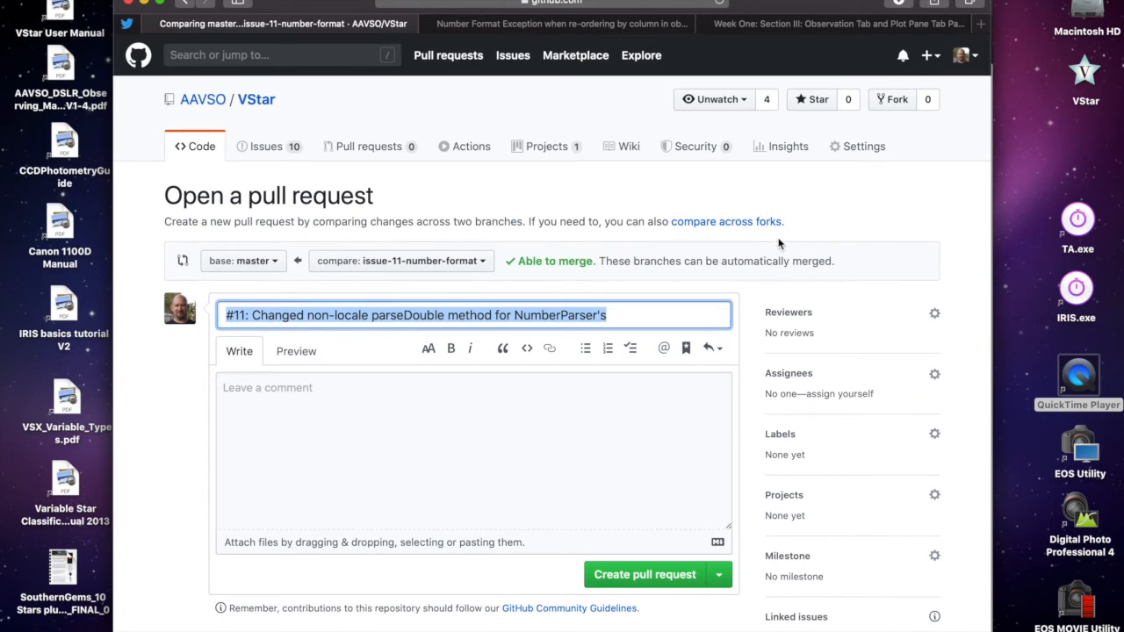
mouse_move(640, 309)
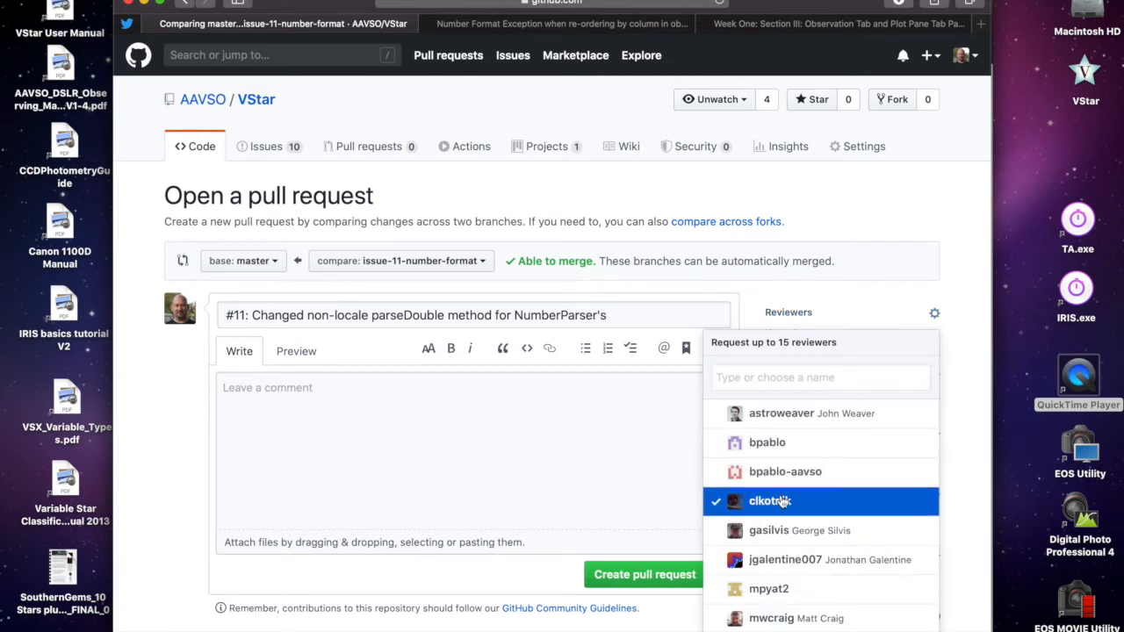
click(769, 588)
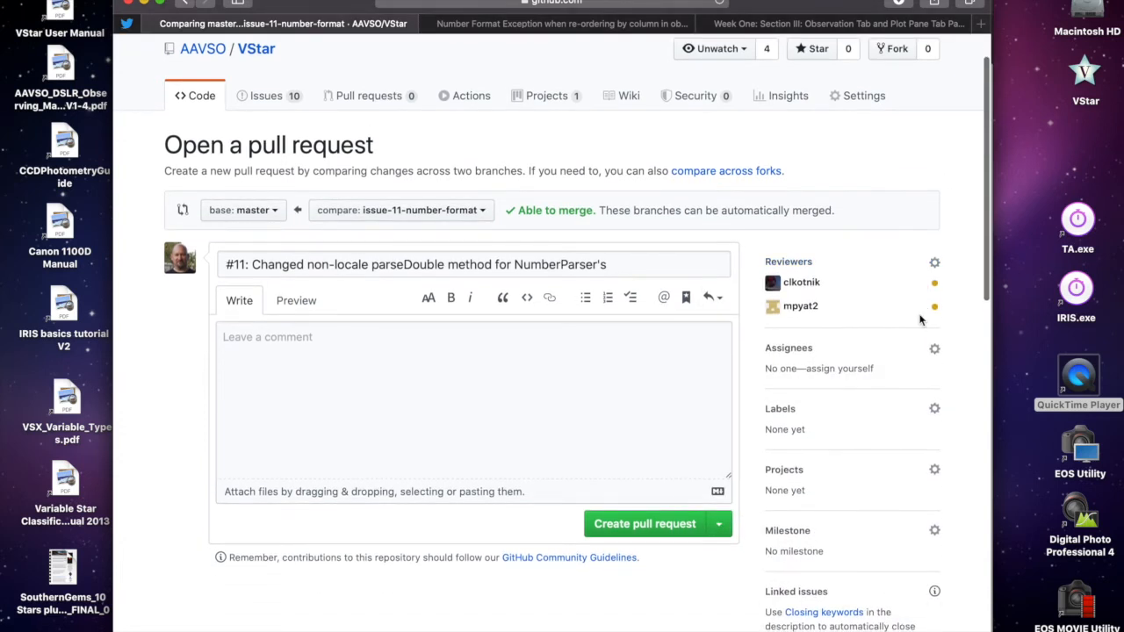
scroll(down, 3)
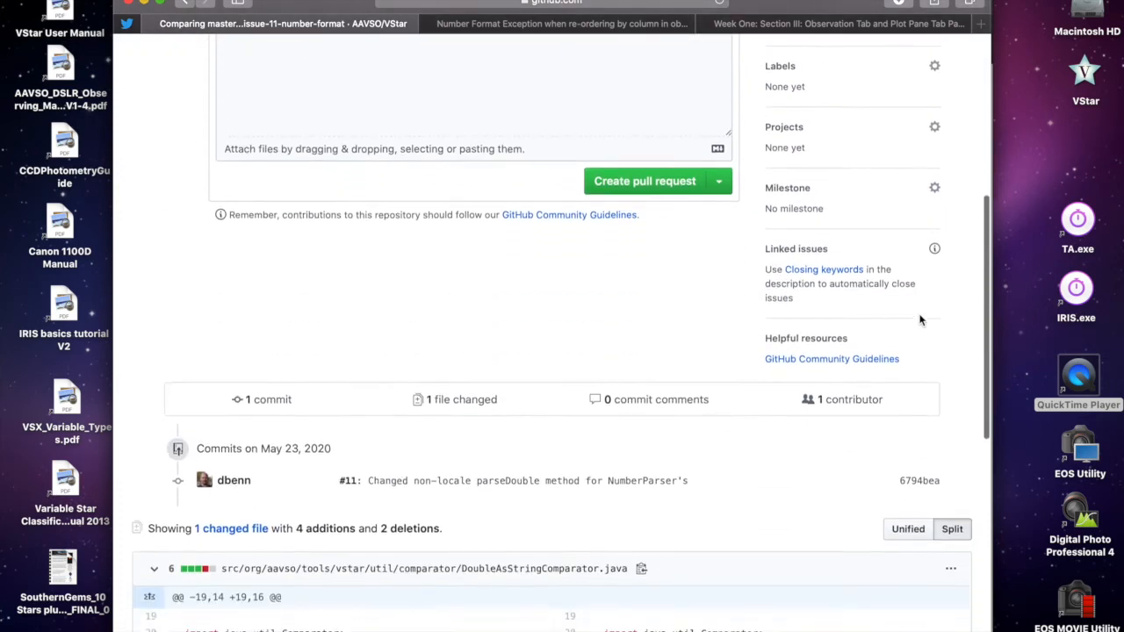
scroll(down, 3)
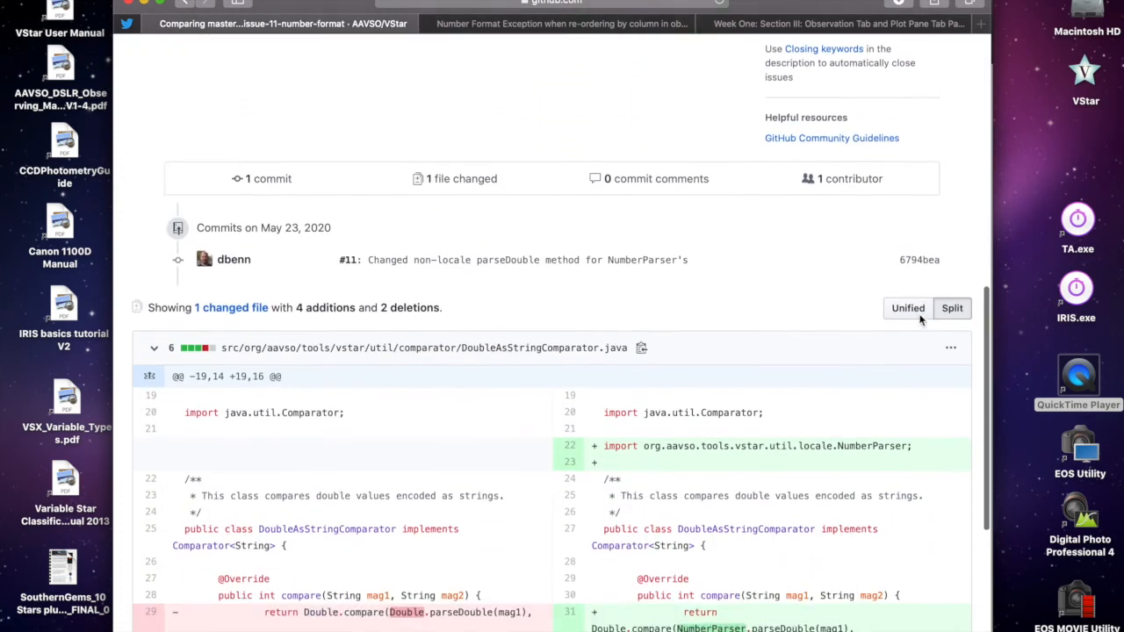
scroll(down, 3)
text(L)
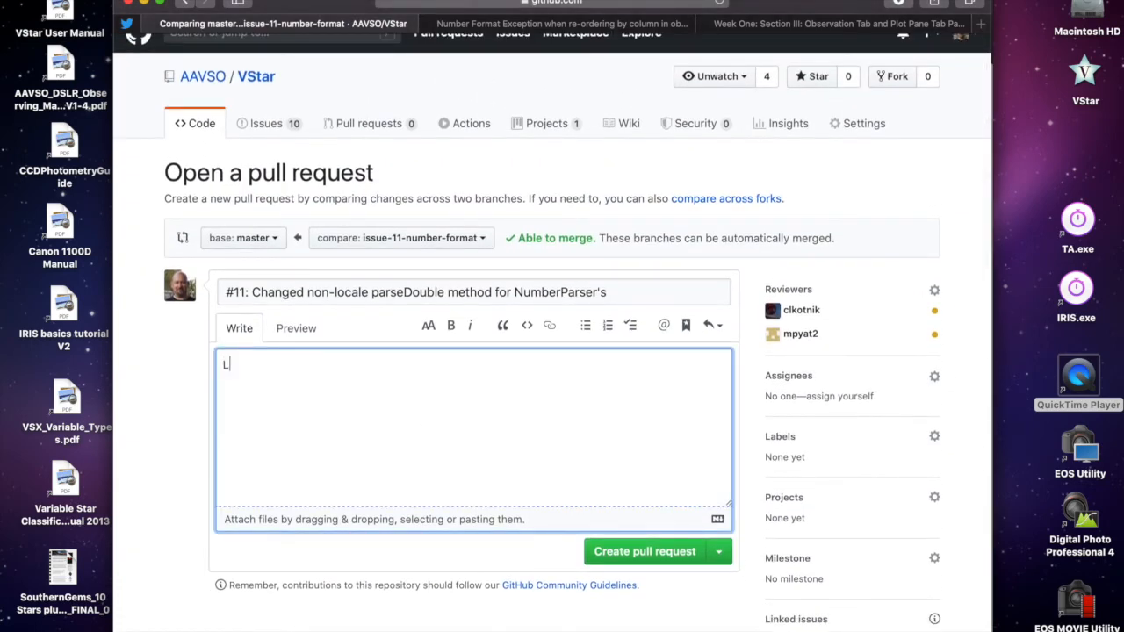
Draft a 'Looks good / What about' comment, then discard it.
text(ooks good)
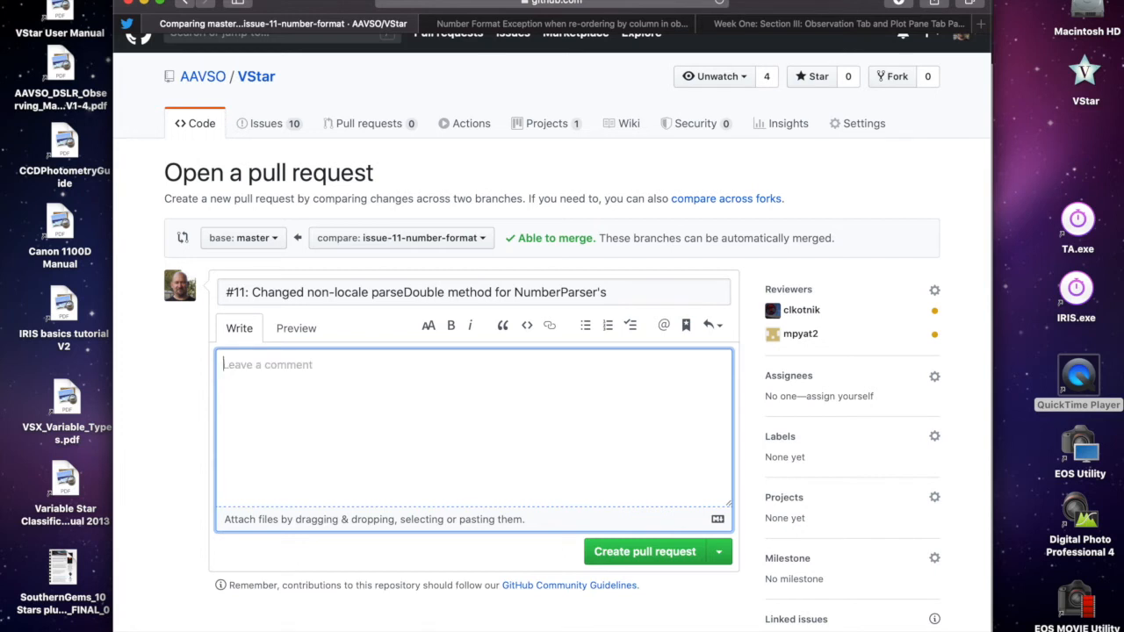
text(What abiut ...)
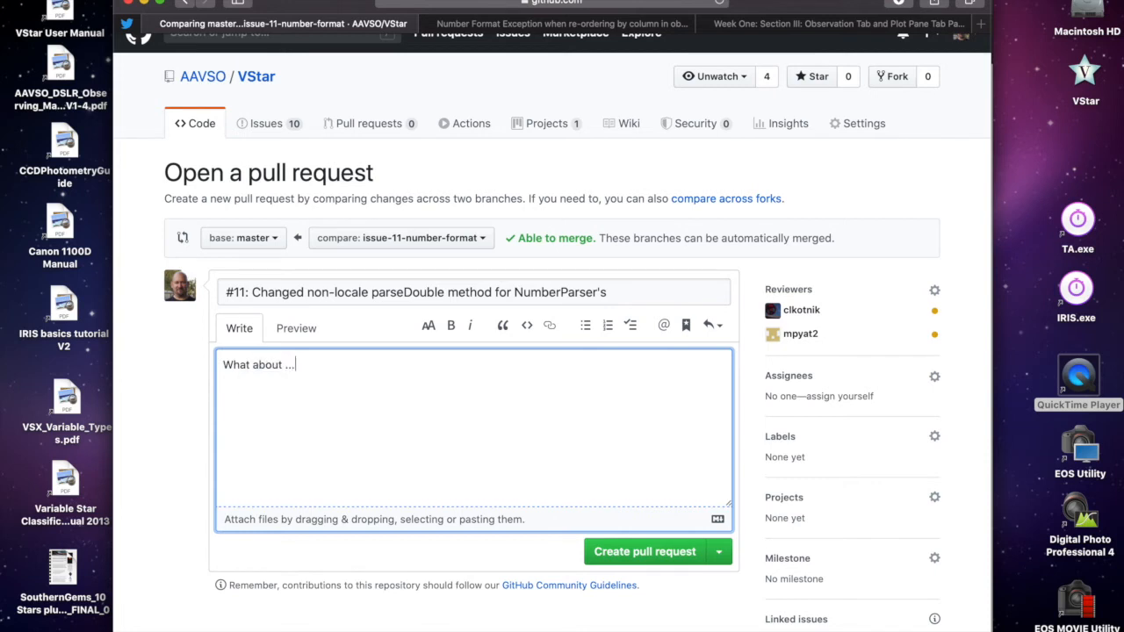
key(BackSpace)
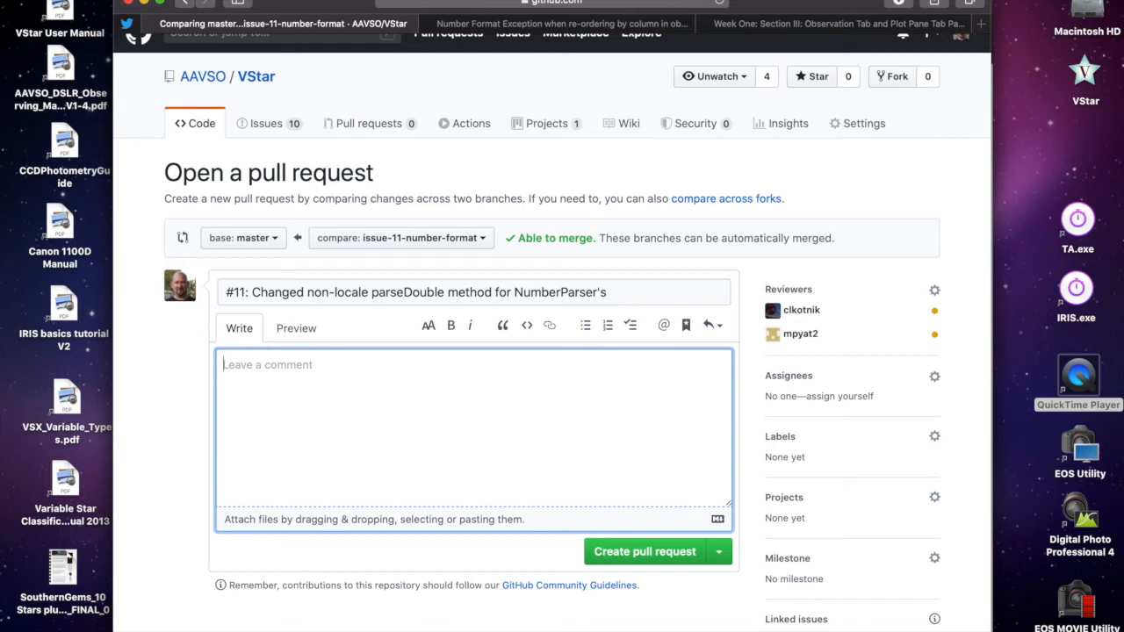
mouse_move(530, 548)
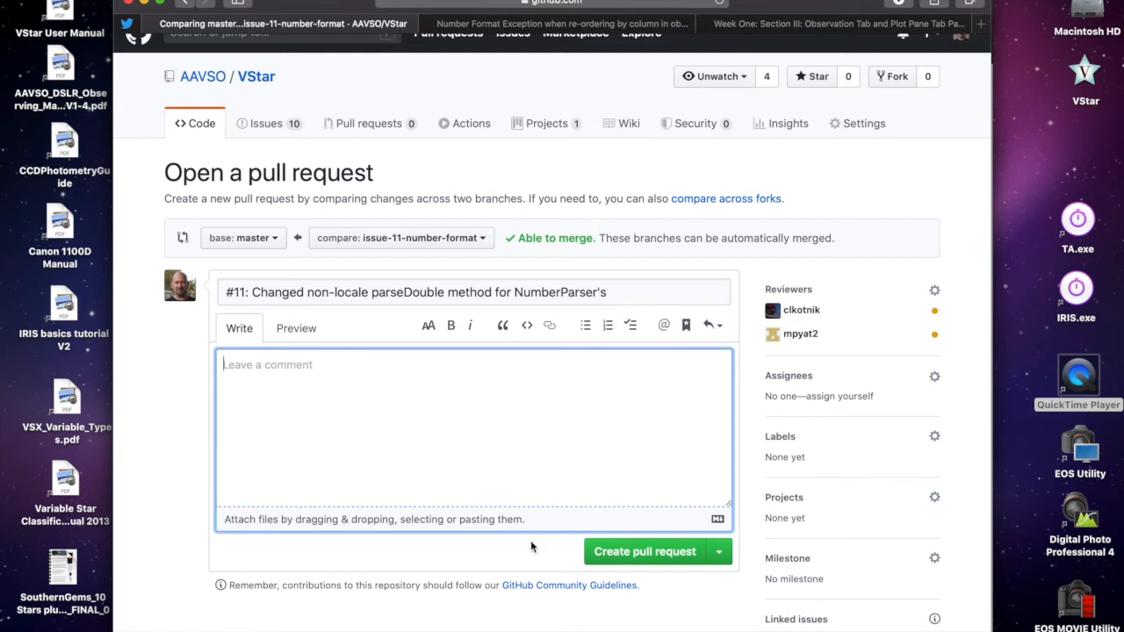
mouse_move(754, 402)
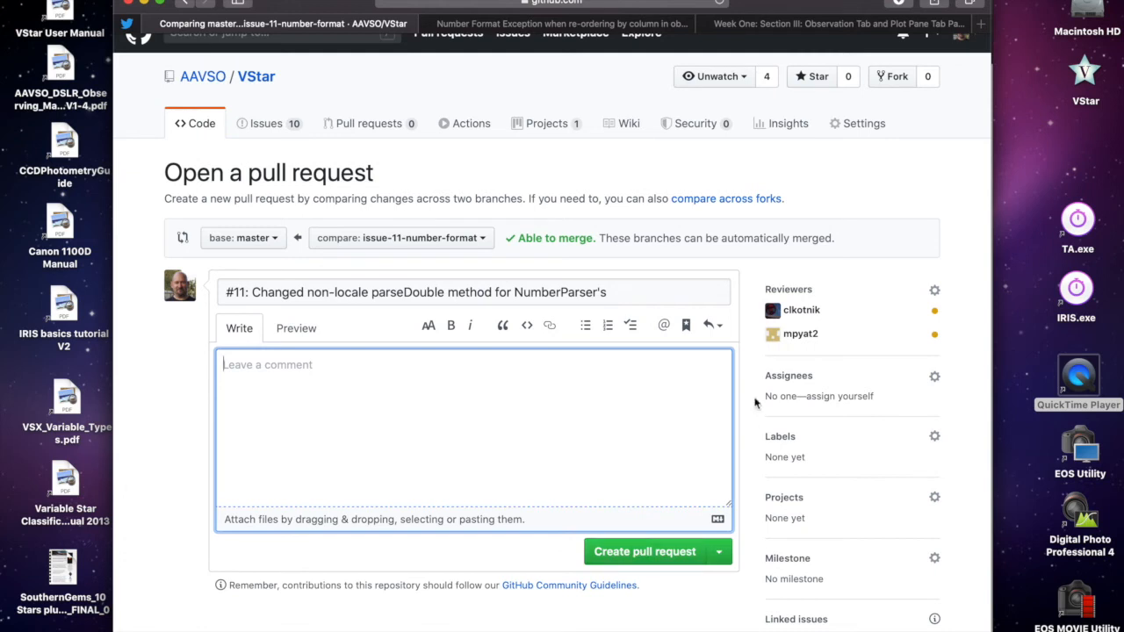
mouse_move(857, 302)
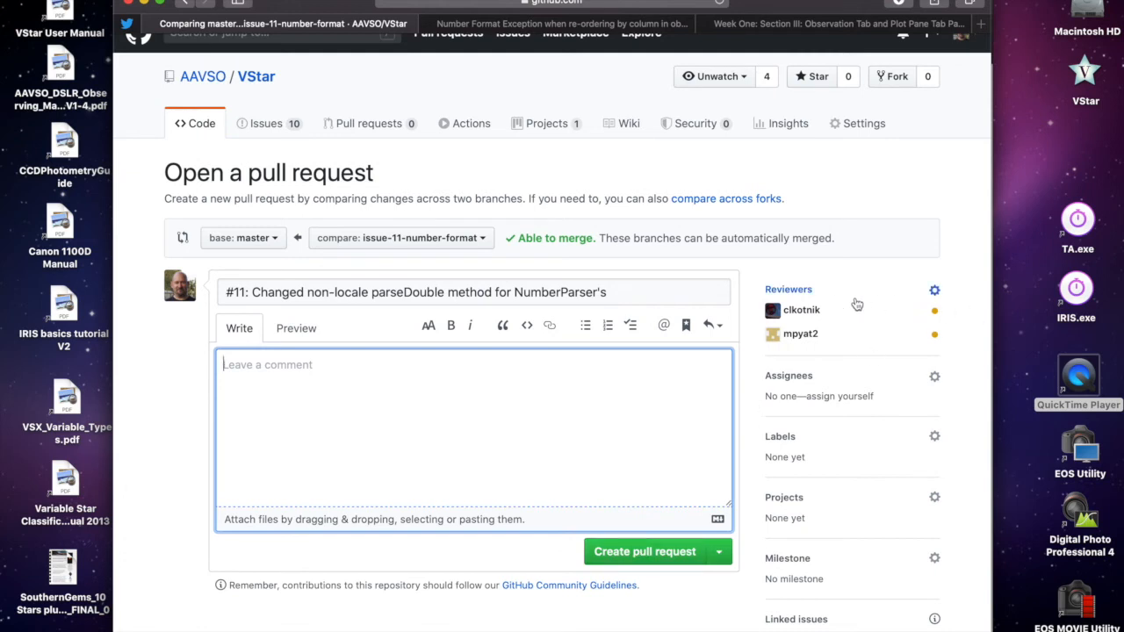
mouse_move(805, 297)
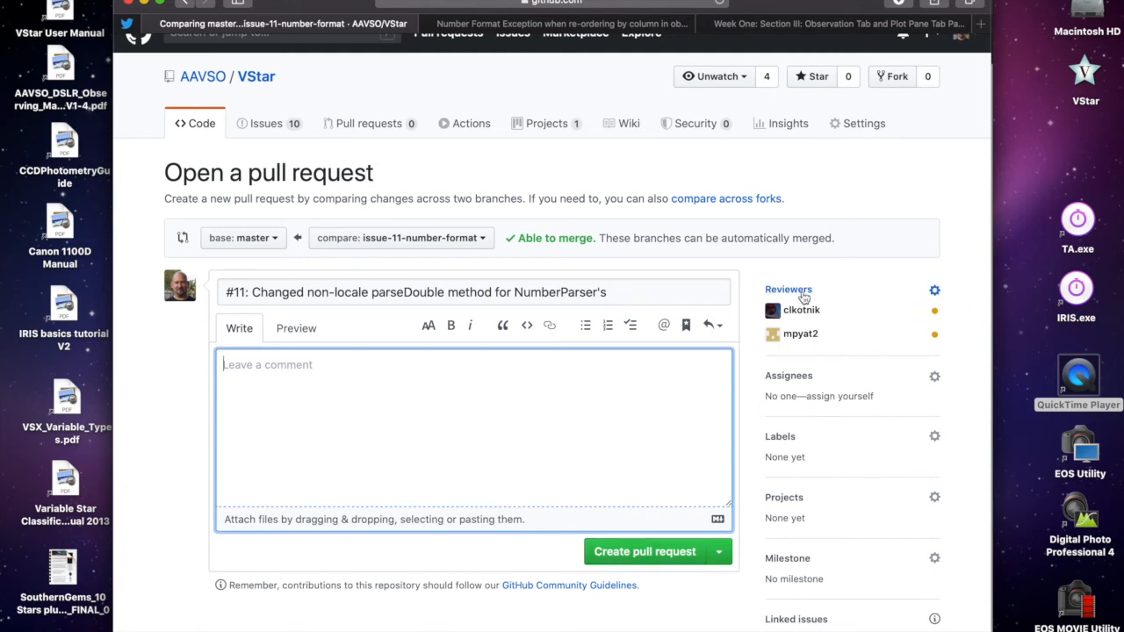
click(935, 289)
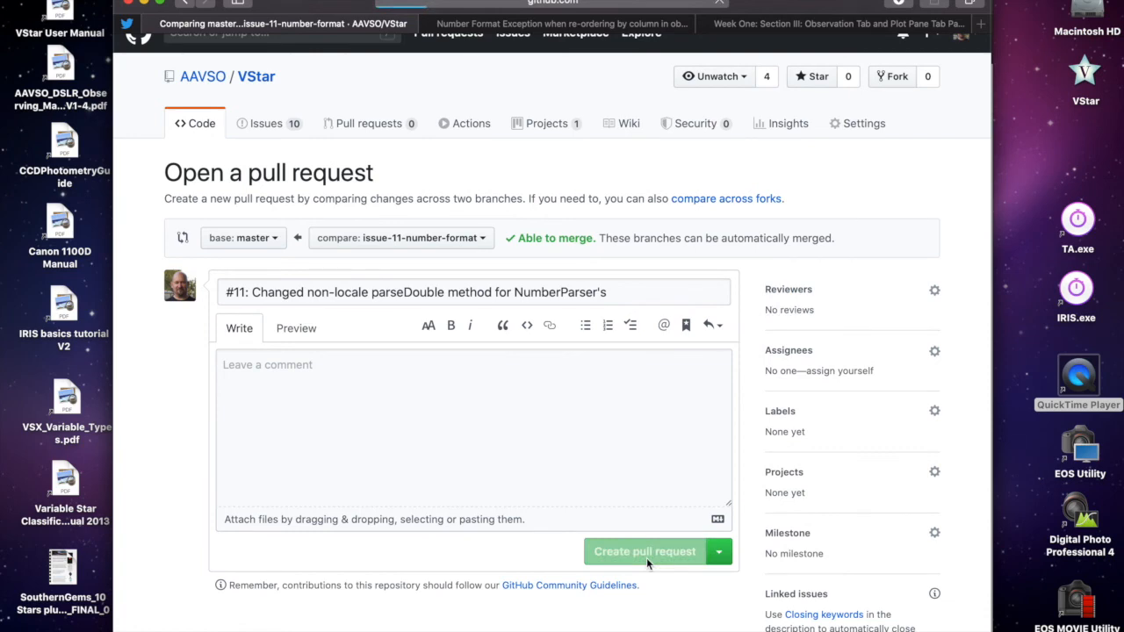
Create pull request #13 and wait until the Java CI build check passes with no conflicts.
click(645, 551)
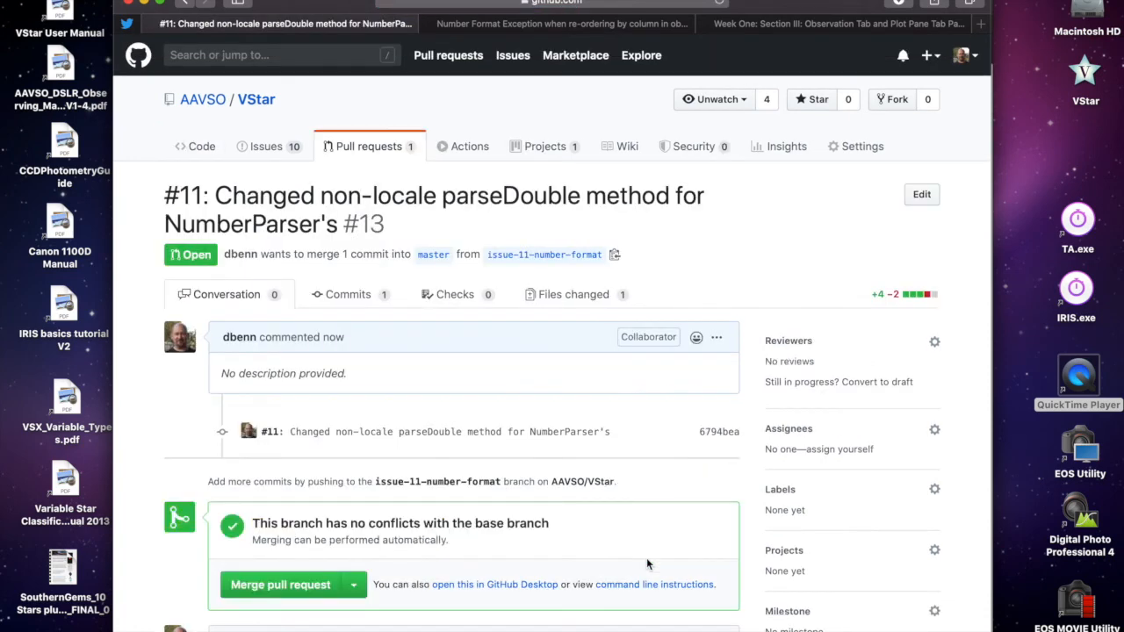
scroll(down, 3)
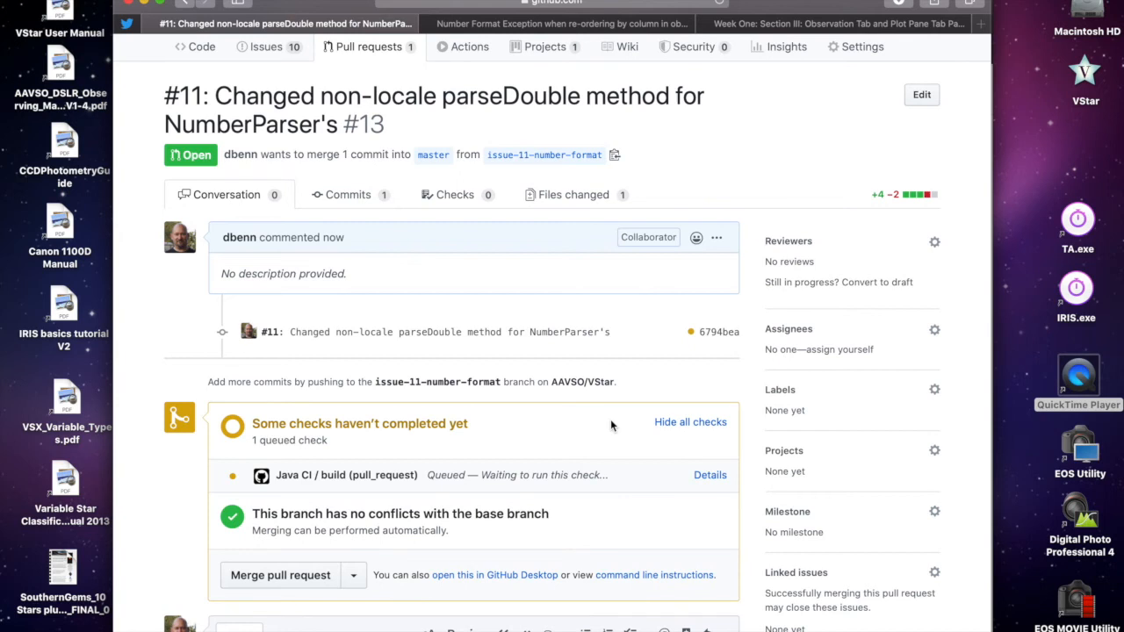
scroll(down, 3)
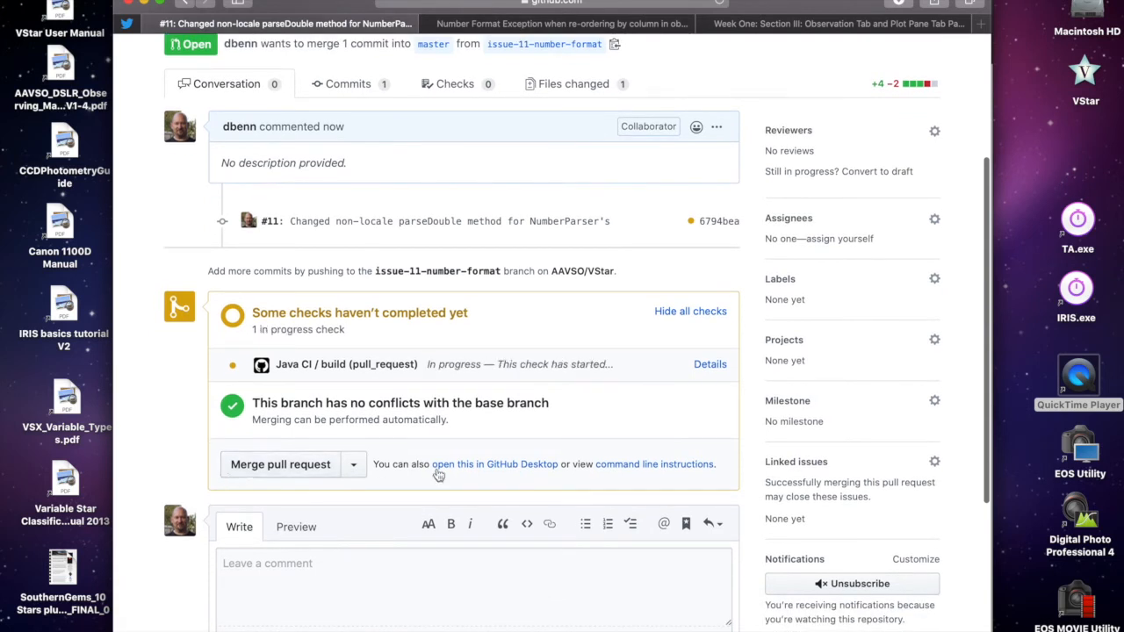
scroll(down, 3)
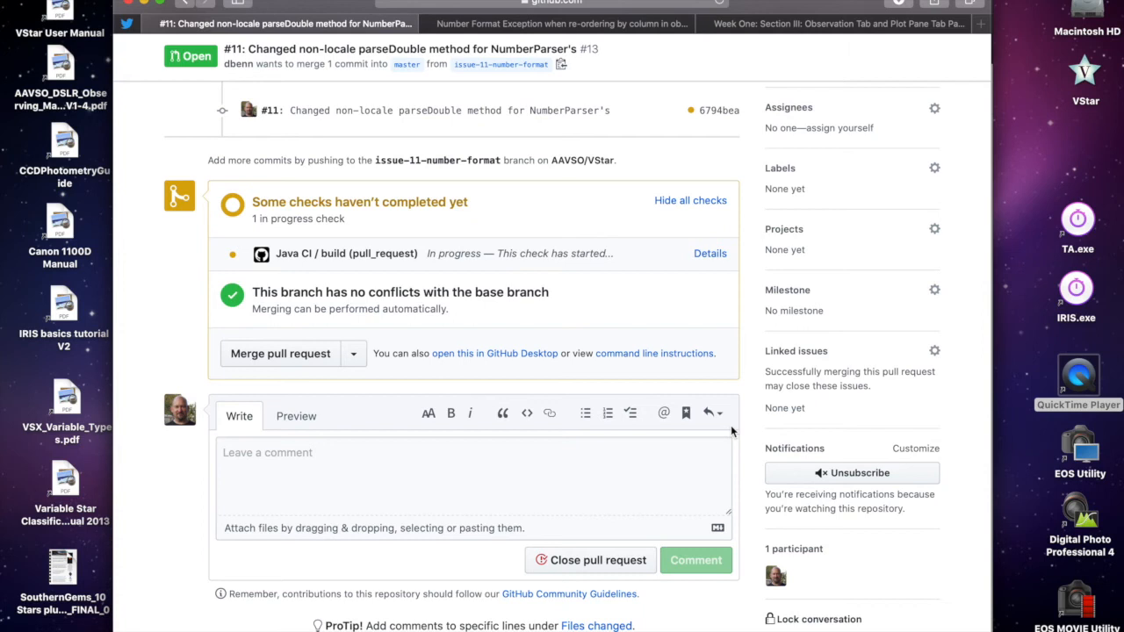
mouse_move(746, 430)
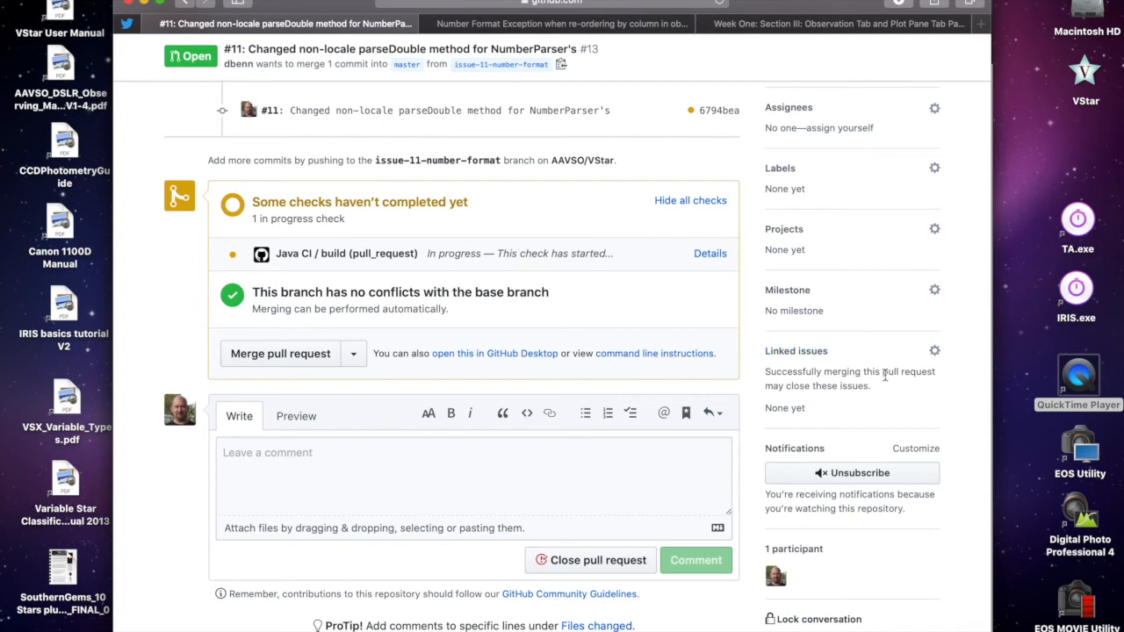
mouse_move(885, 415)
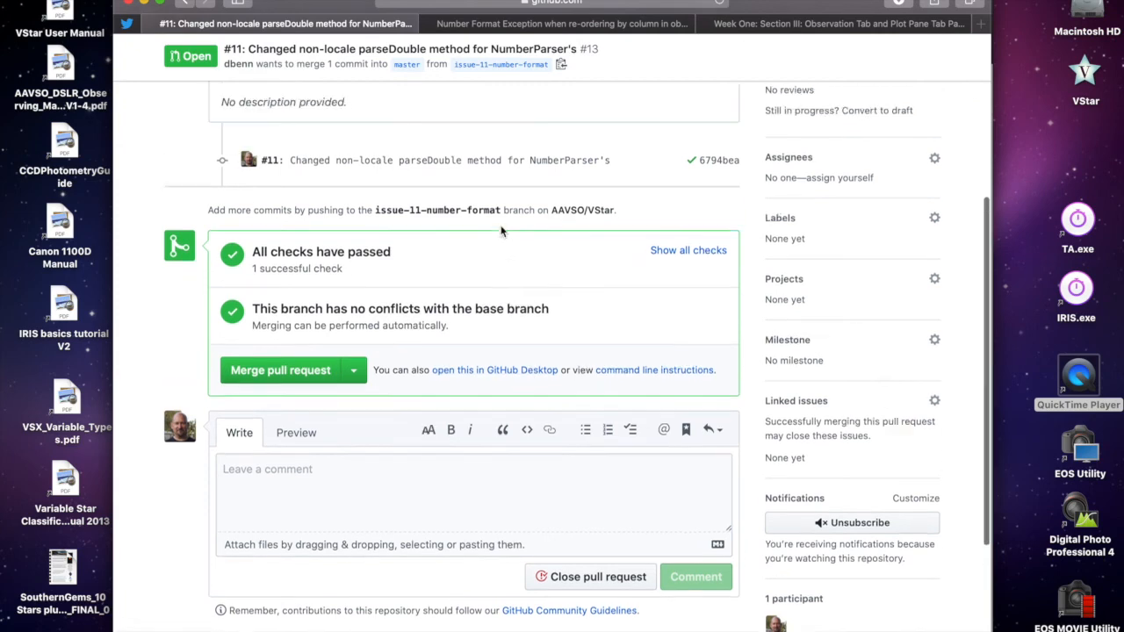
scroll(up, 3)
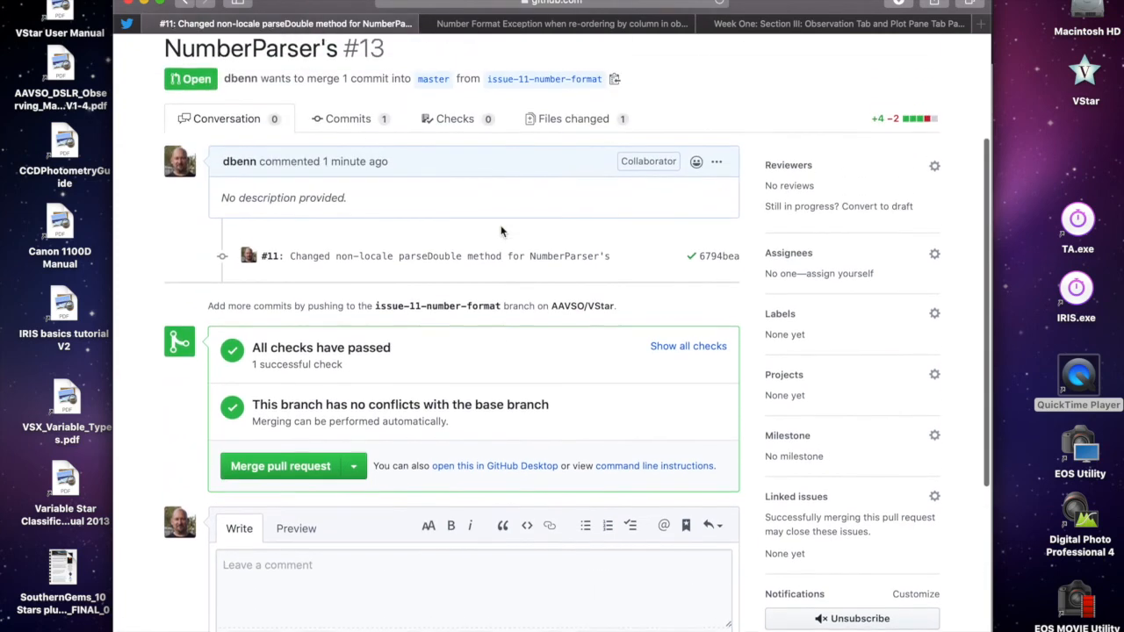
scroll(down, 3)
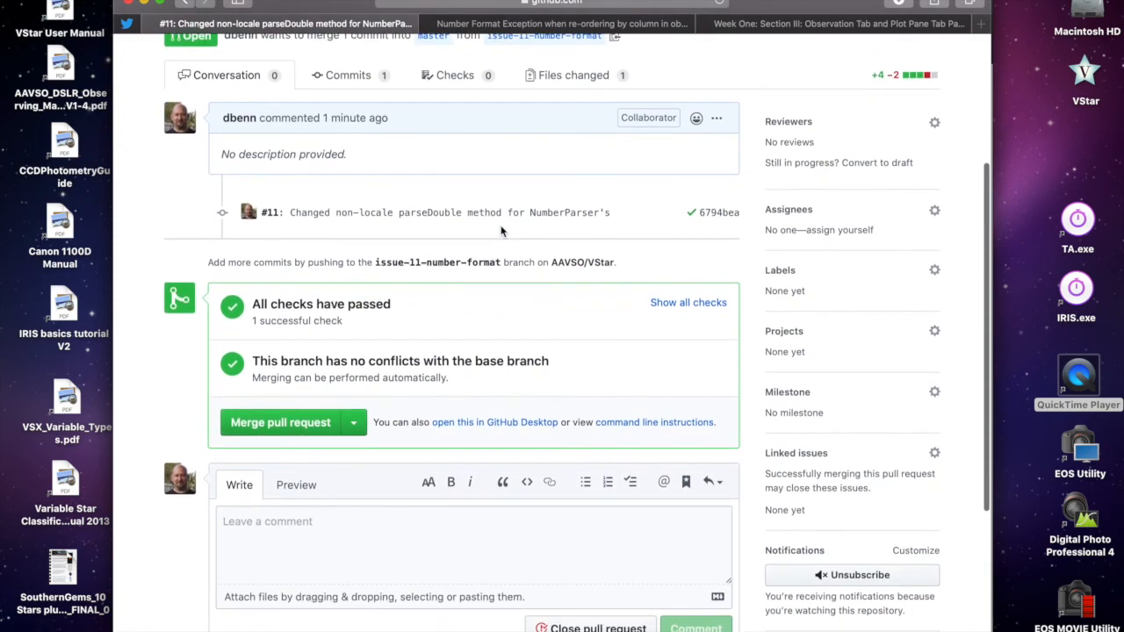
scroll(down, 3)
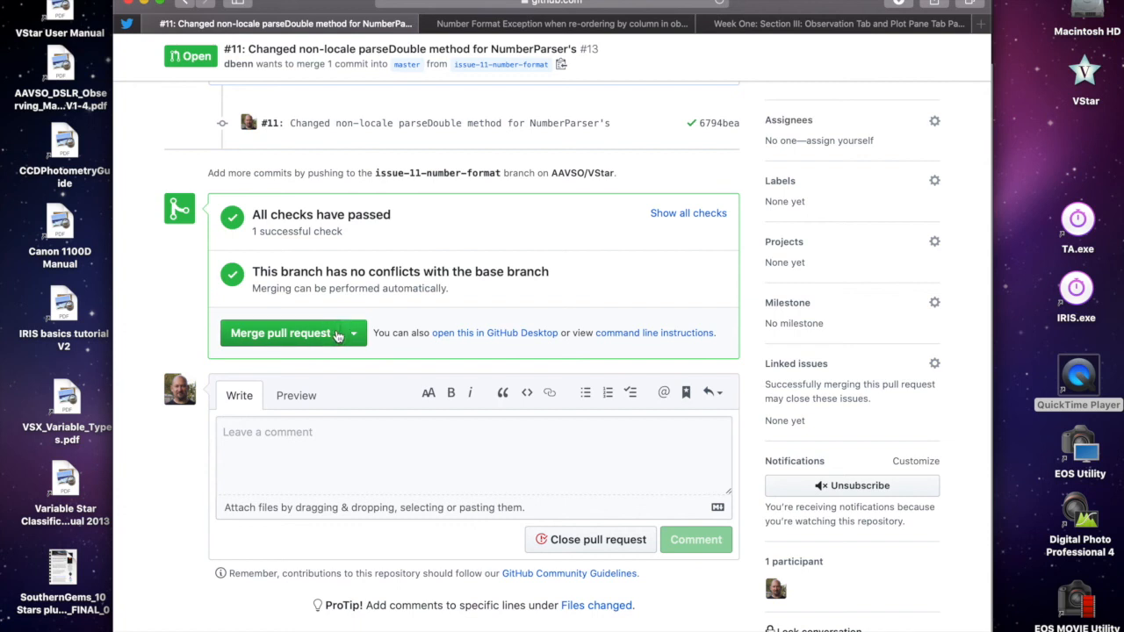
Merge pull request #13 into master and confirm the merge.
click(281, 334)
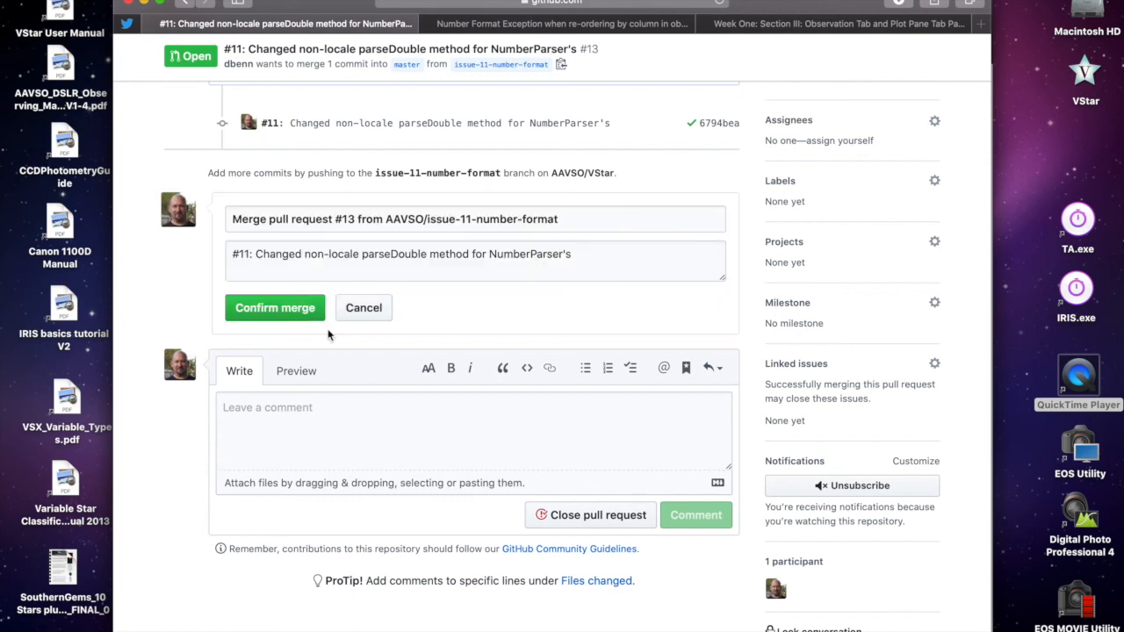
mouse_move(316, 331)
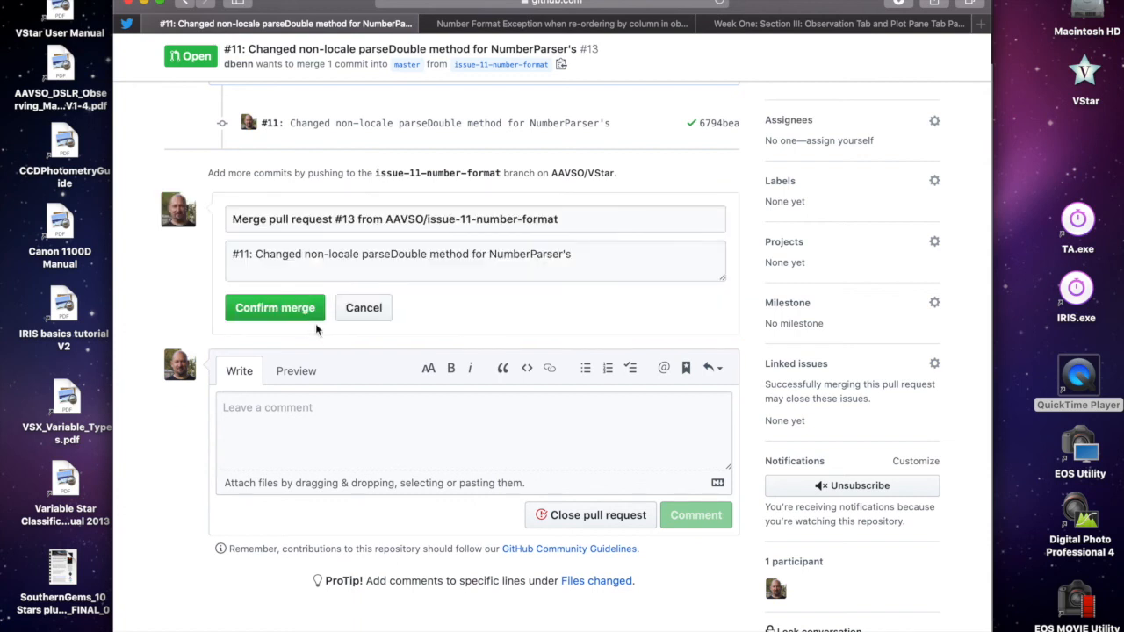
mouse_move(274, 308)
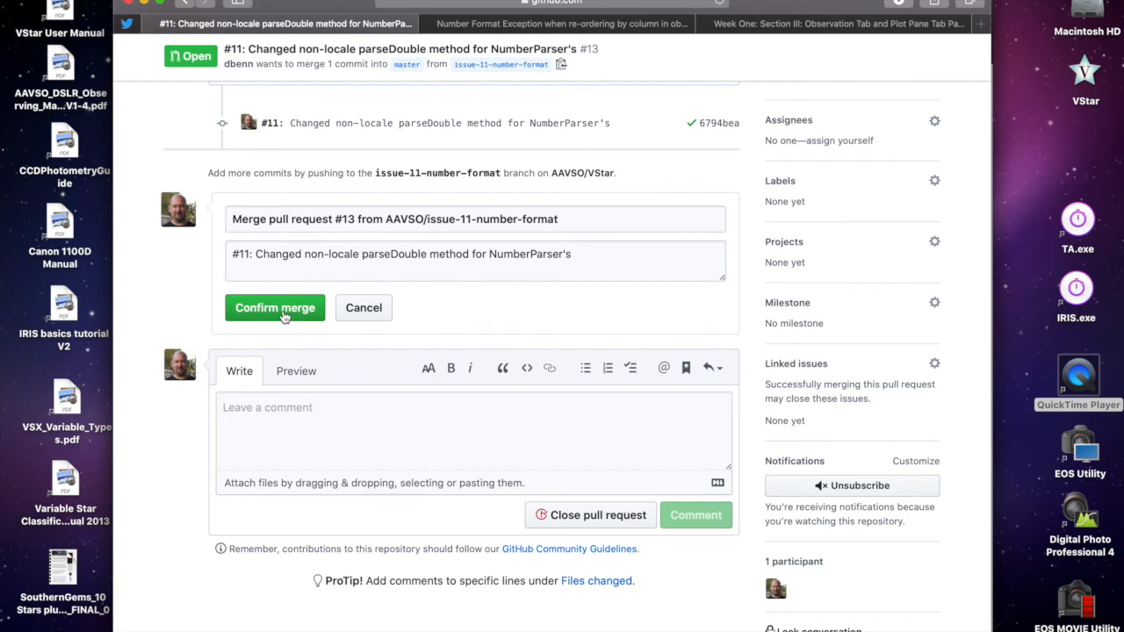
click(274, 308)
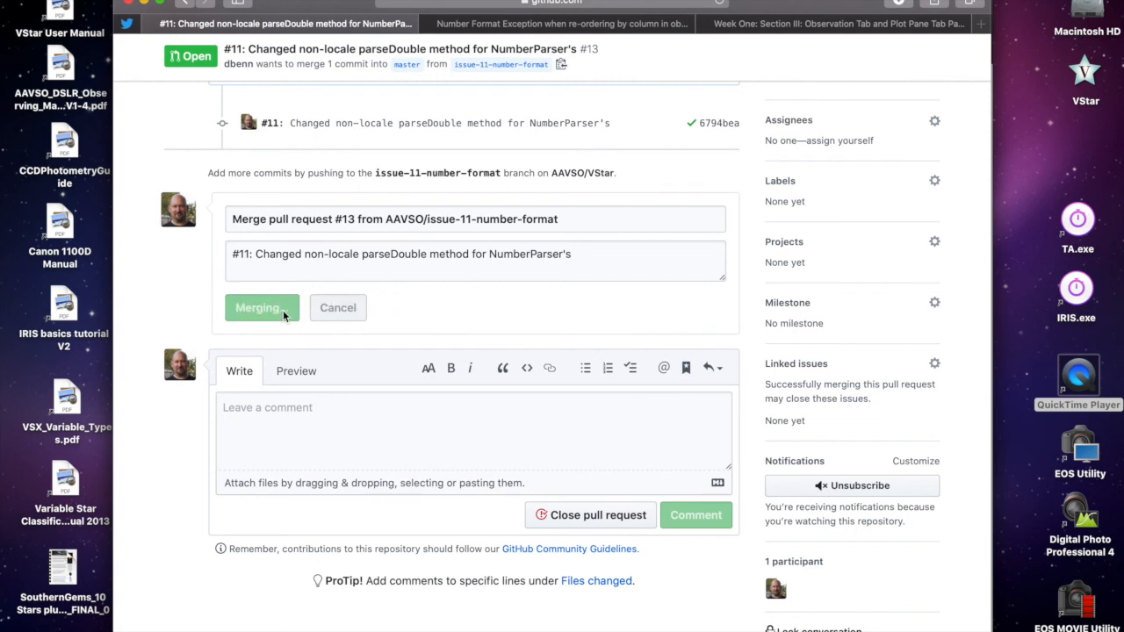
click(256, 307)
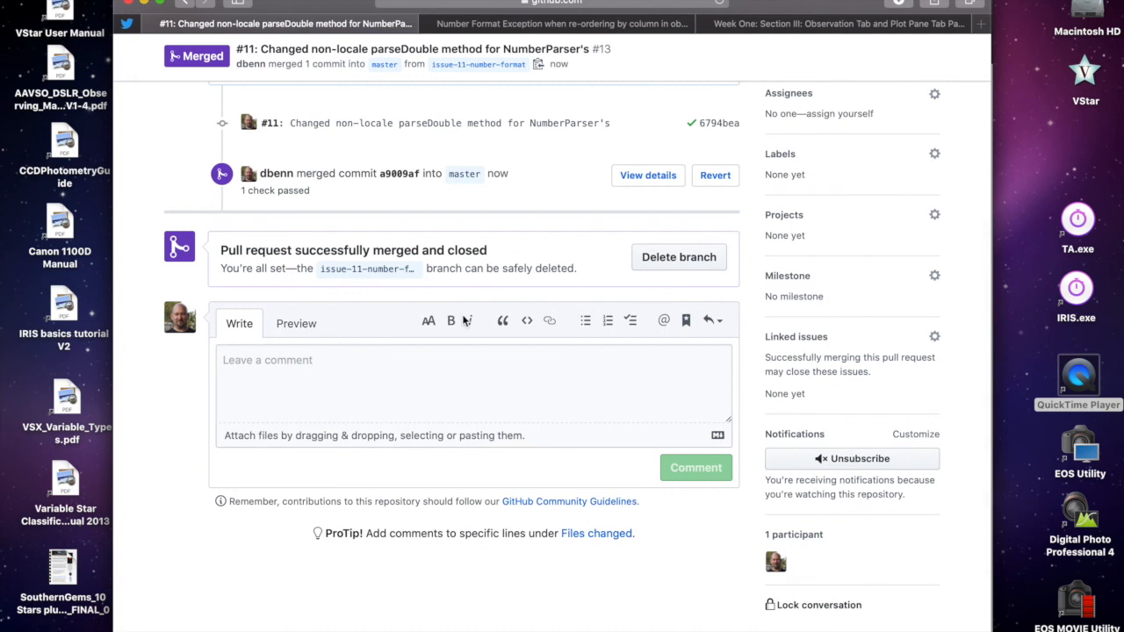
mouse_move(545, 348)
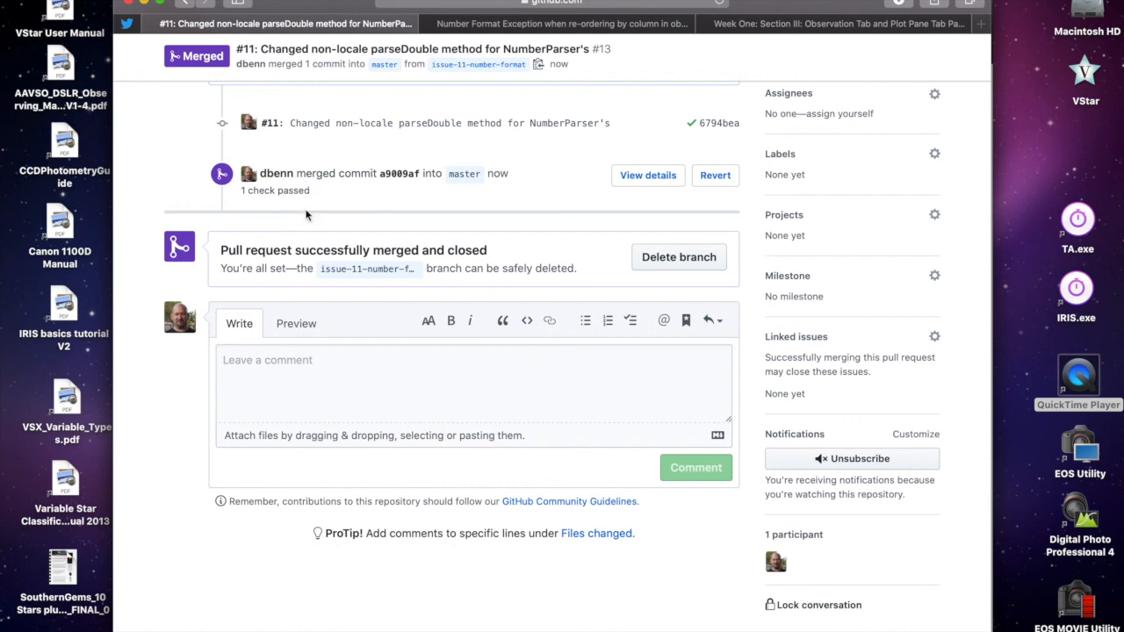
mouse_move(562, 264)
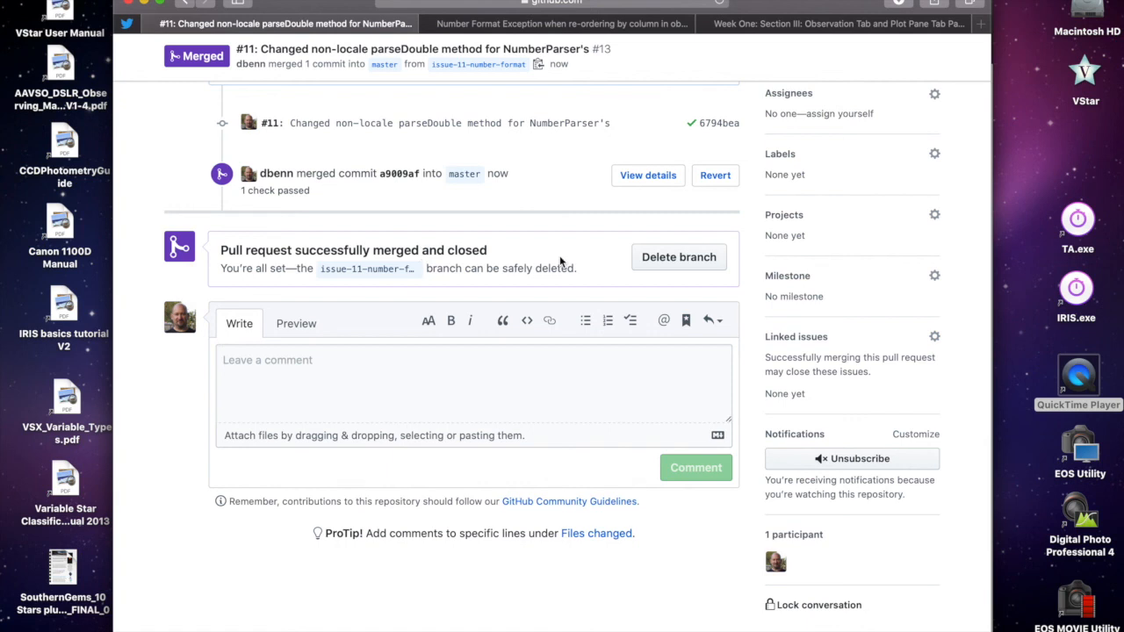
mouse_move(634, 263)
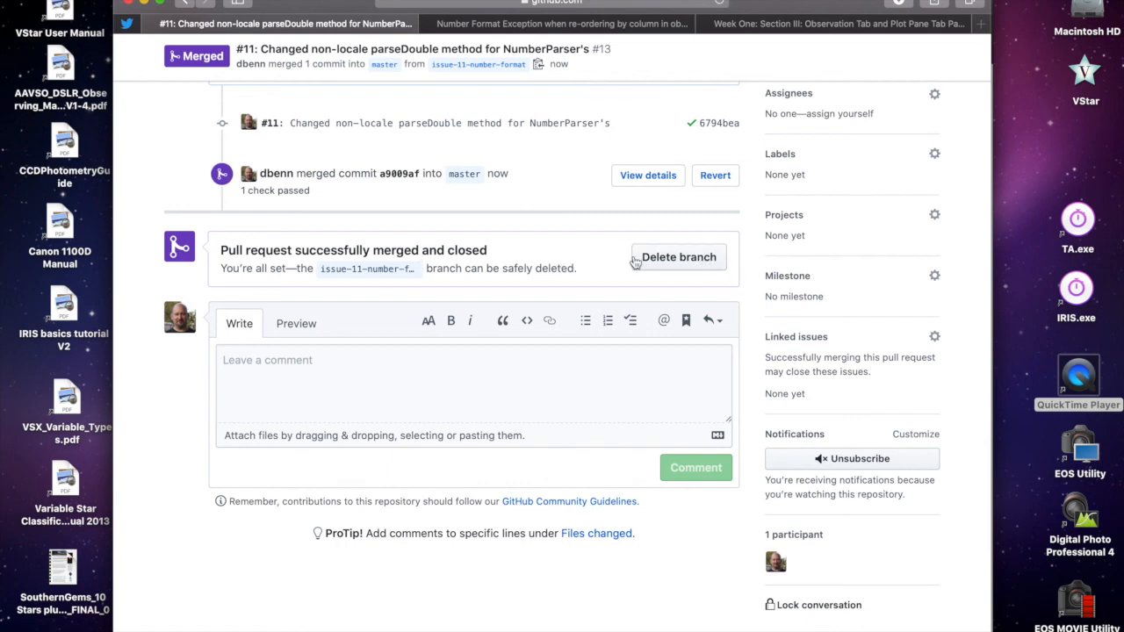
mouse_move(559, 246)
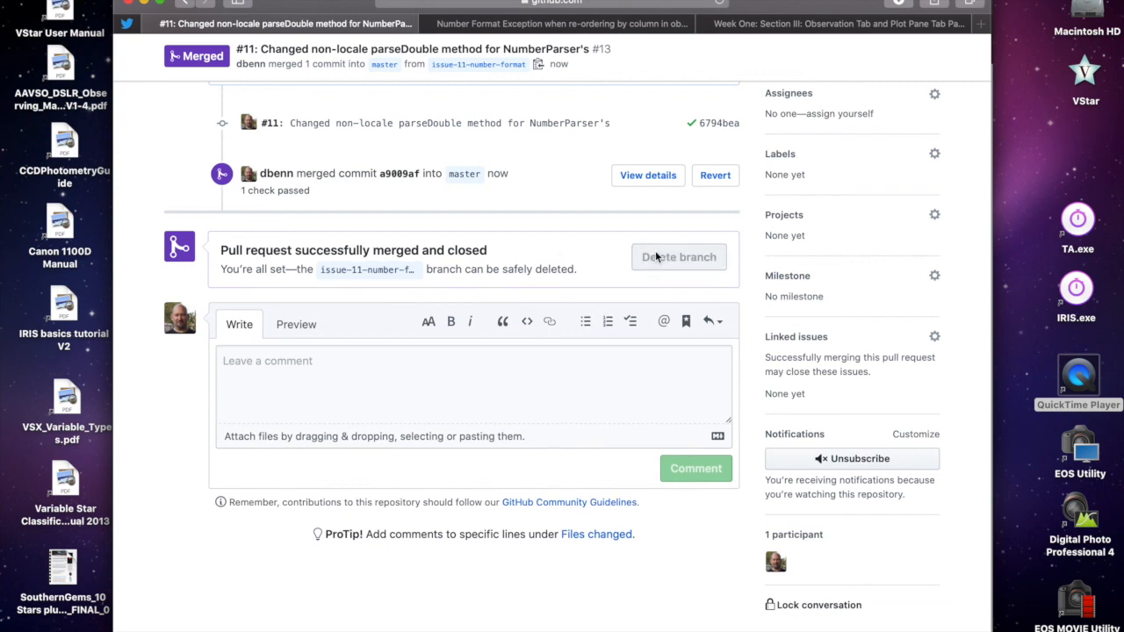
Delete the merged issue-11-number-format branch, then select local master in Git Repositories for checkout.
click(678, 256)
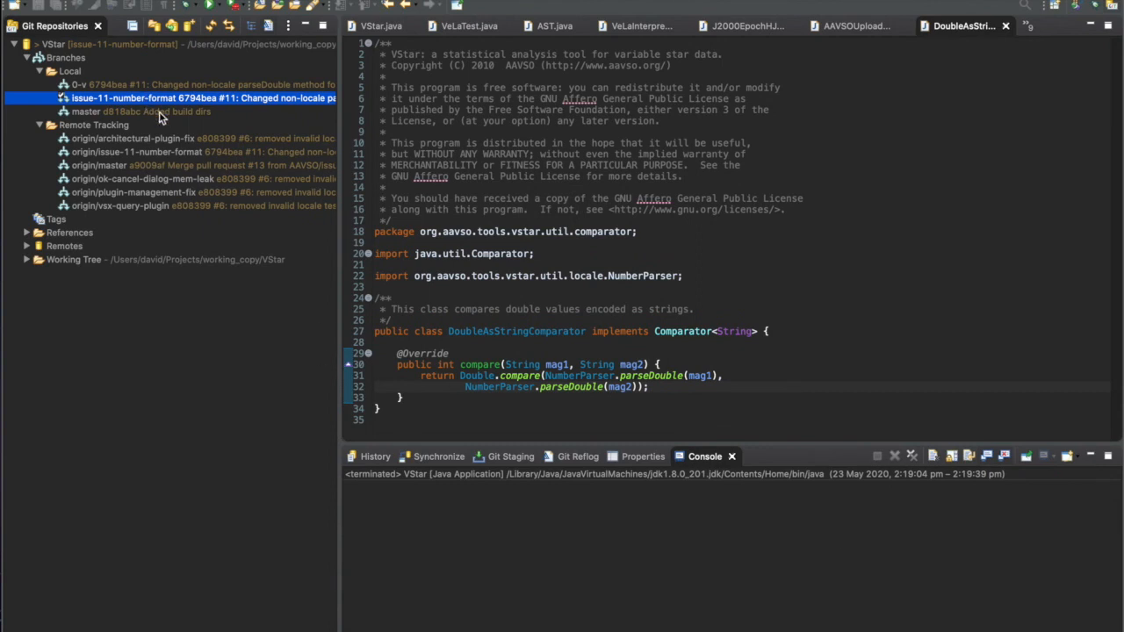
click(141, 110)
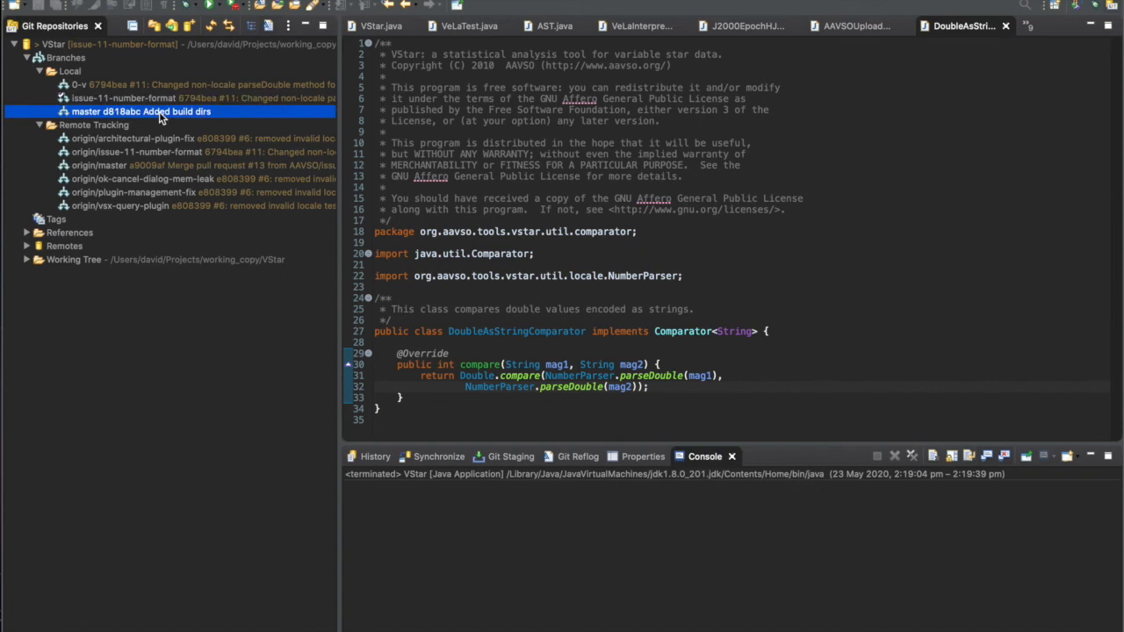
right_click(141, 113)
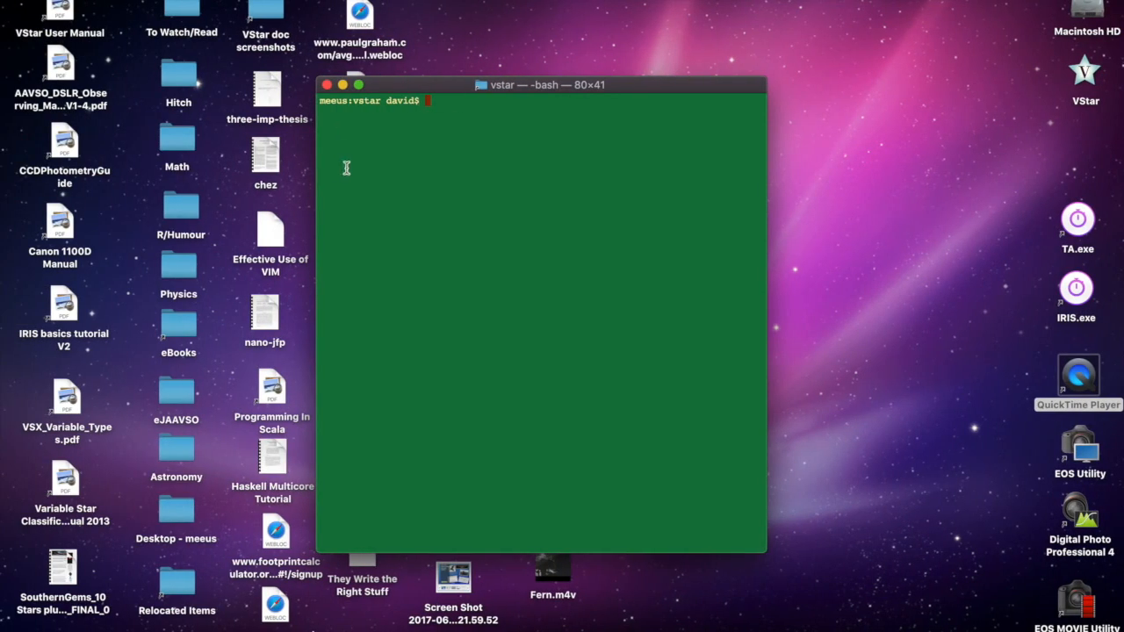
Run git branch -v to list local branches and see master two commits behind.
text(gi)
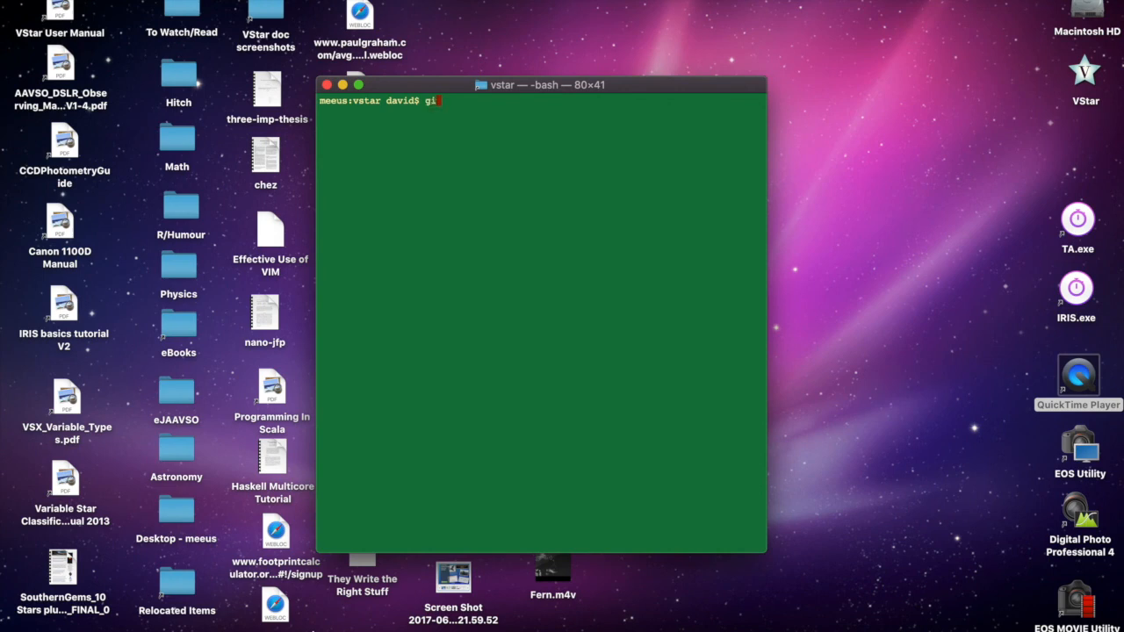
text(t bran)
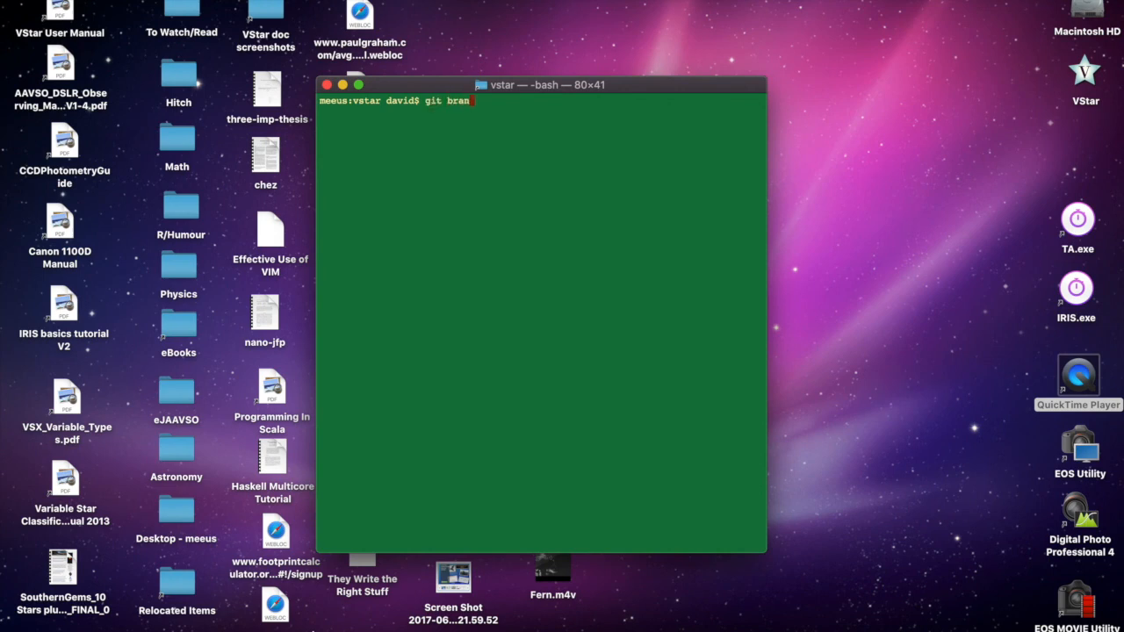
key(Return)
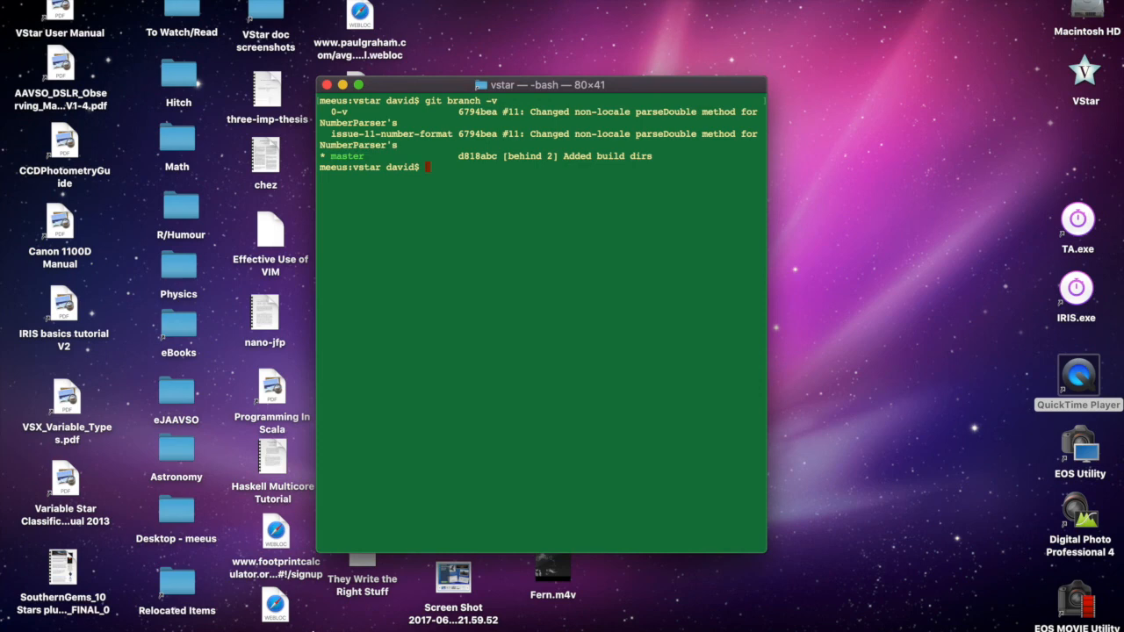